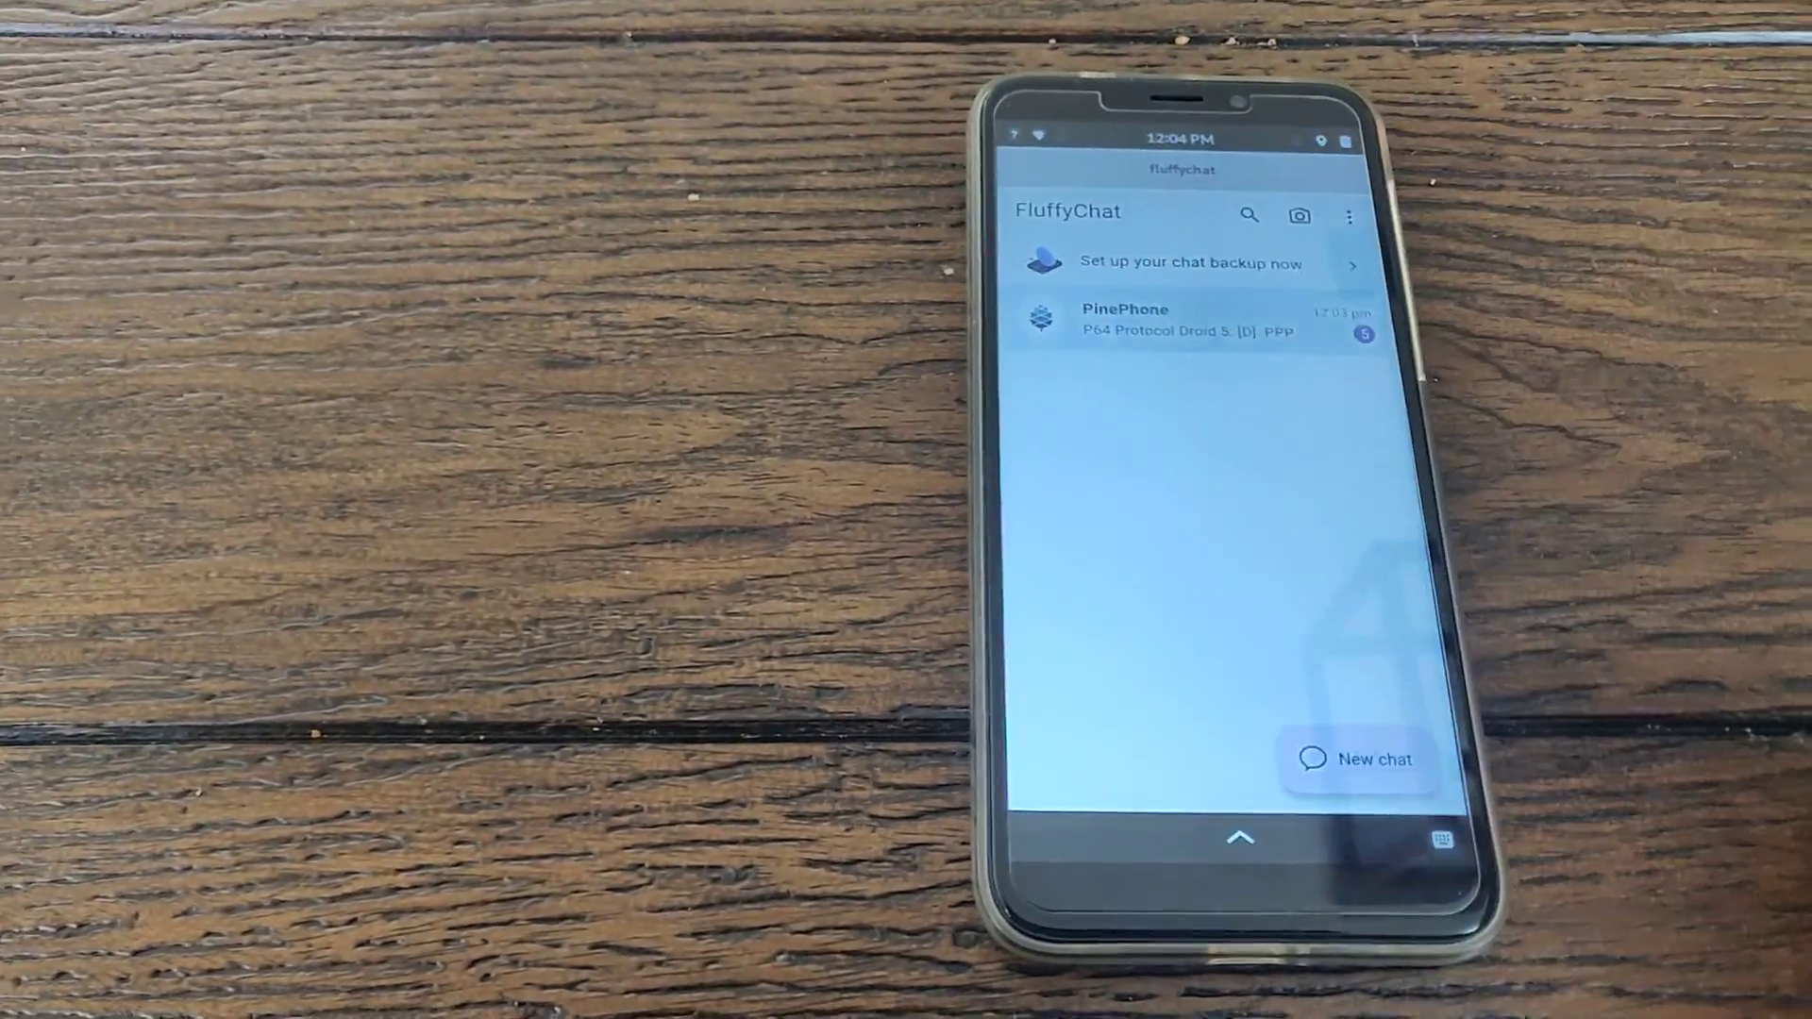
Step: Send a "hello" message in the PinePhone room after scrolling to its latest messages
left_click(1177, 320)
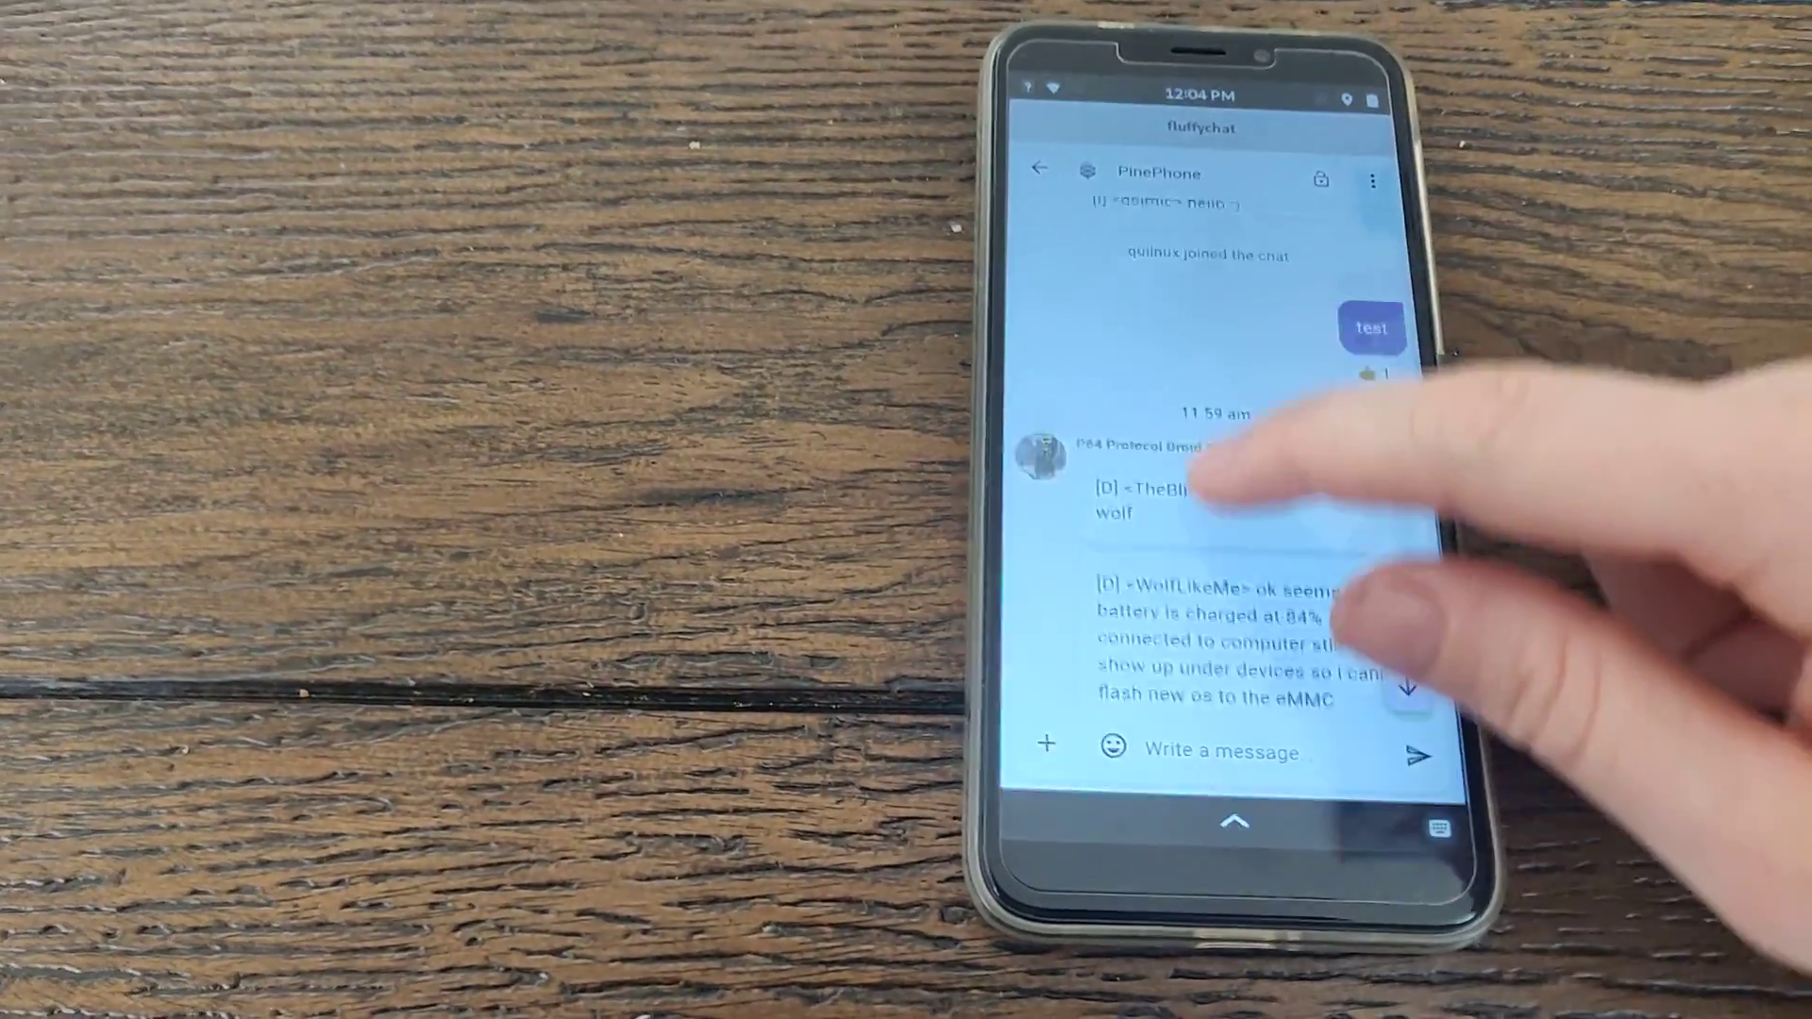
scroll("down", 3)
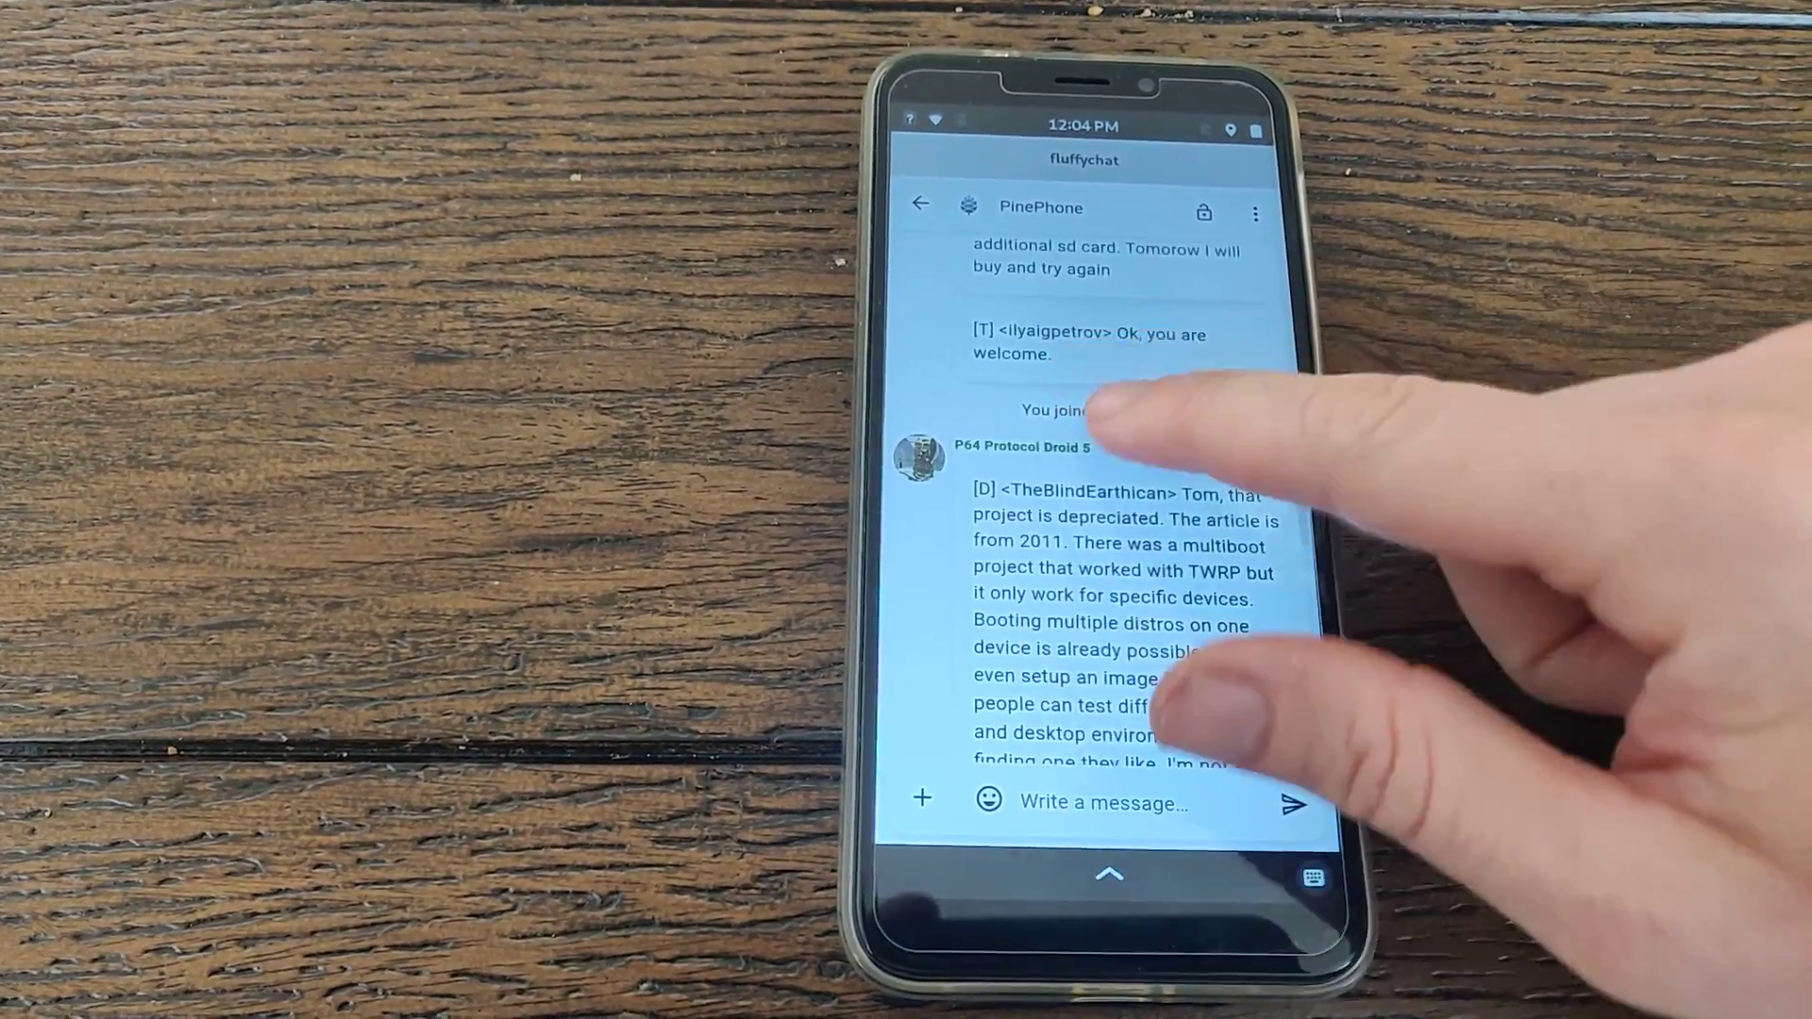
scroll("down", 3)
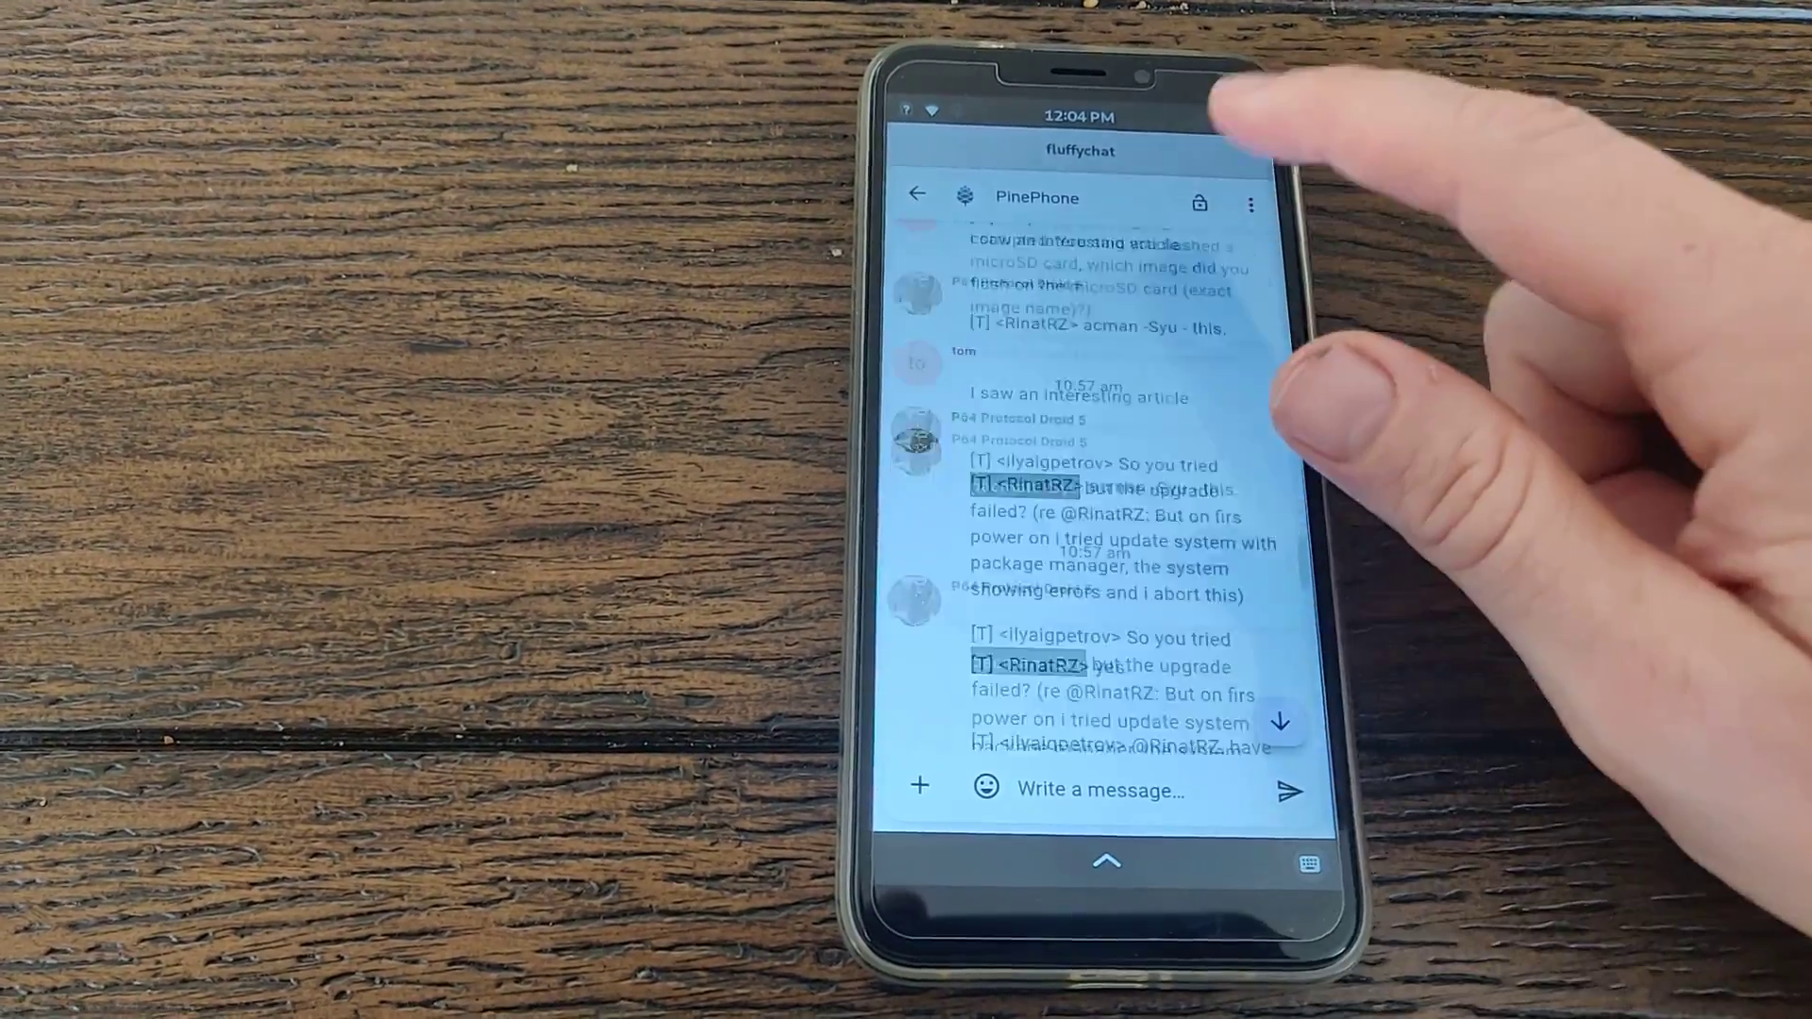
left_click(917, 195)
type("lo")
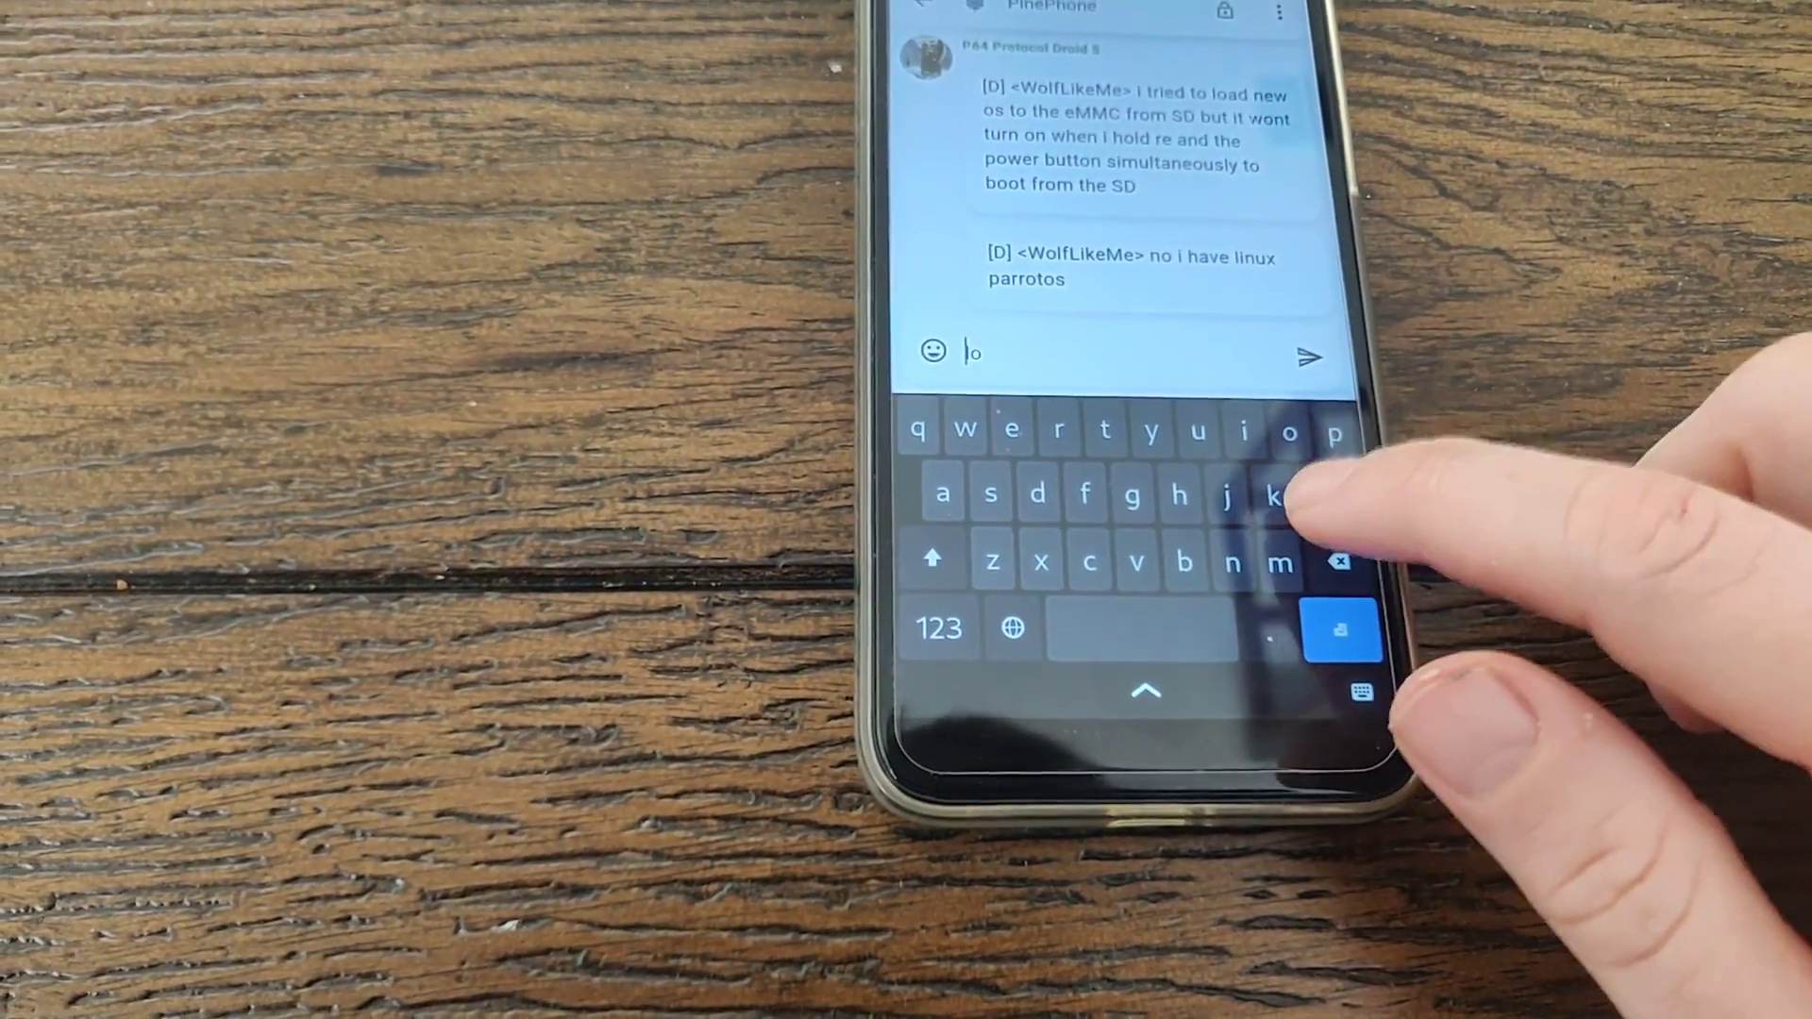
type("hello")
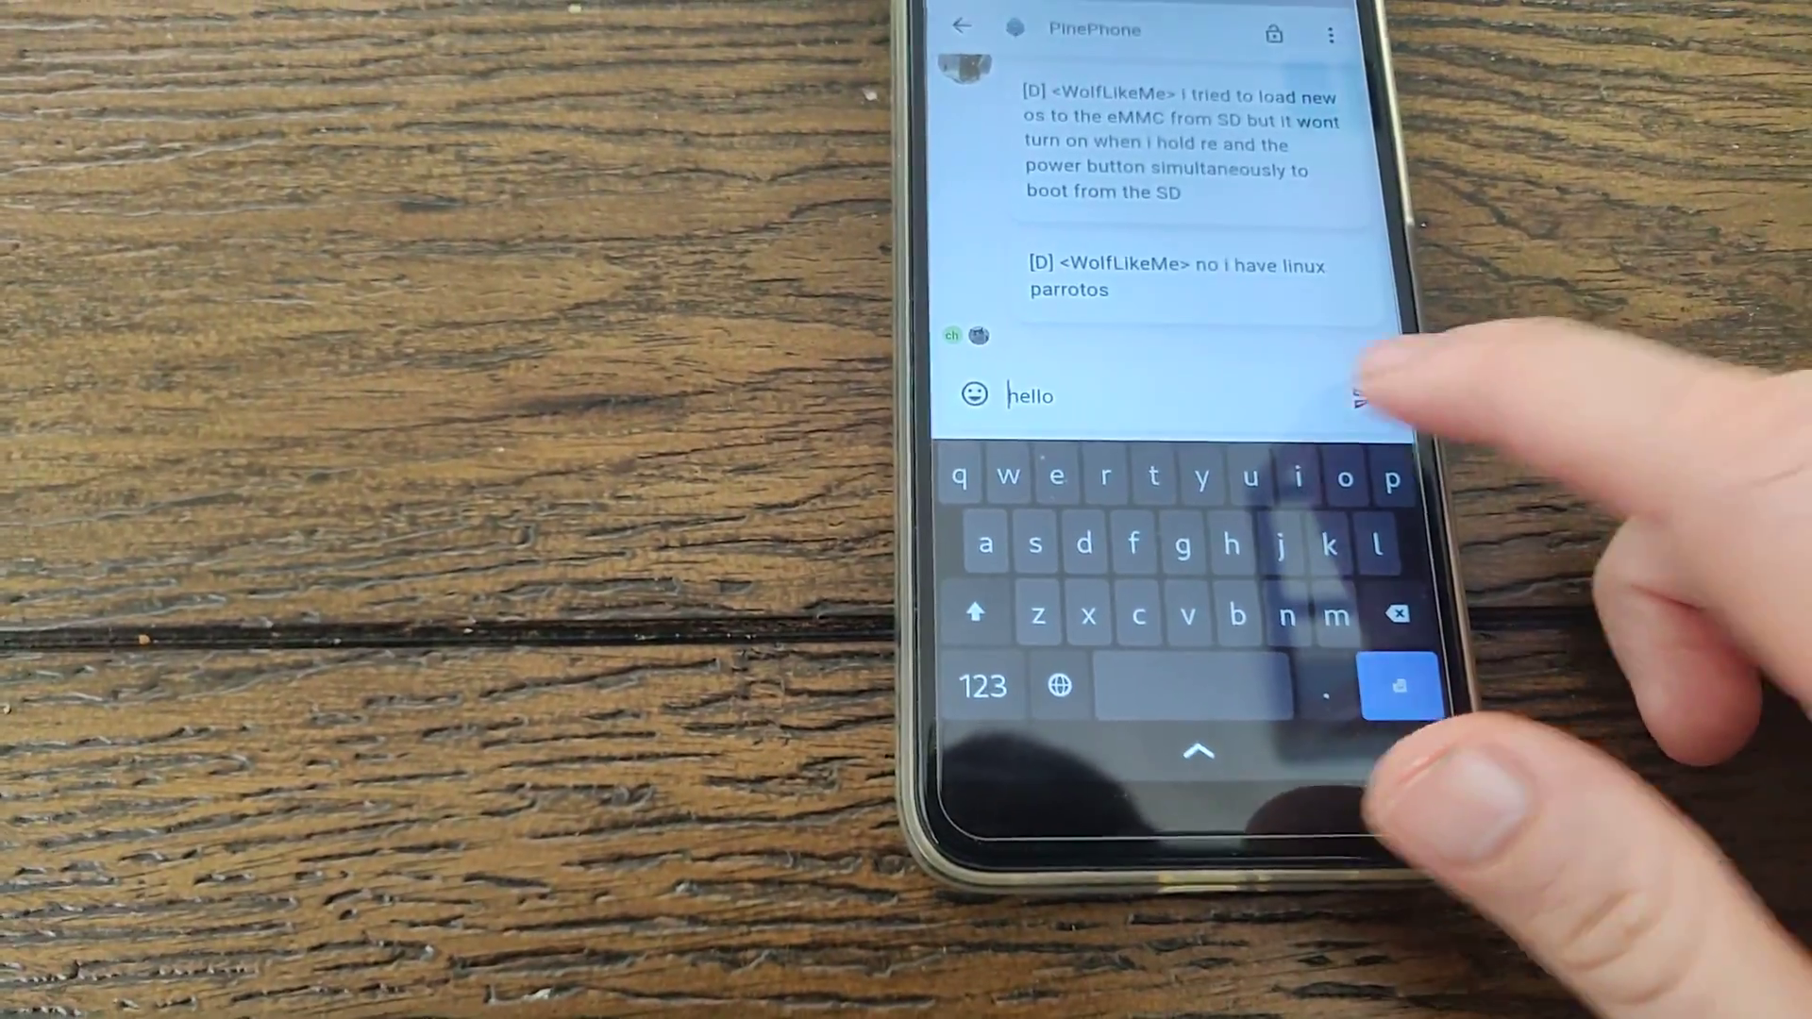
left_click(1360, 396)
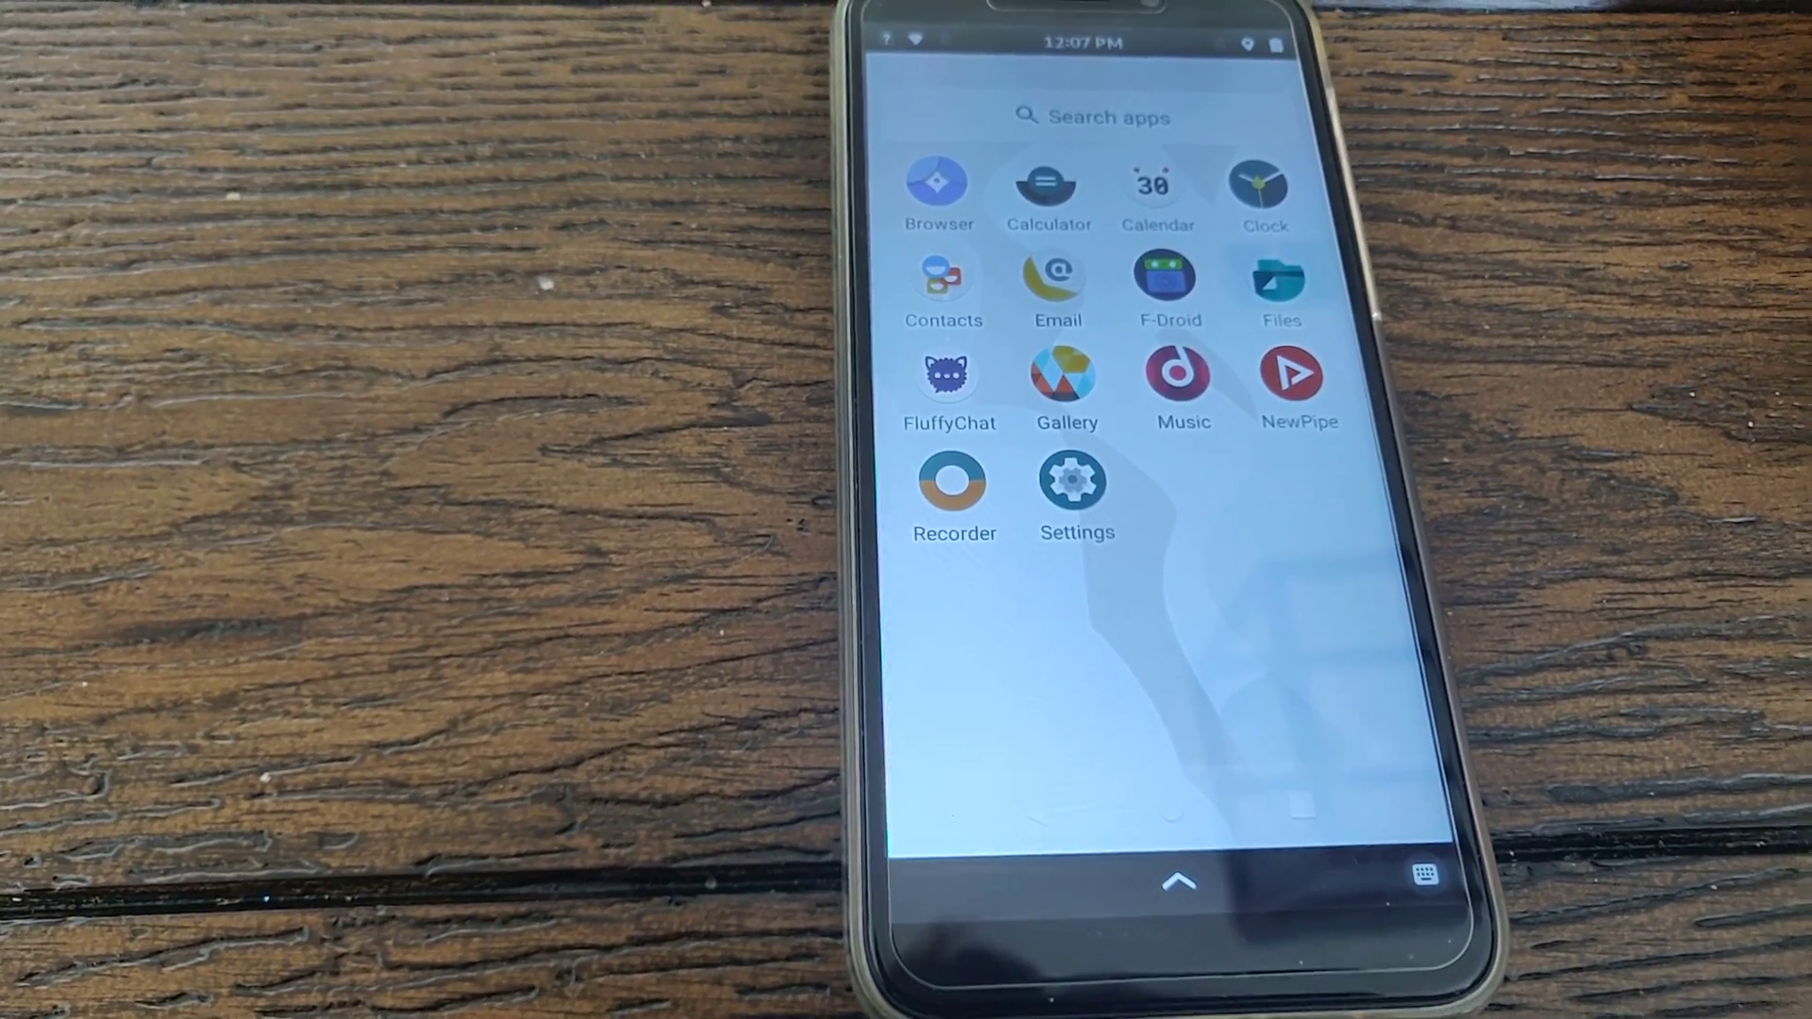
Step: Launch FluffyChat, enter the PinePhone room and scroll back through its recent messages
left_click(949, 373)
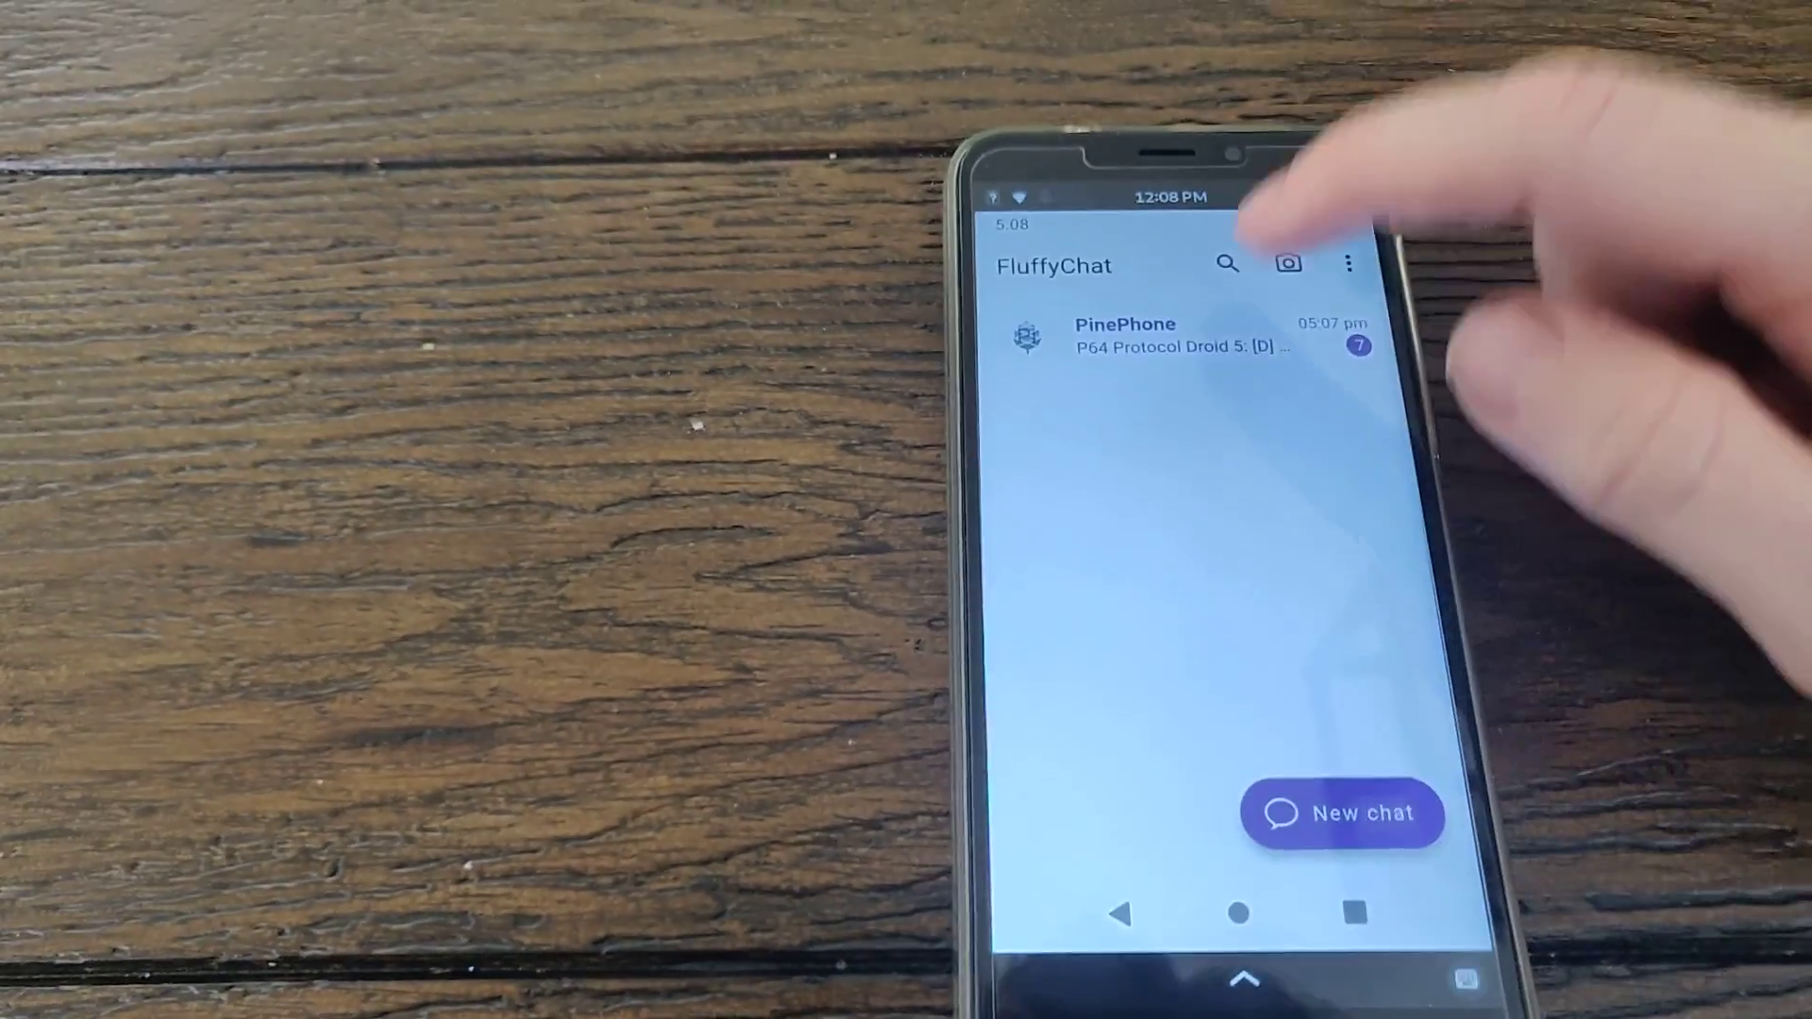
left_click(1166, 336)
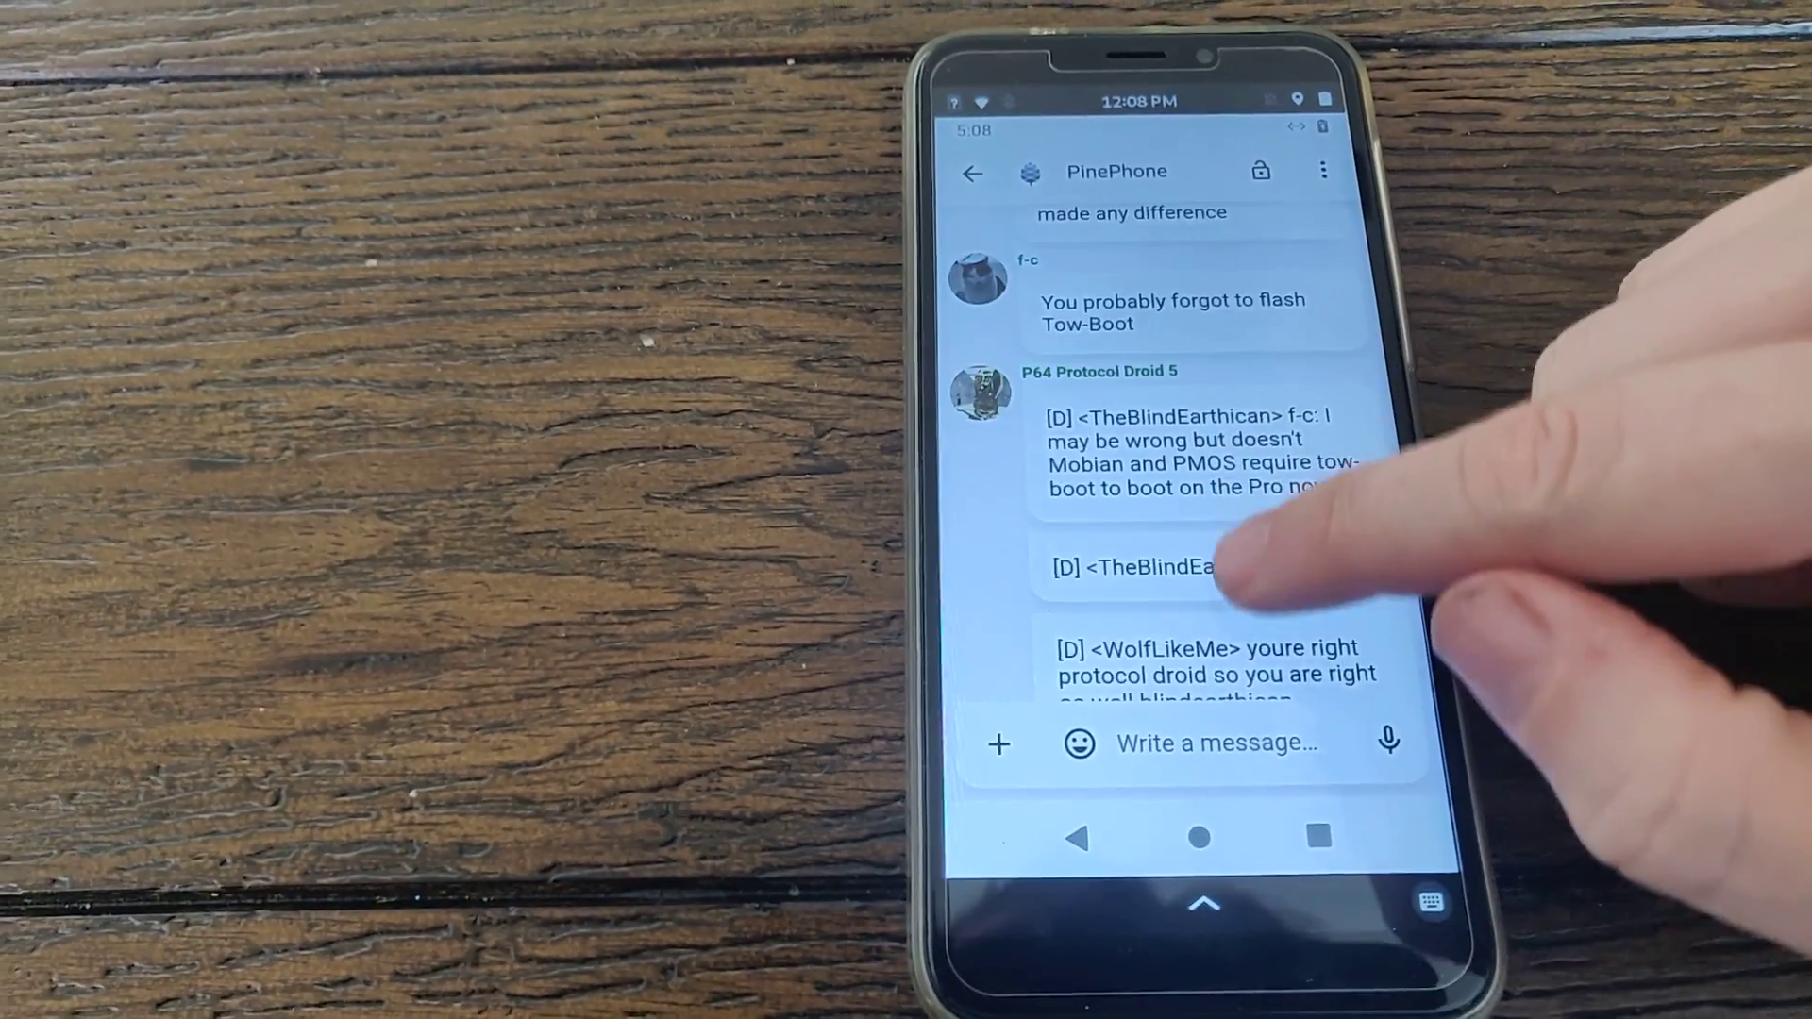
scroll("down", 3)
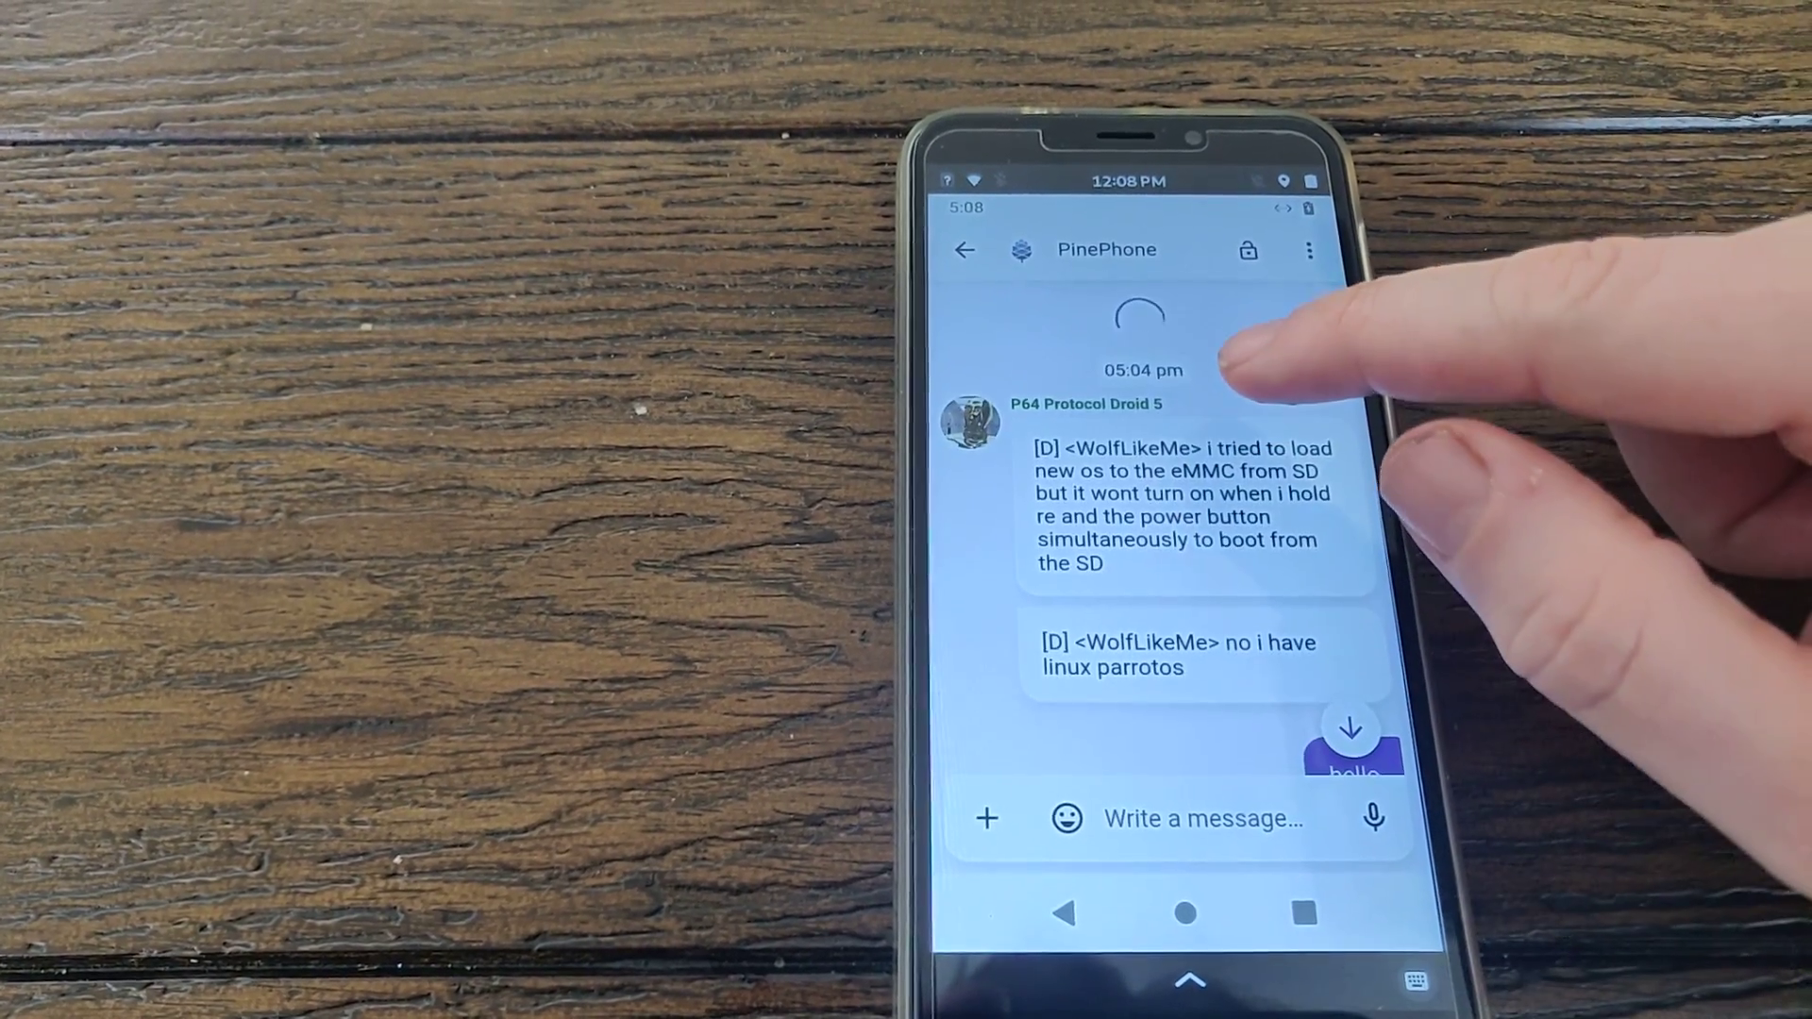
scroll("down", 3)
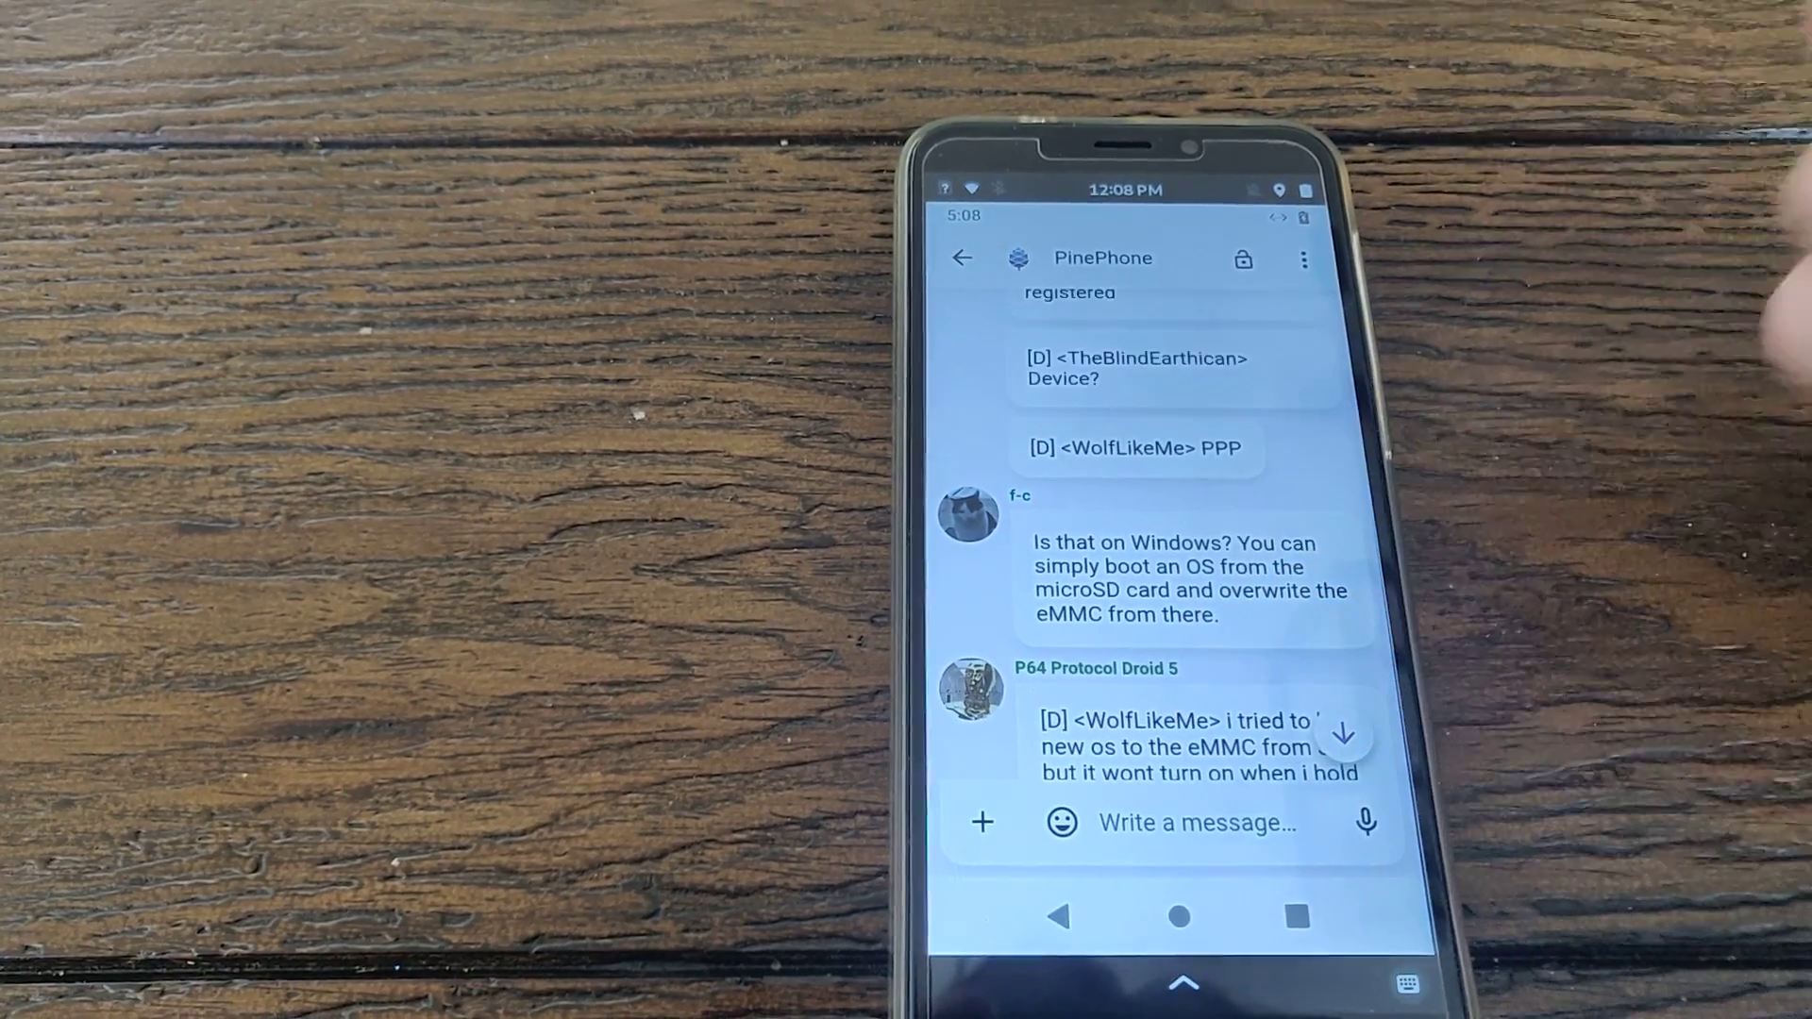
scroll("down", 3)
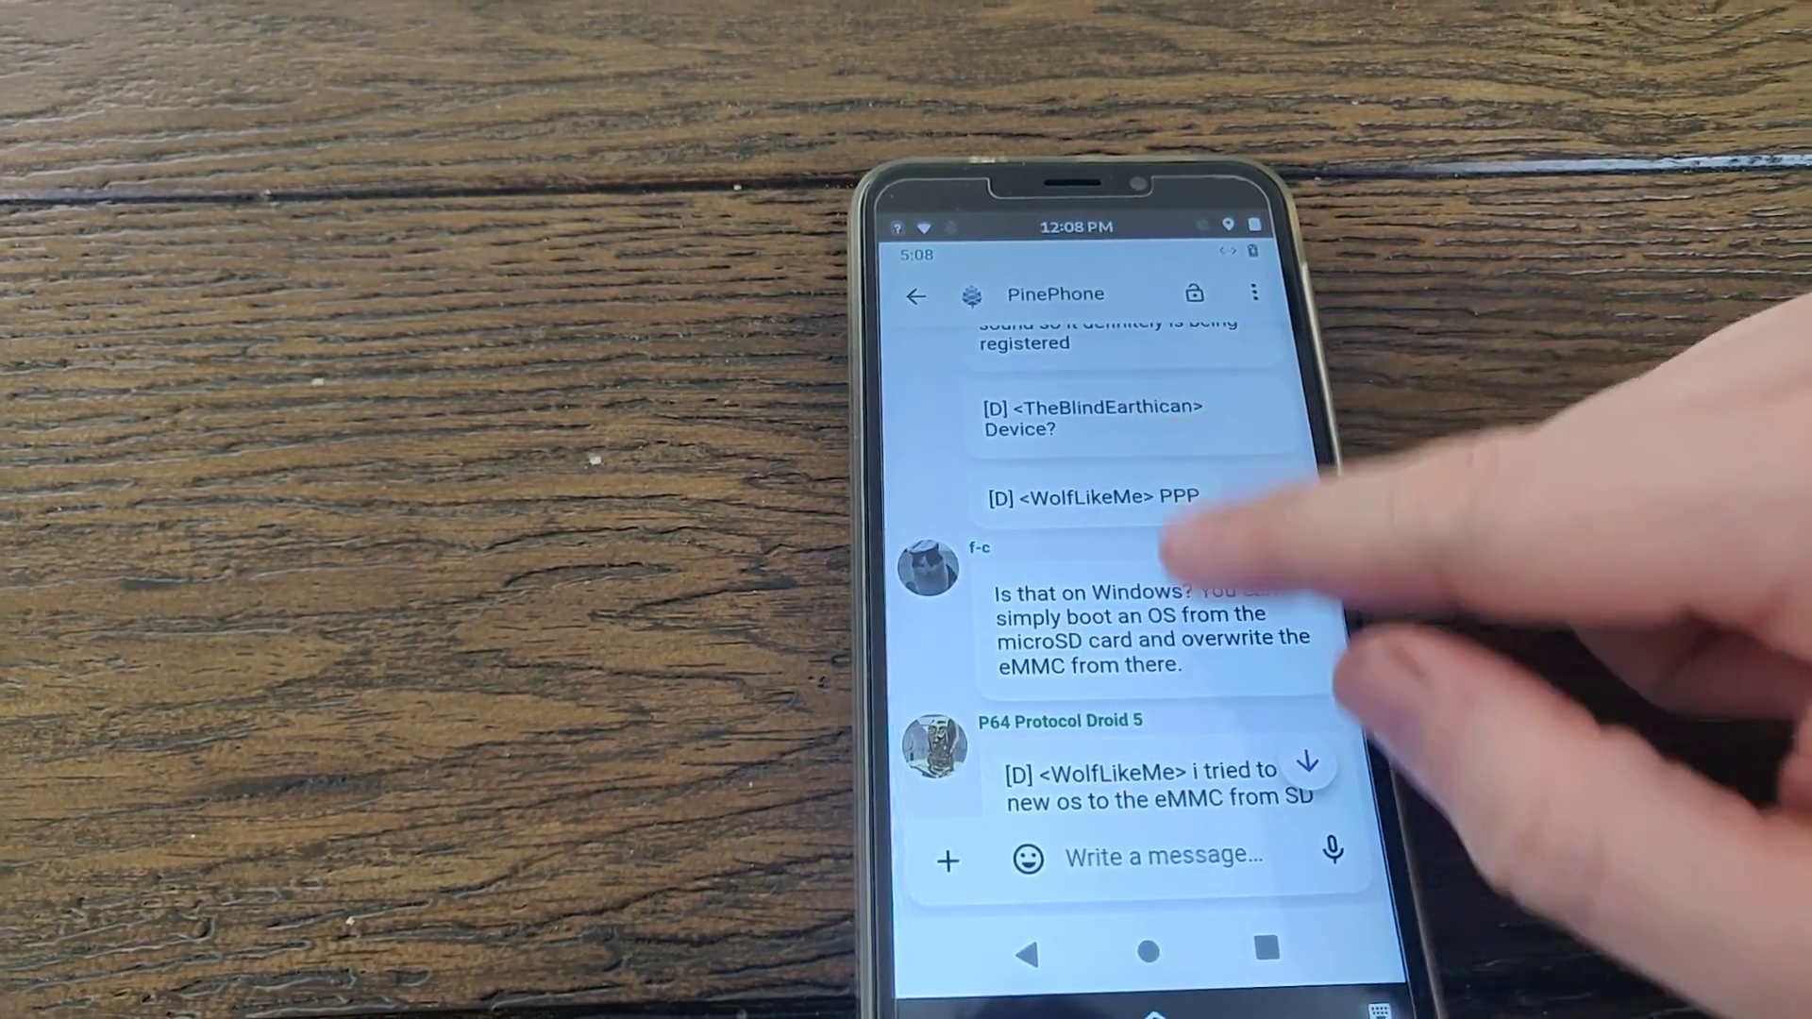
scroll("down", 3)
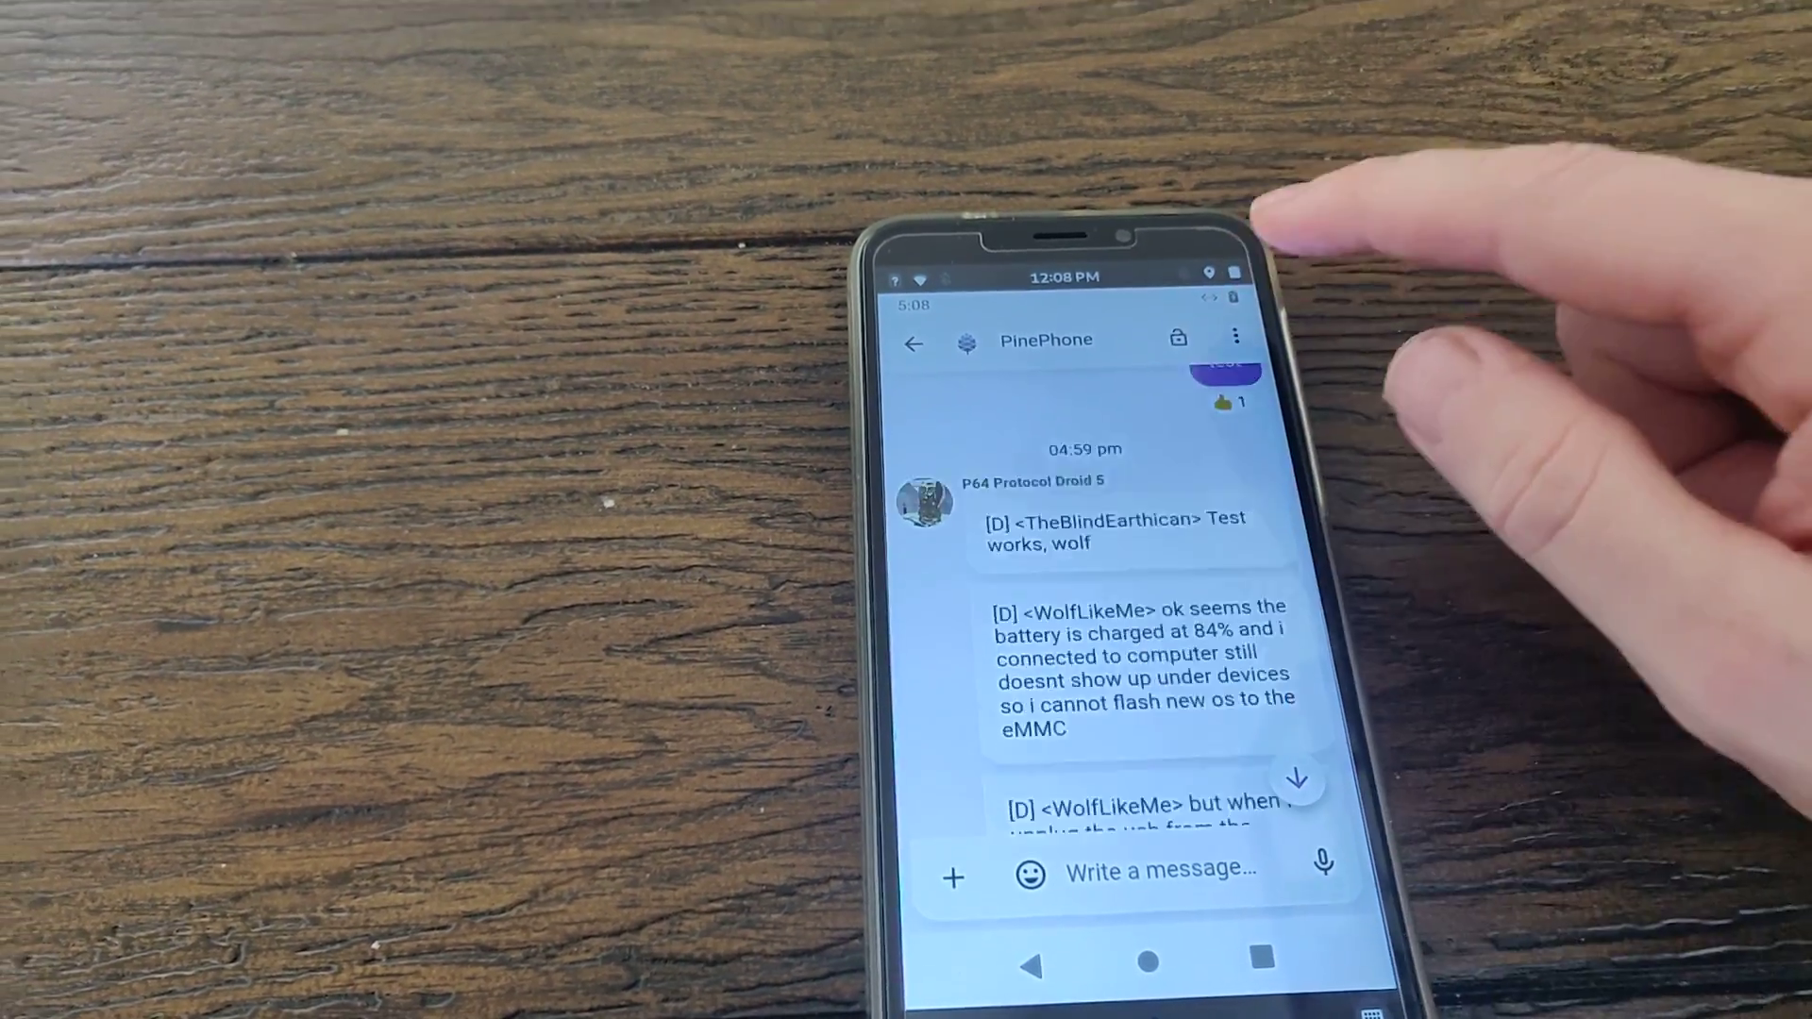
scroll("down", 3)
type("V")
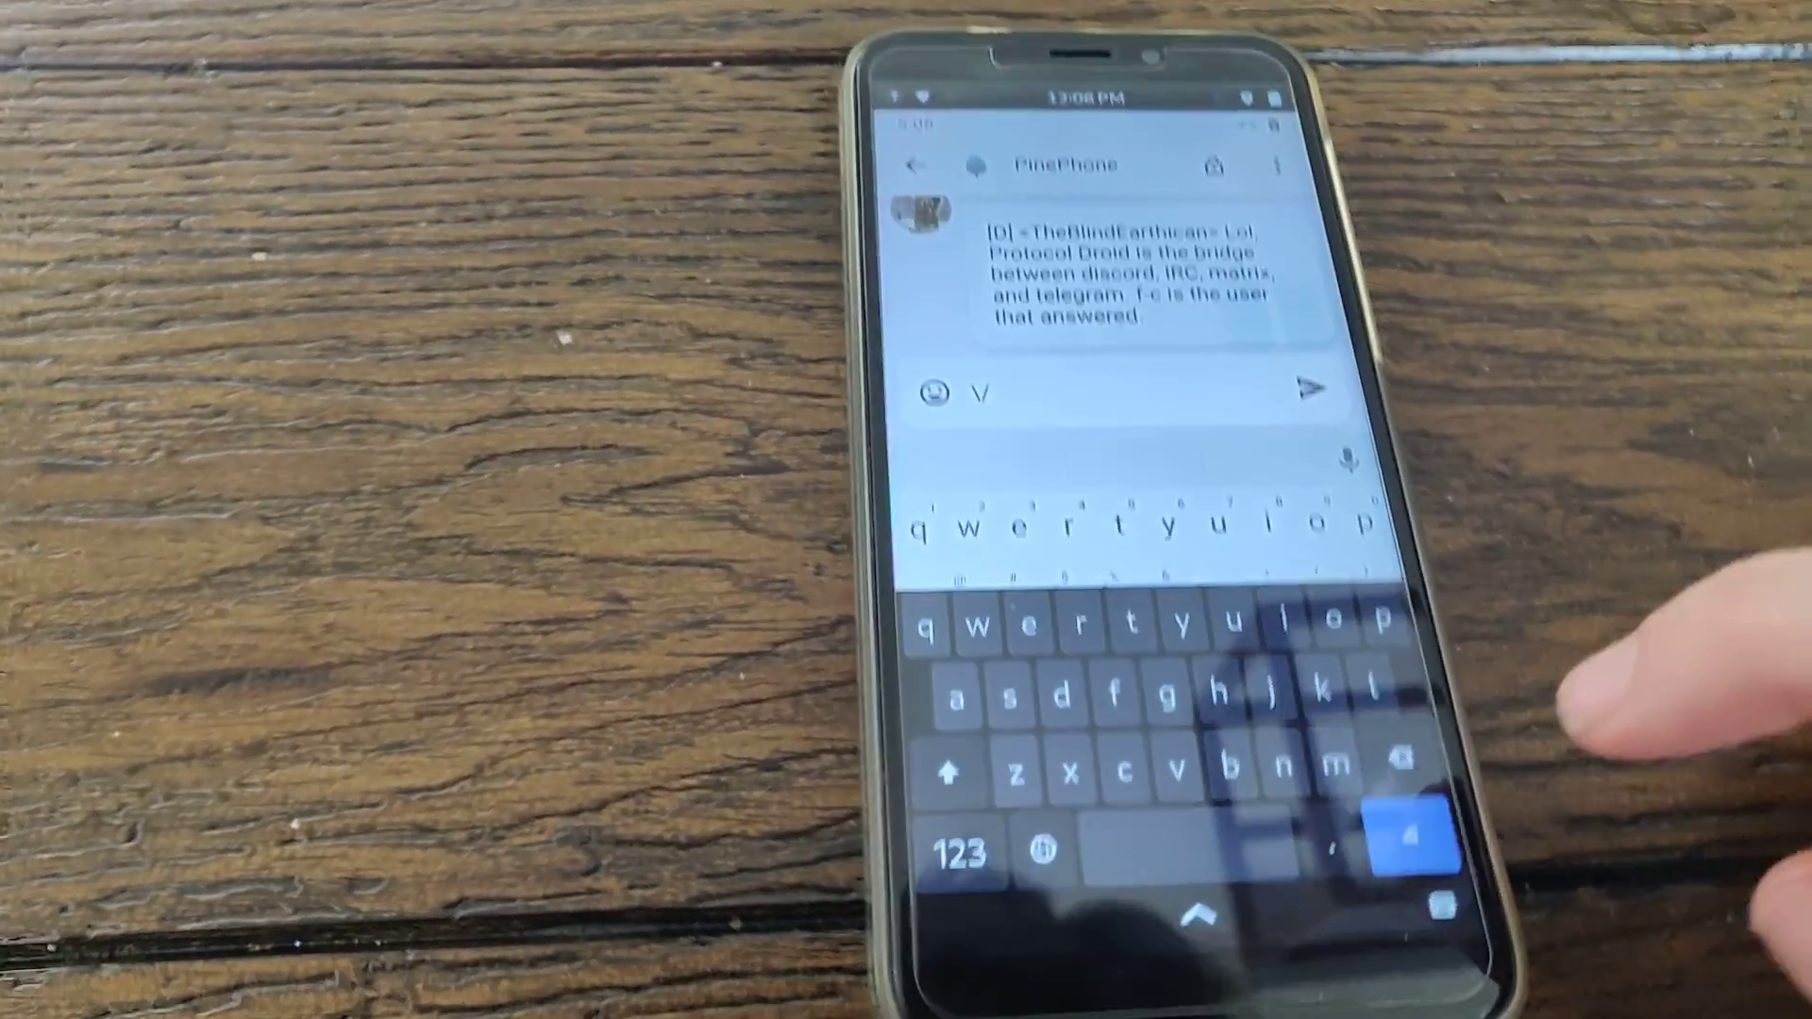
Step: Compose and send a message reading "Test" in the PinePhone room
type("====")
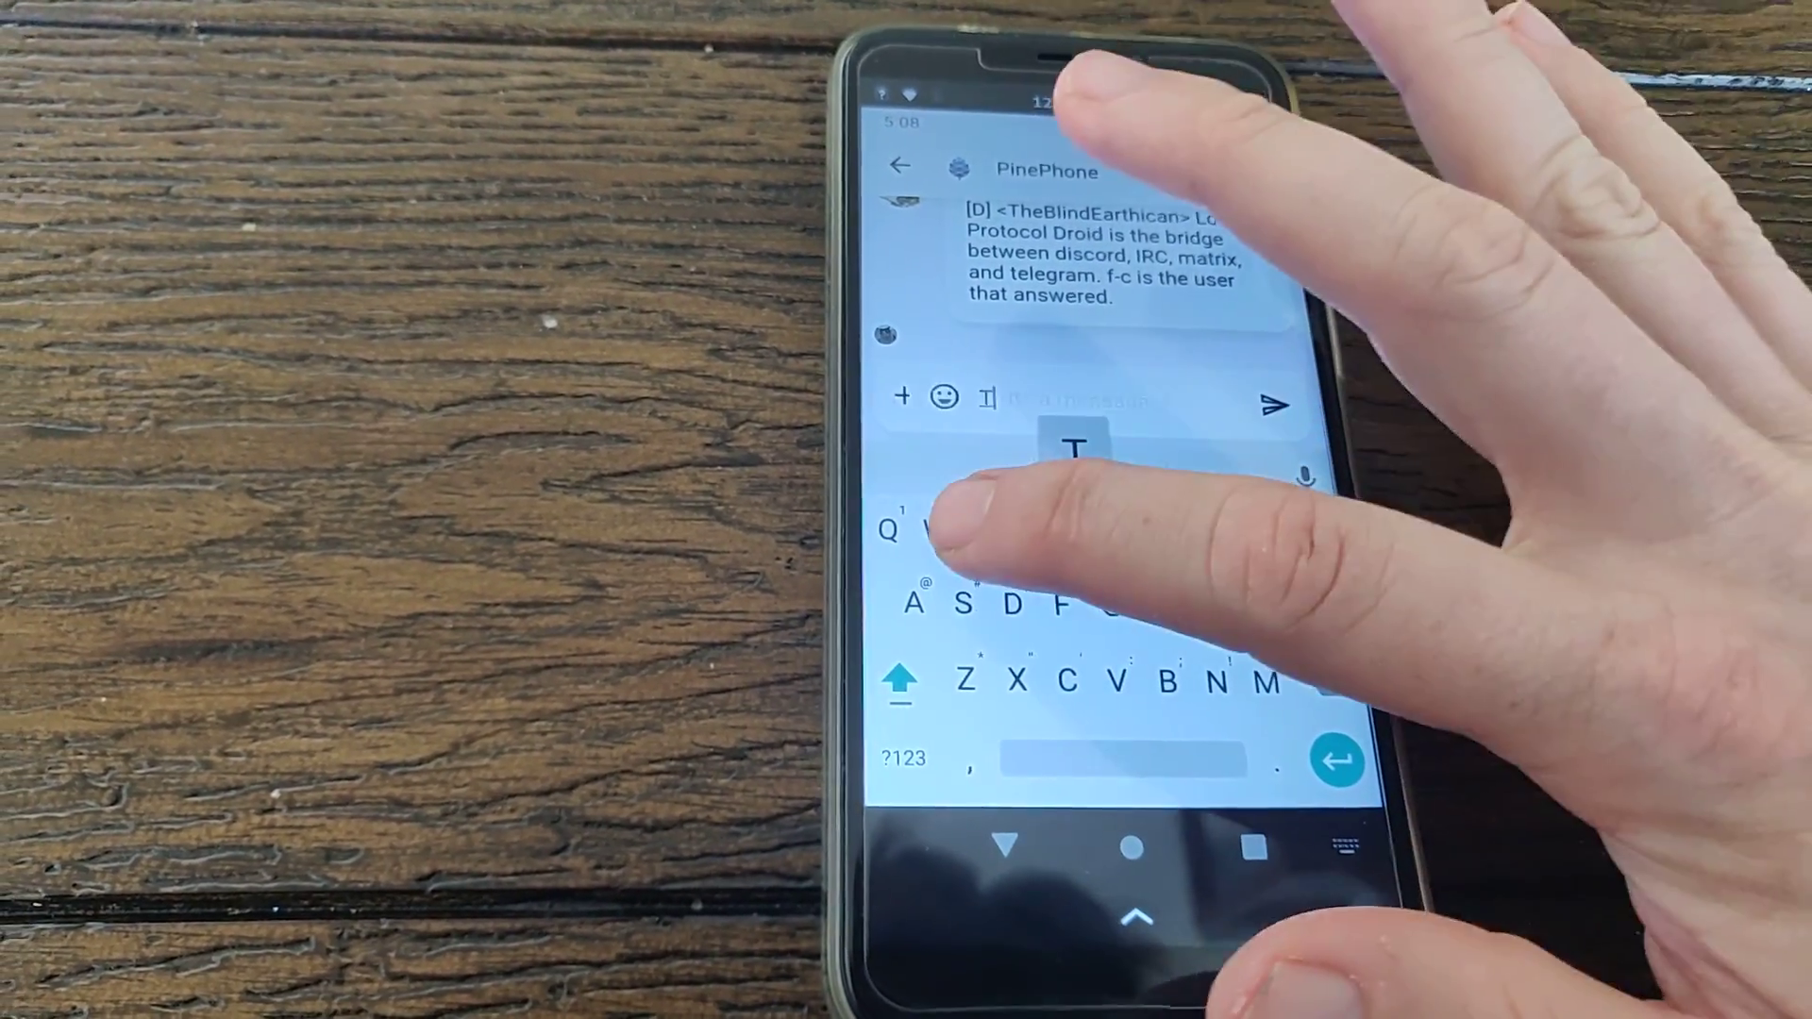
type("Test")
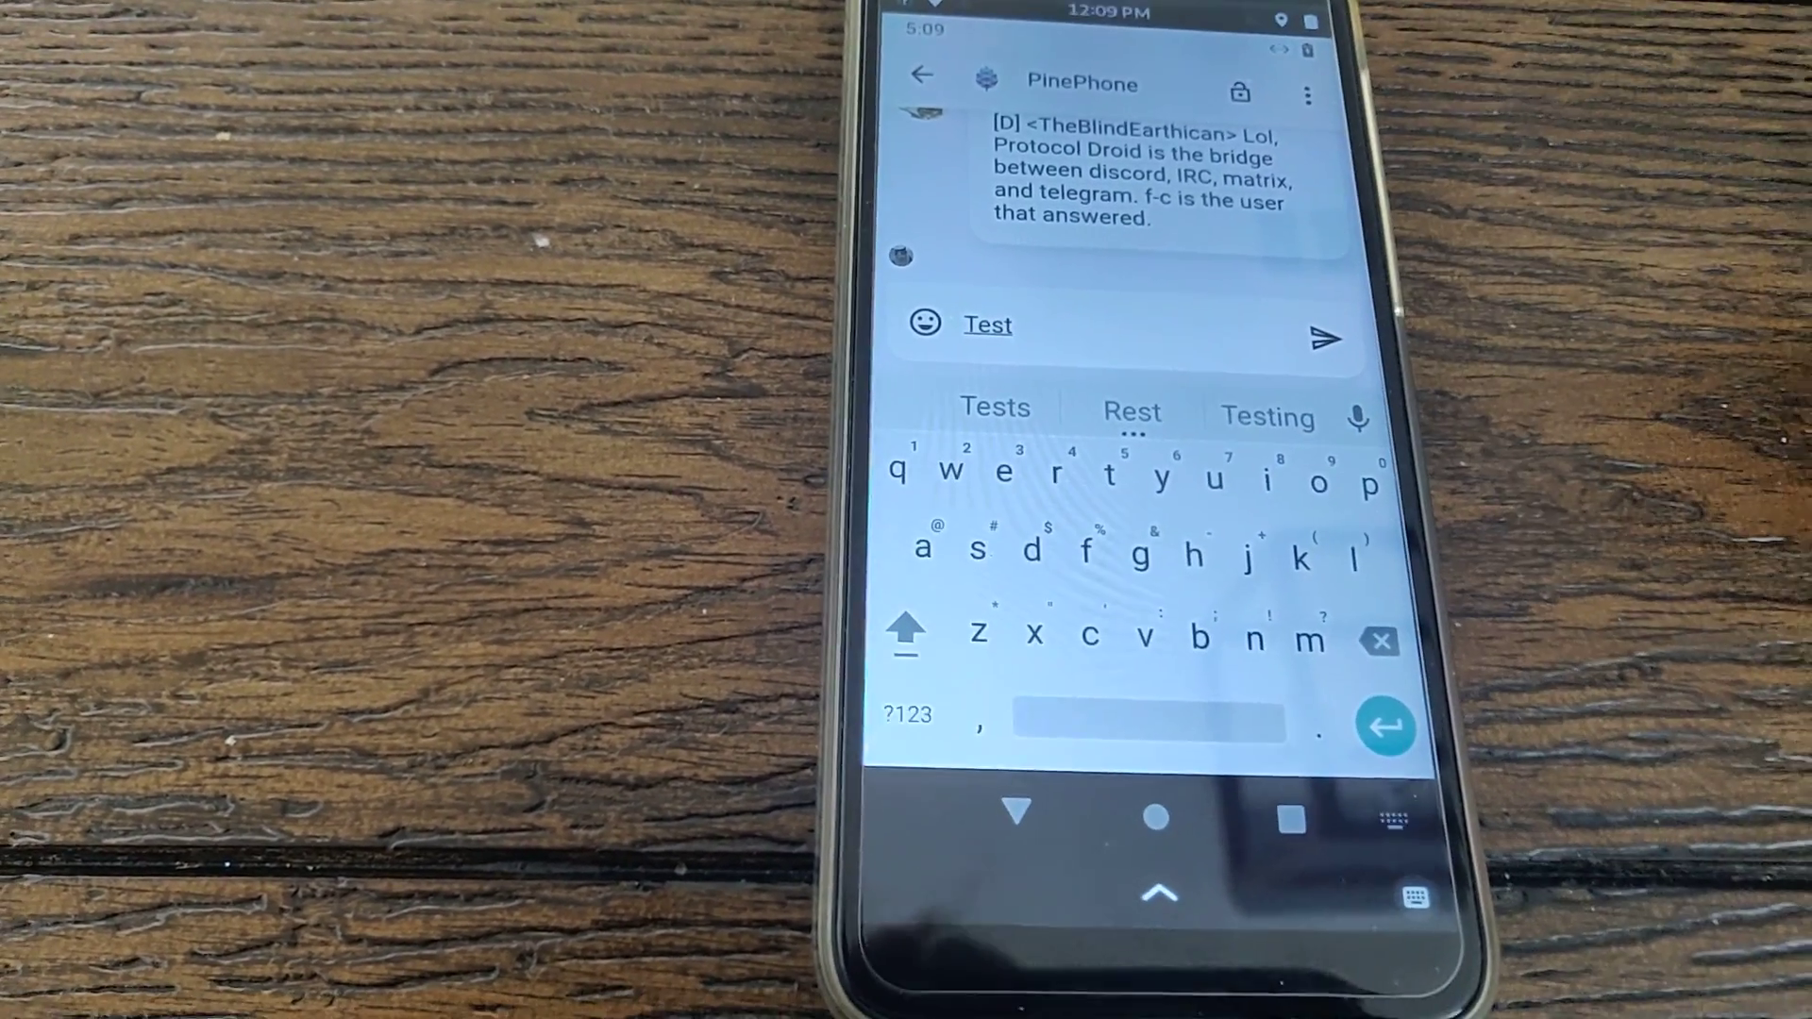
left_click(1321, 337)
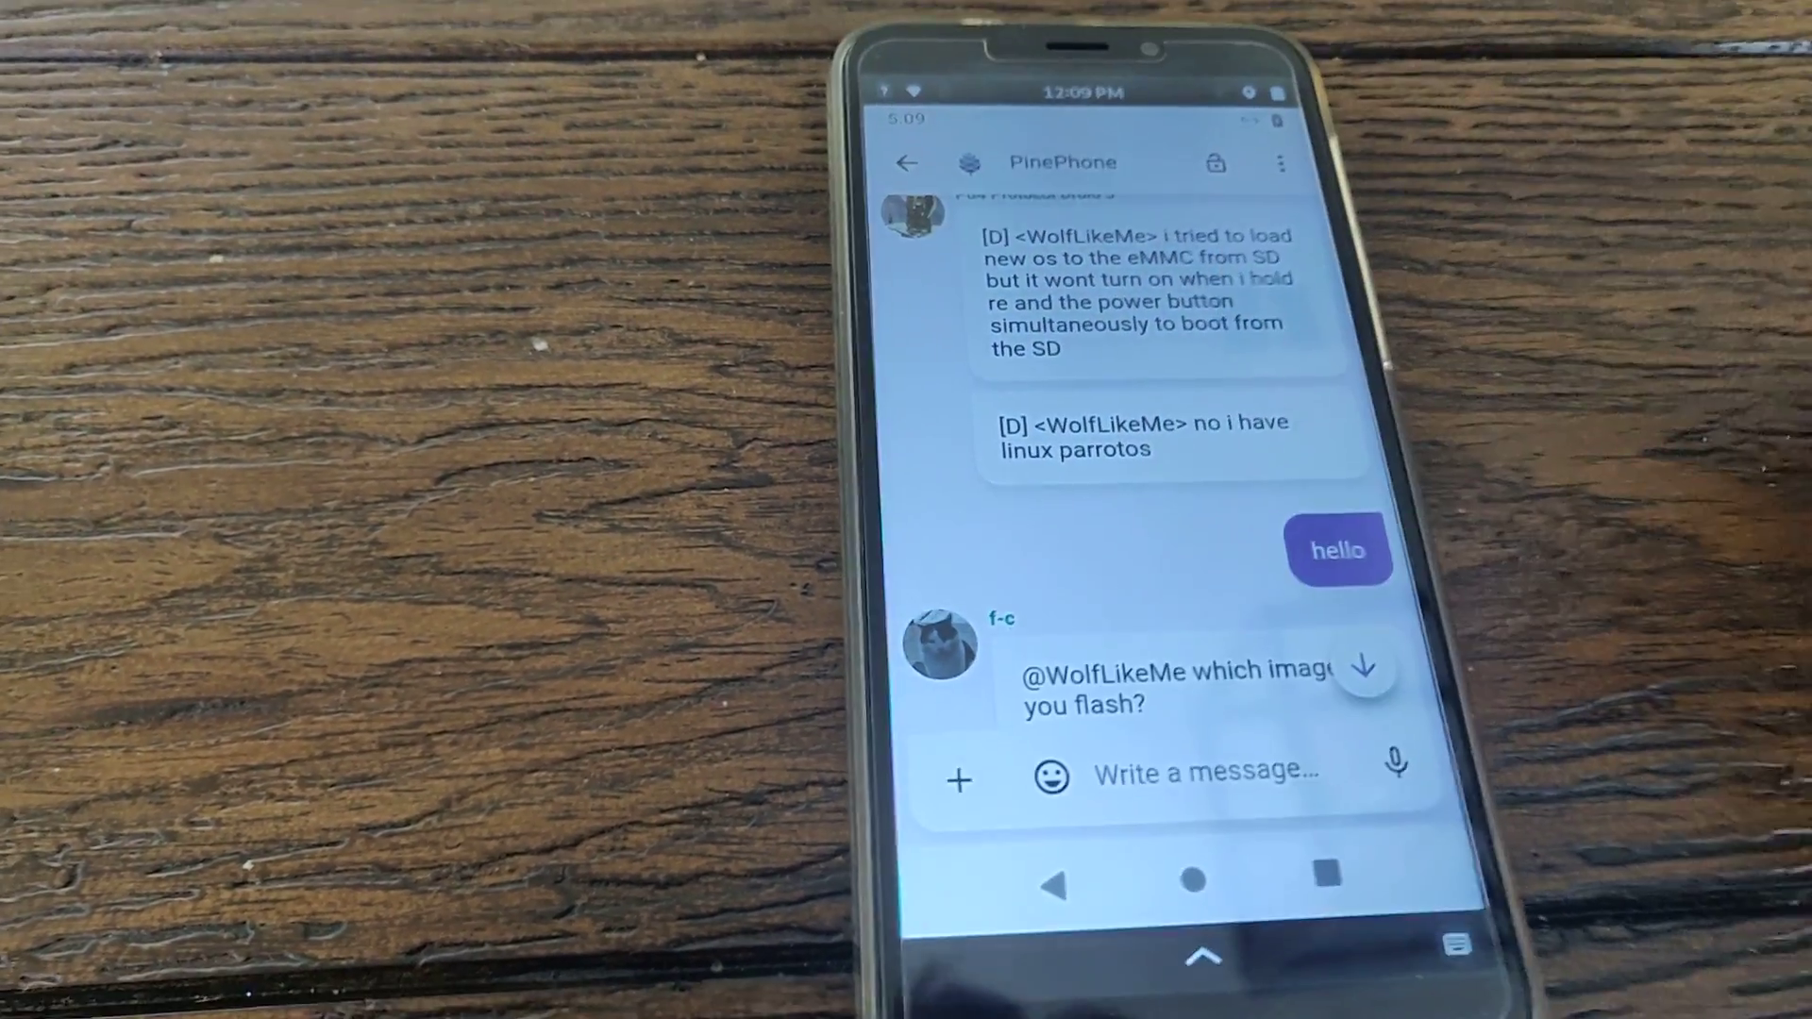
Step: Back out of the room to the home screen and launch NewPipe from the app list
left_click(906, 162)
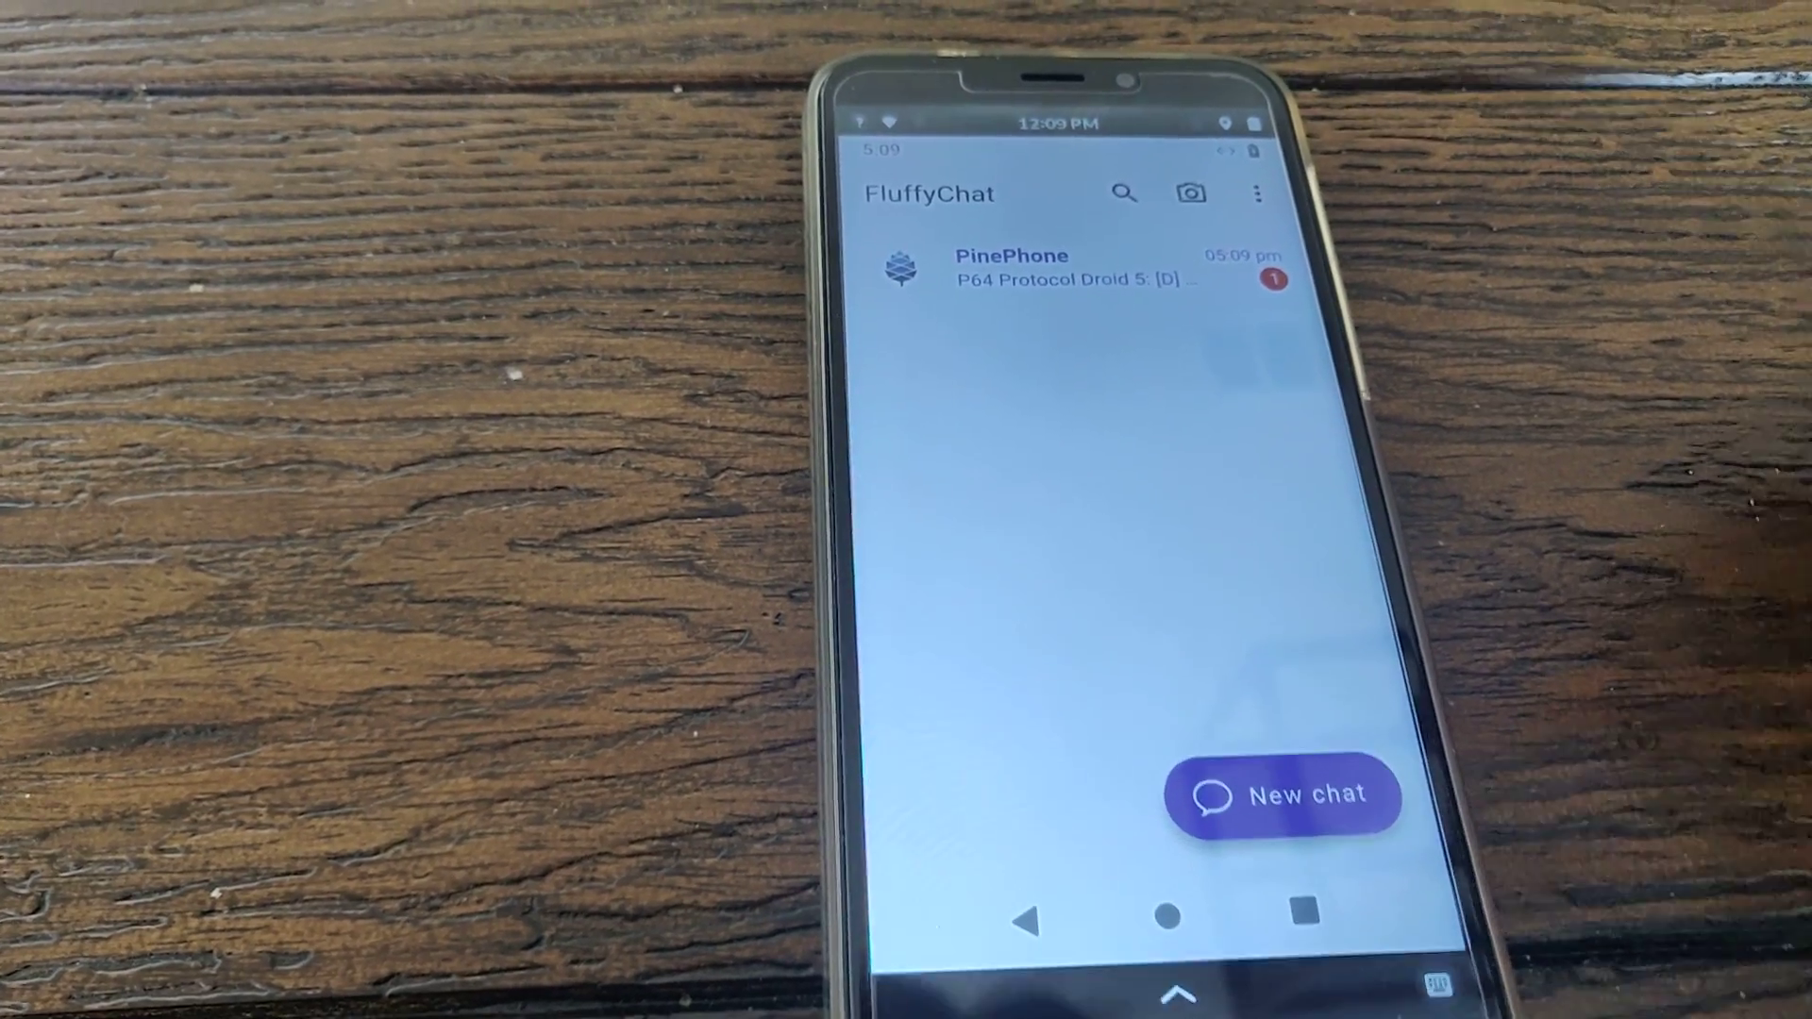
left_click(1040, 268)
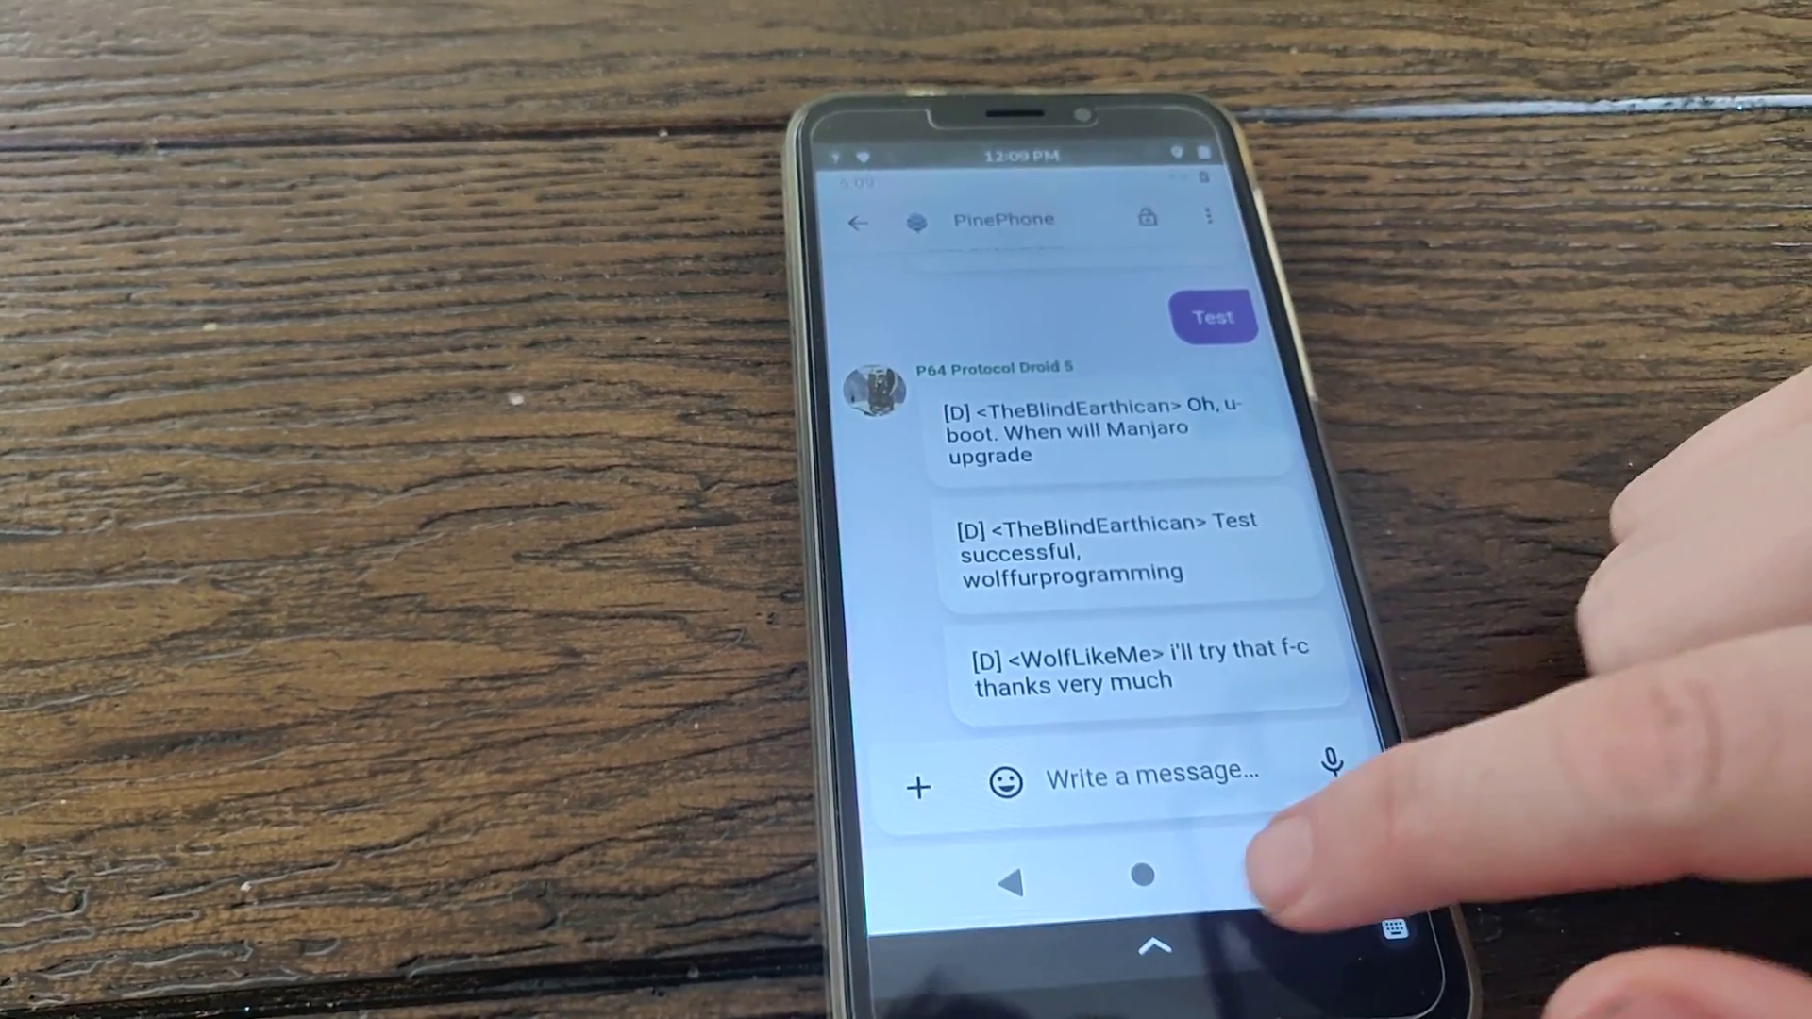
left_click(1140, 876)
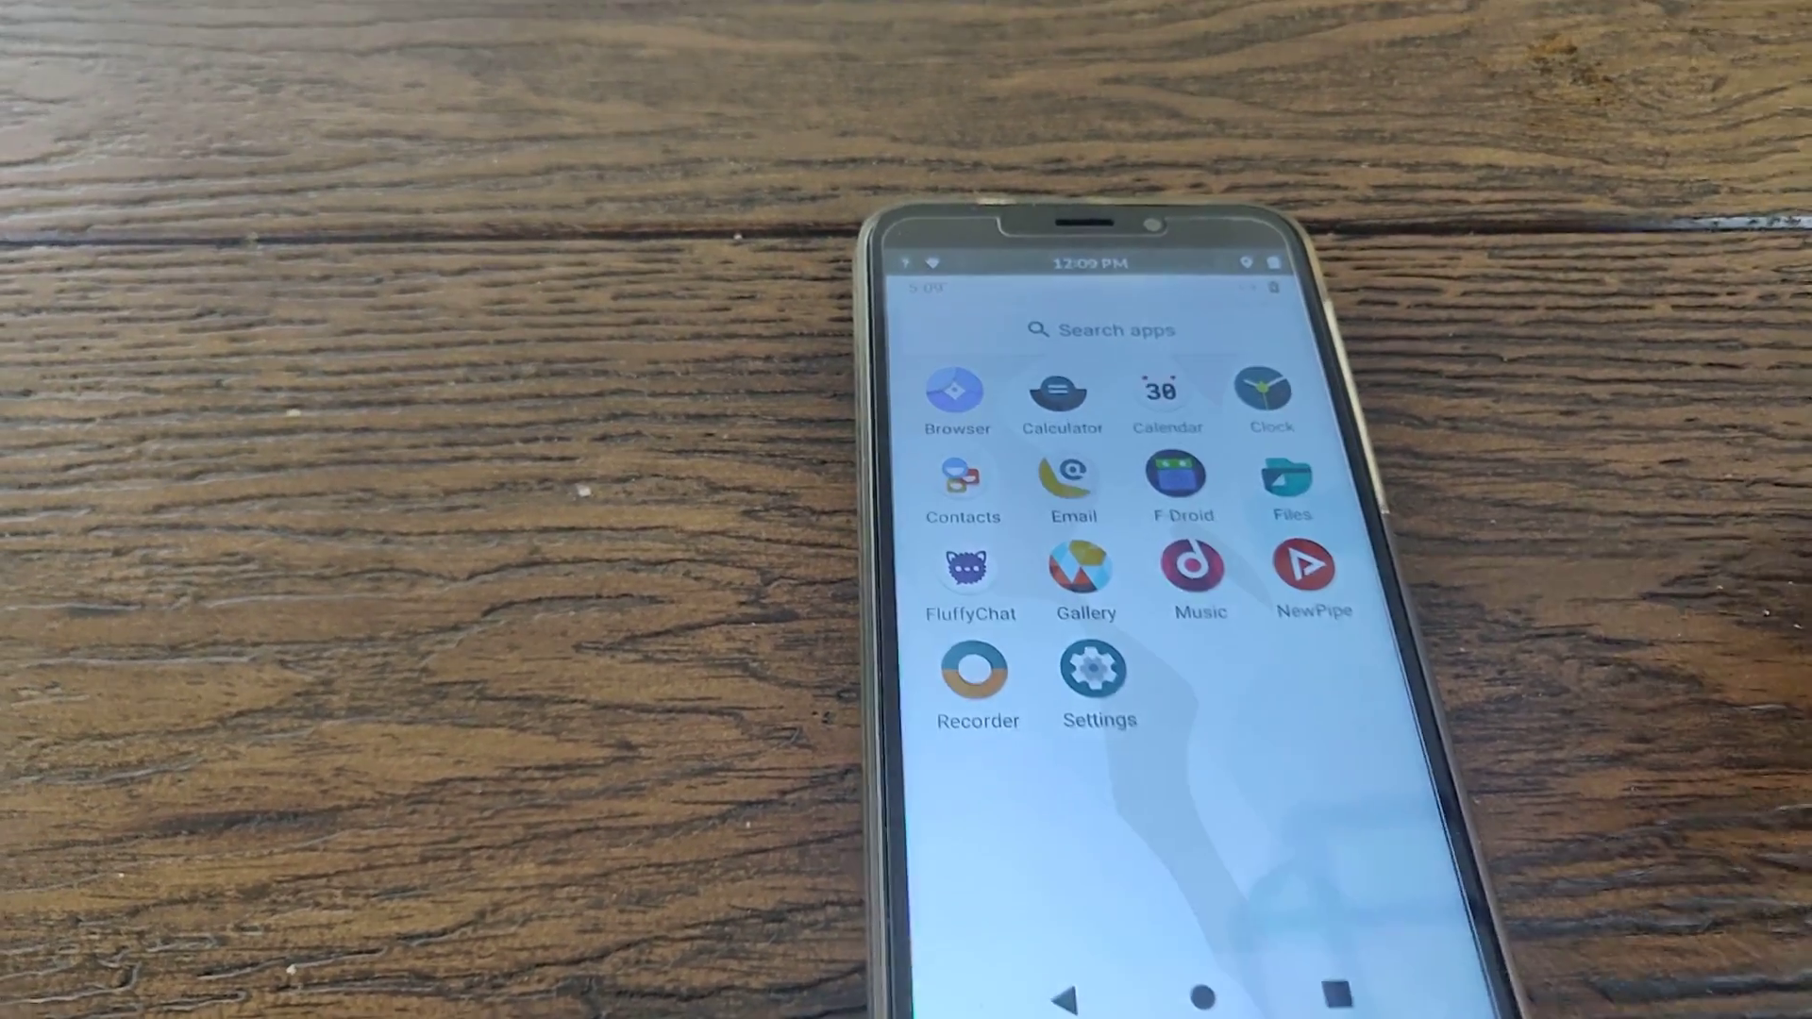
left_click(1311, 574)
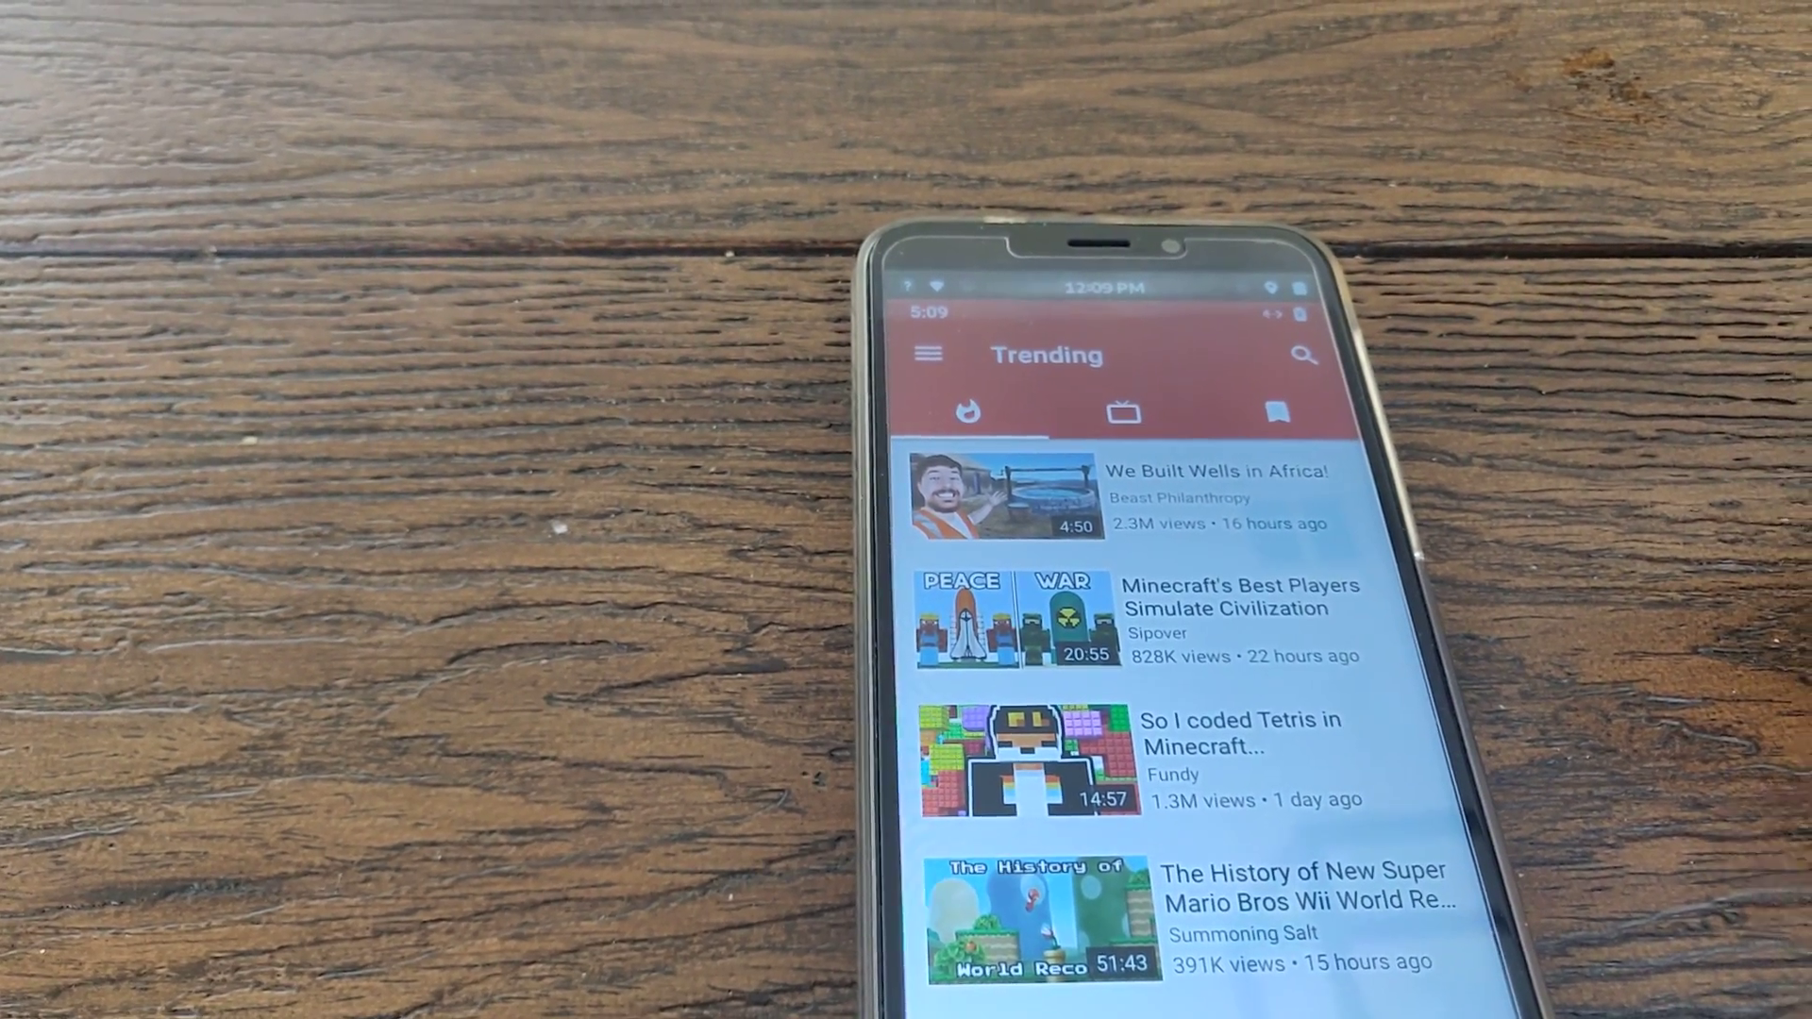
Step: Scroll the Trending list and open the History of New Super Mario Bros Wii video by Summoning Salt
scroll("down", 3)
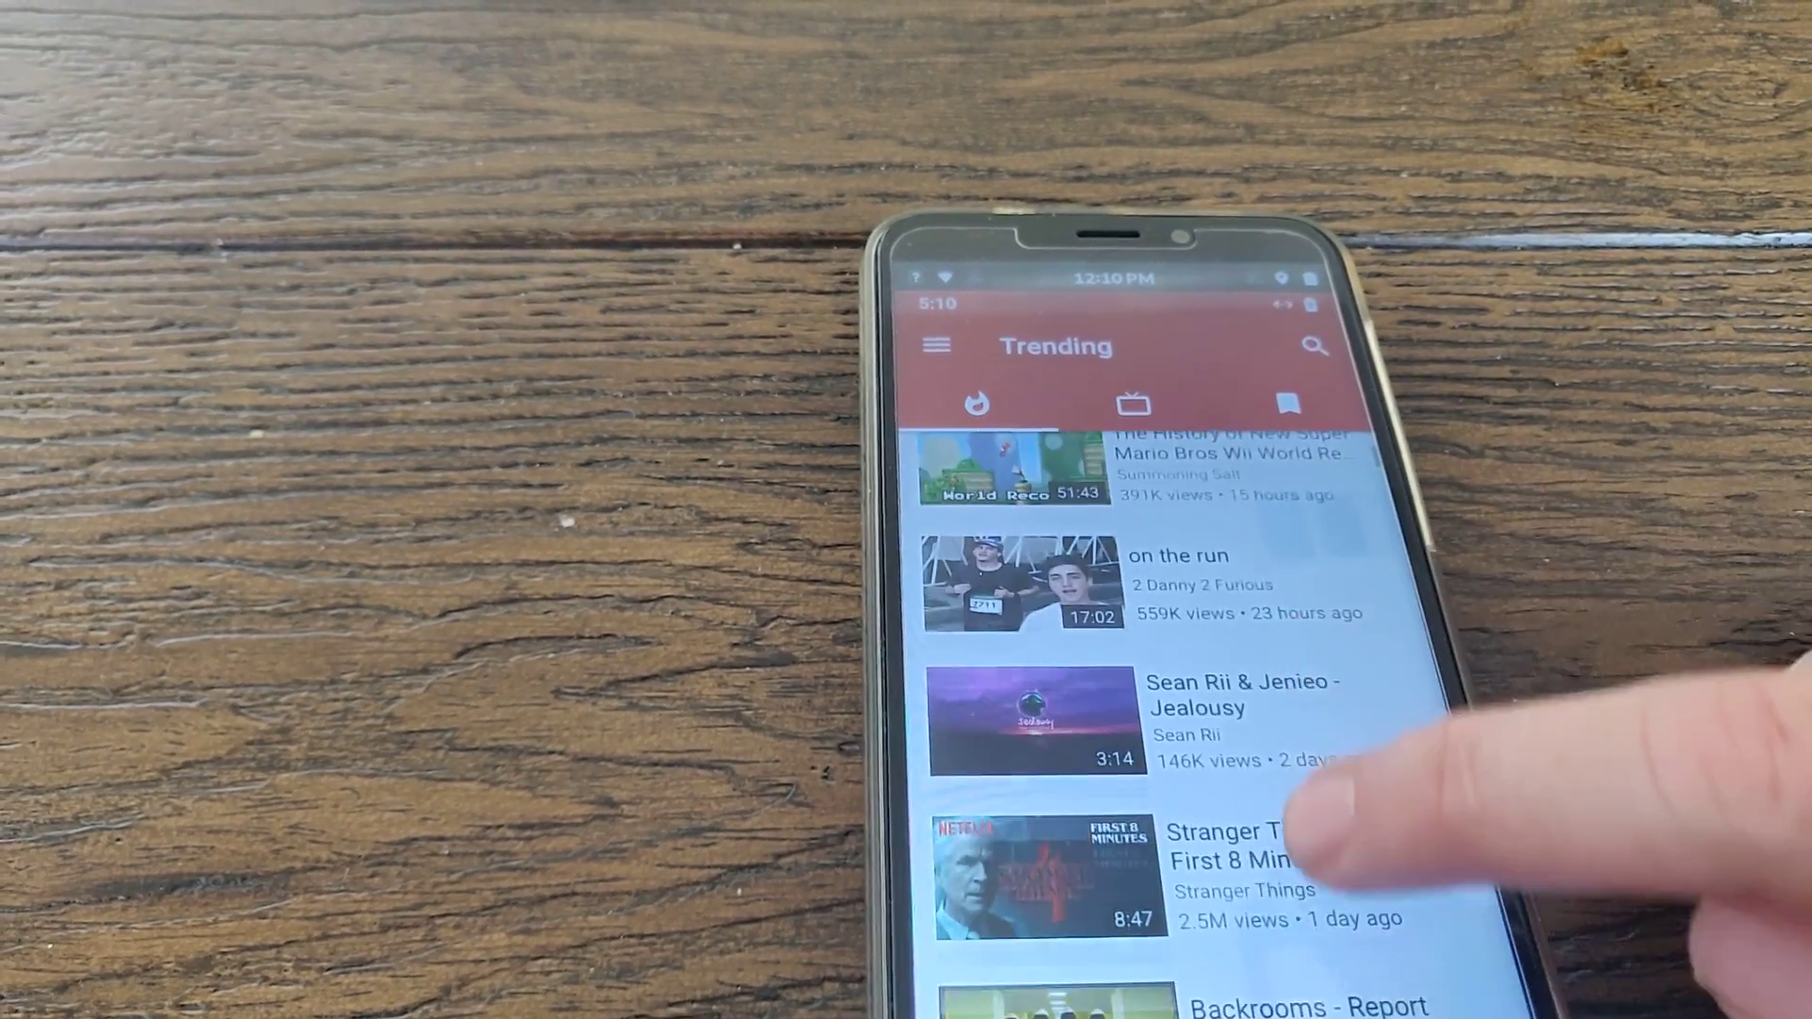
scroll("down", 3)
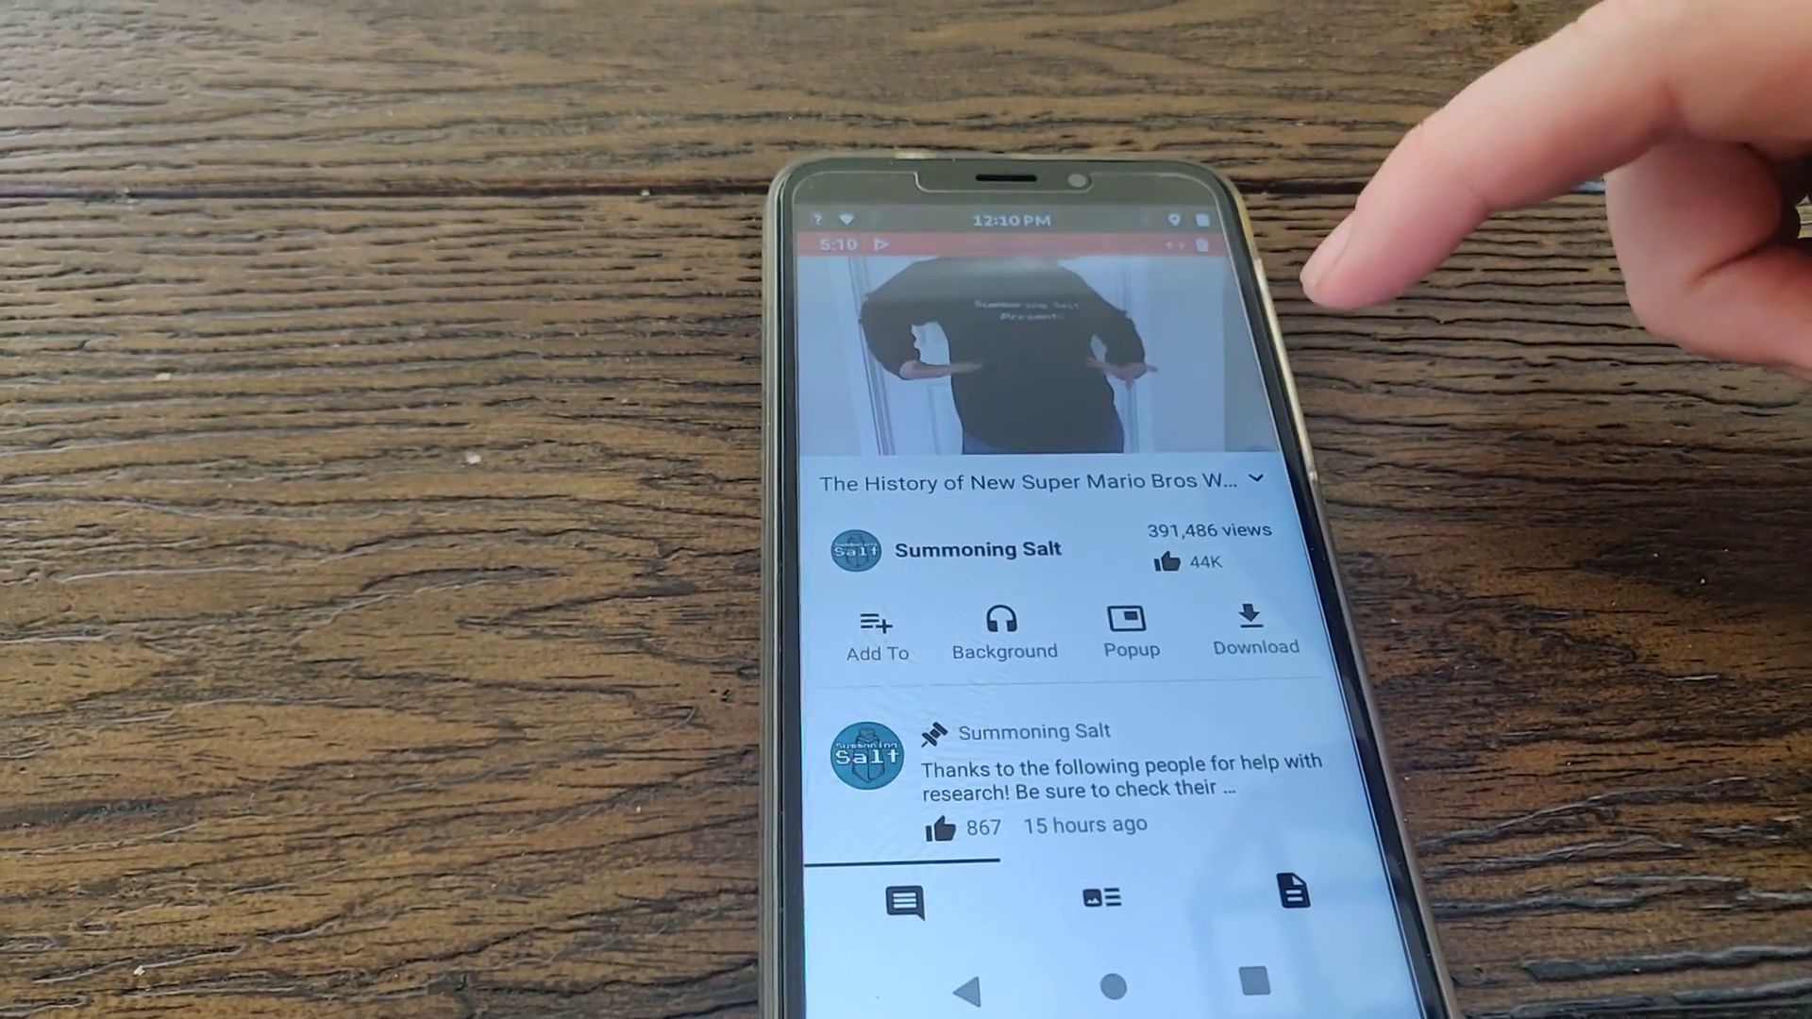
left_click(1034, 353)
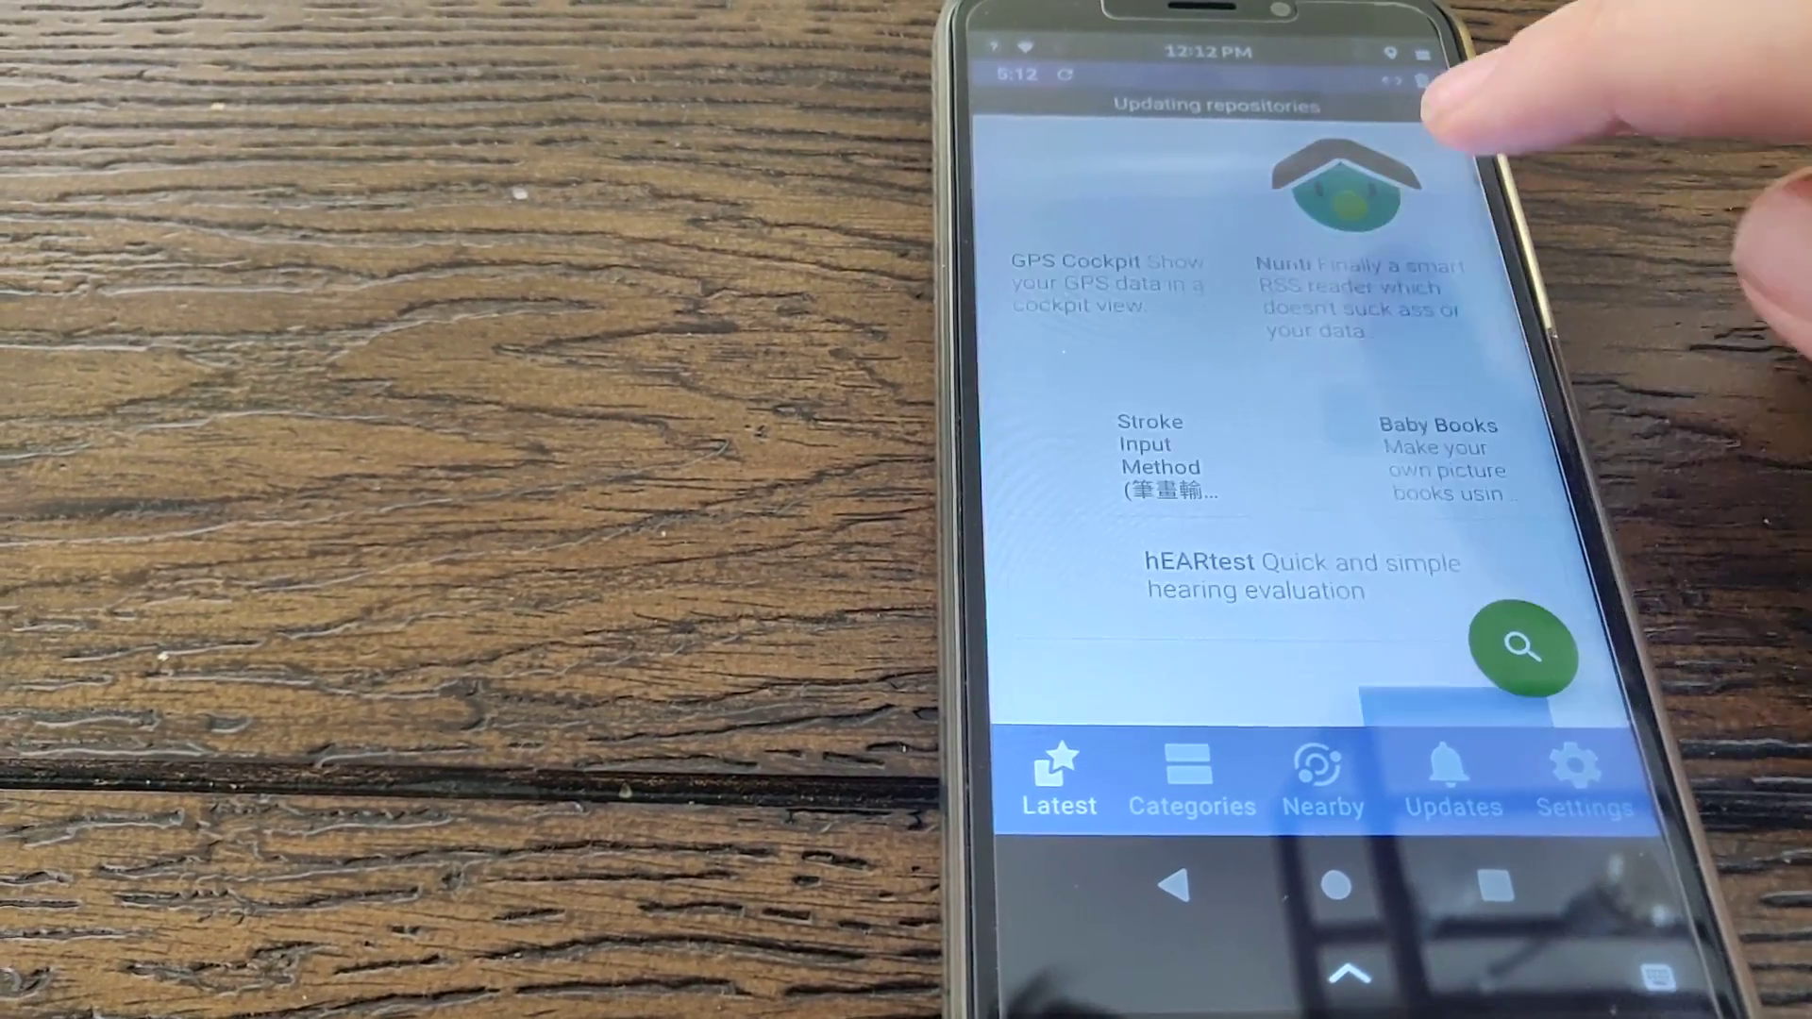
Step: Scroll the F-Droid Latest list to reach the Material Files entry
scroll("down", 3)
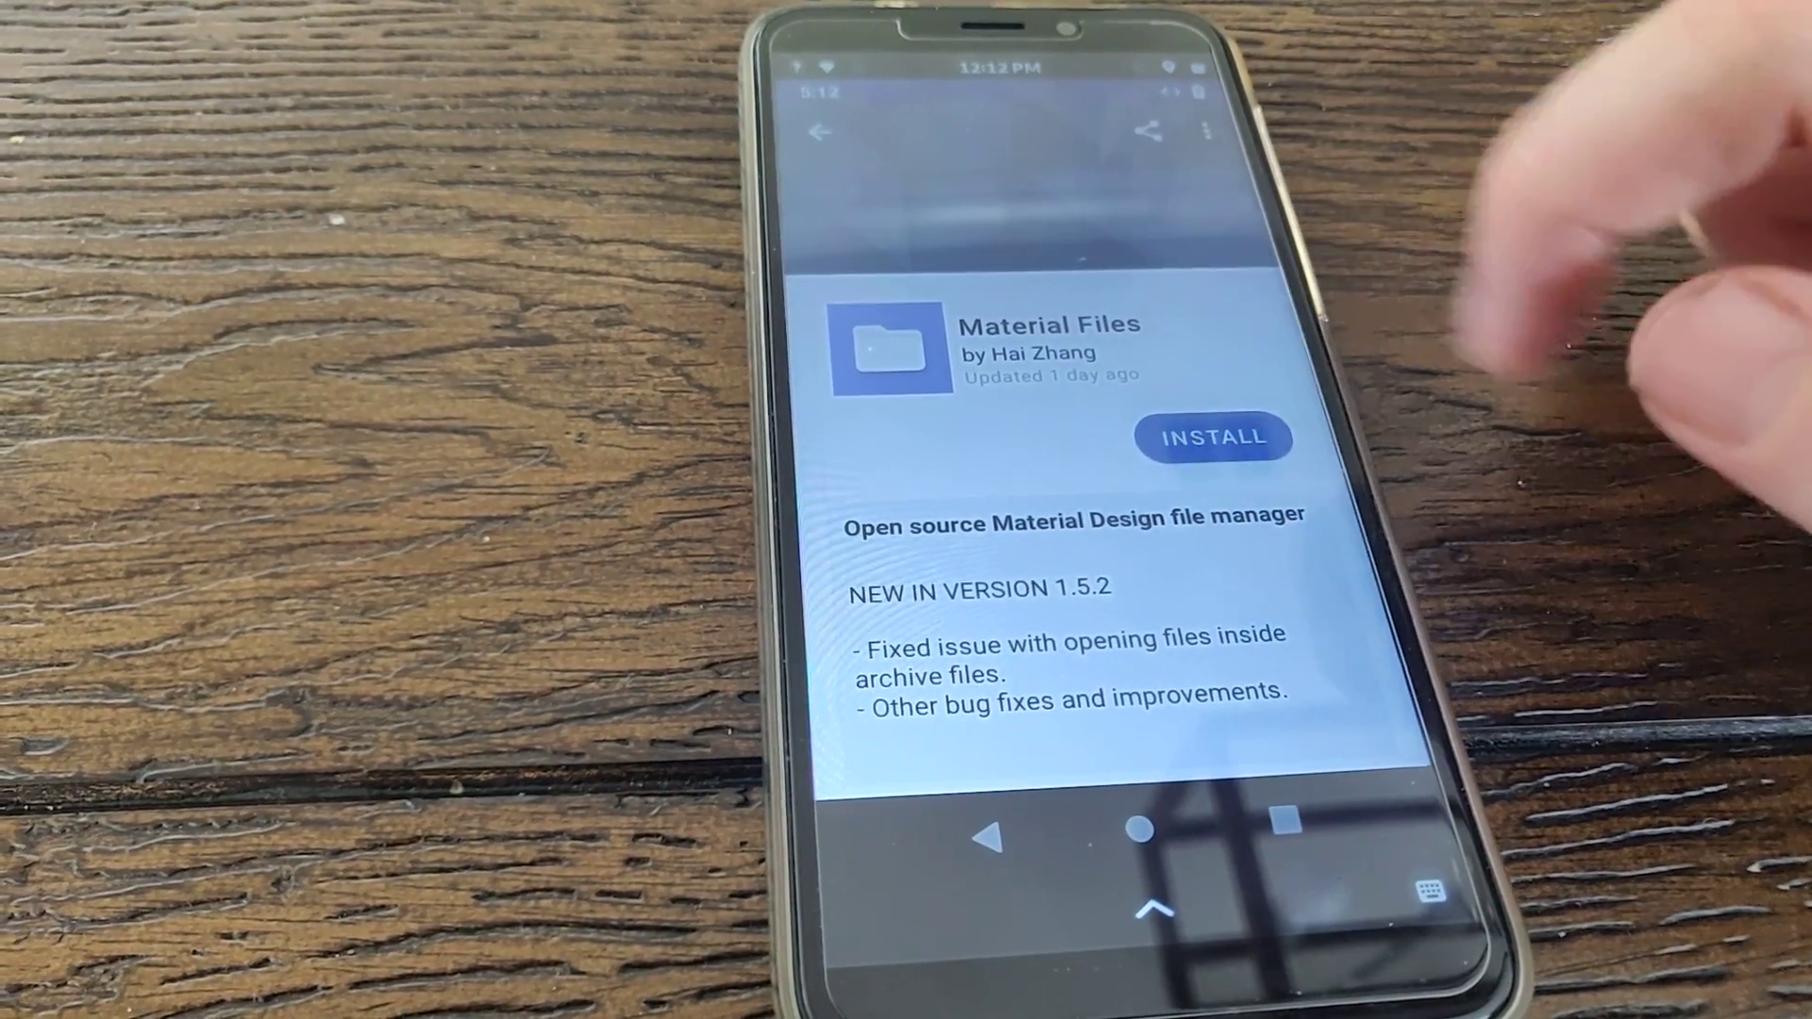
Step: Install Material Files 1.5.2, launch it and allow storage access so internal folders appear
left_click(1214, 438)
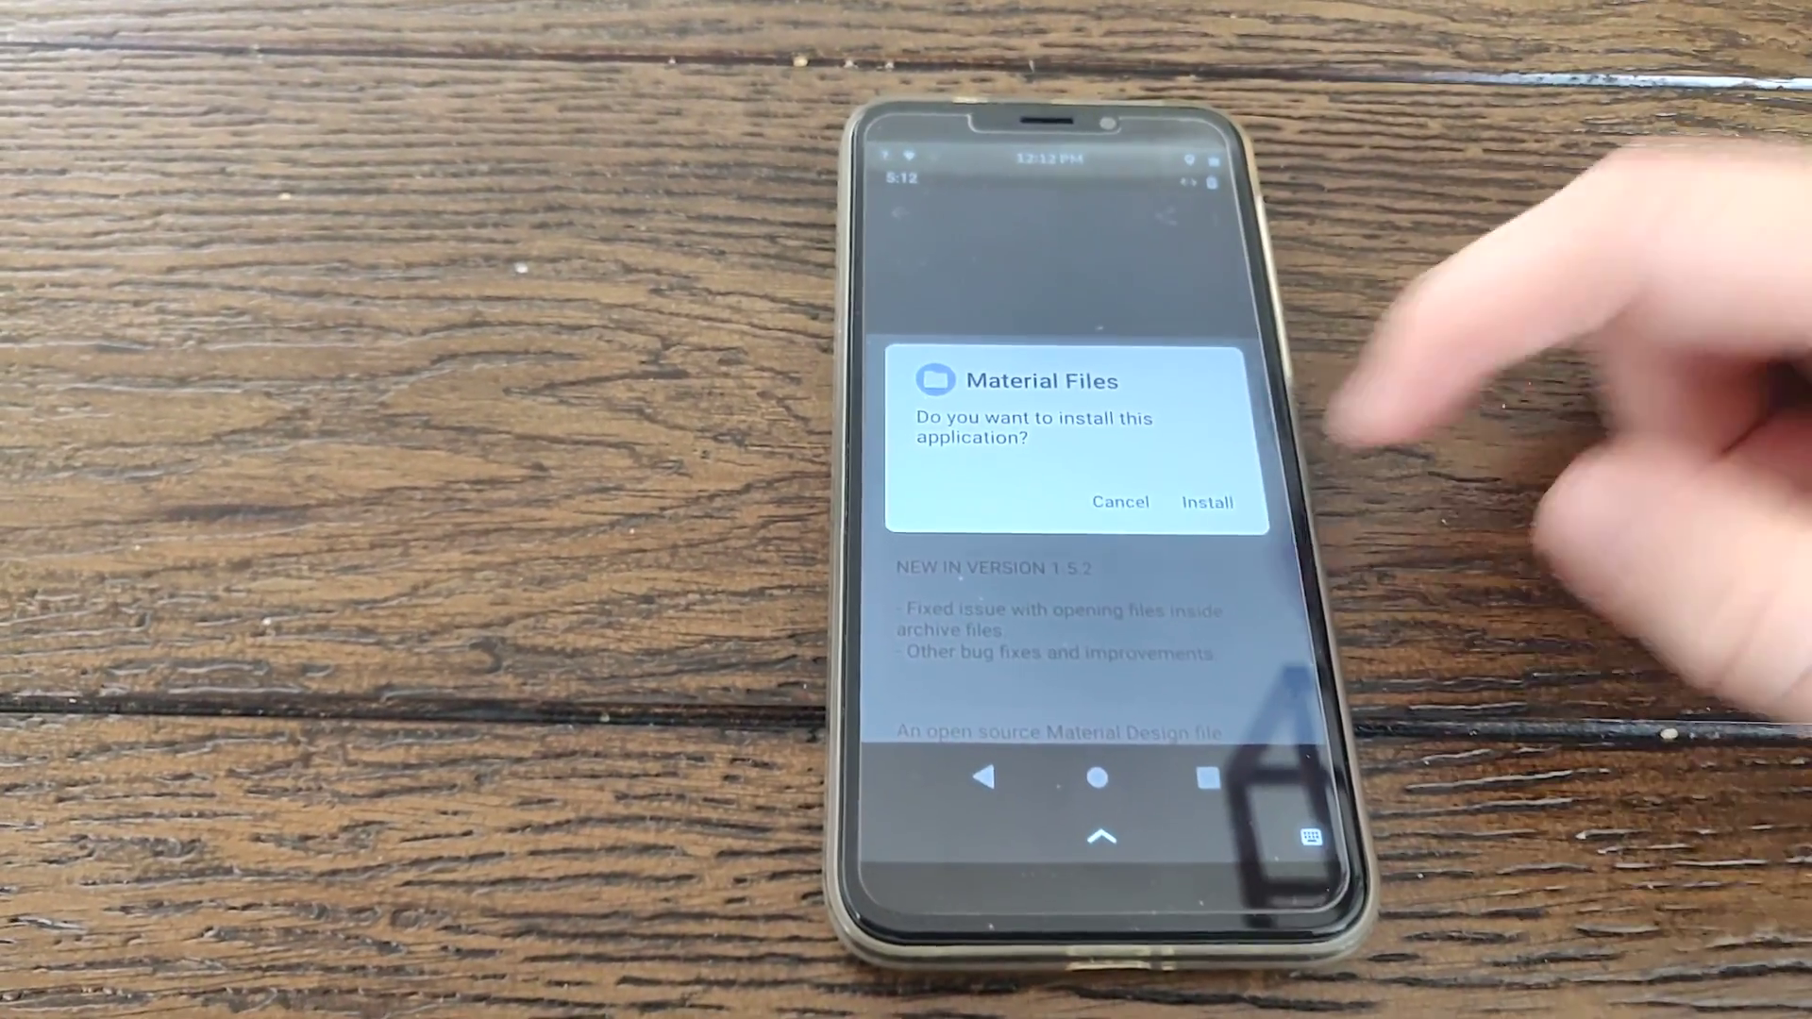
left_click(1206, 502)
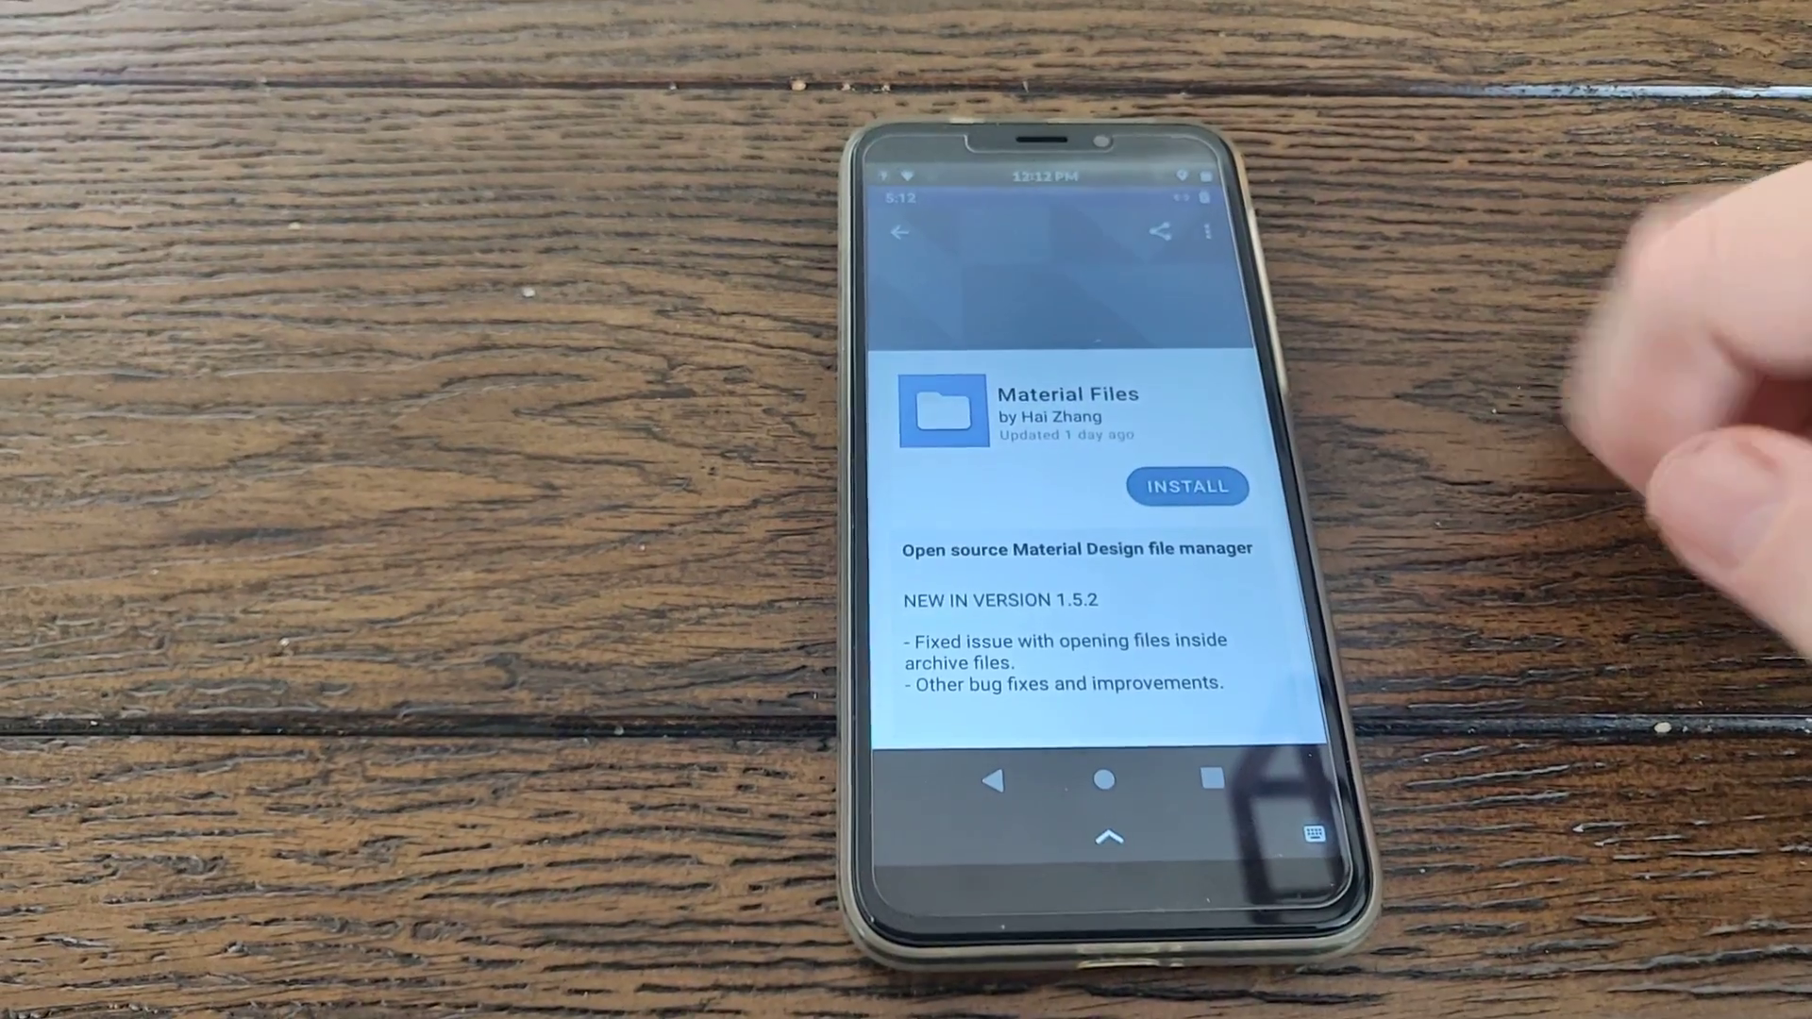
left_click(1187, 487)
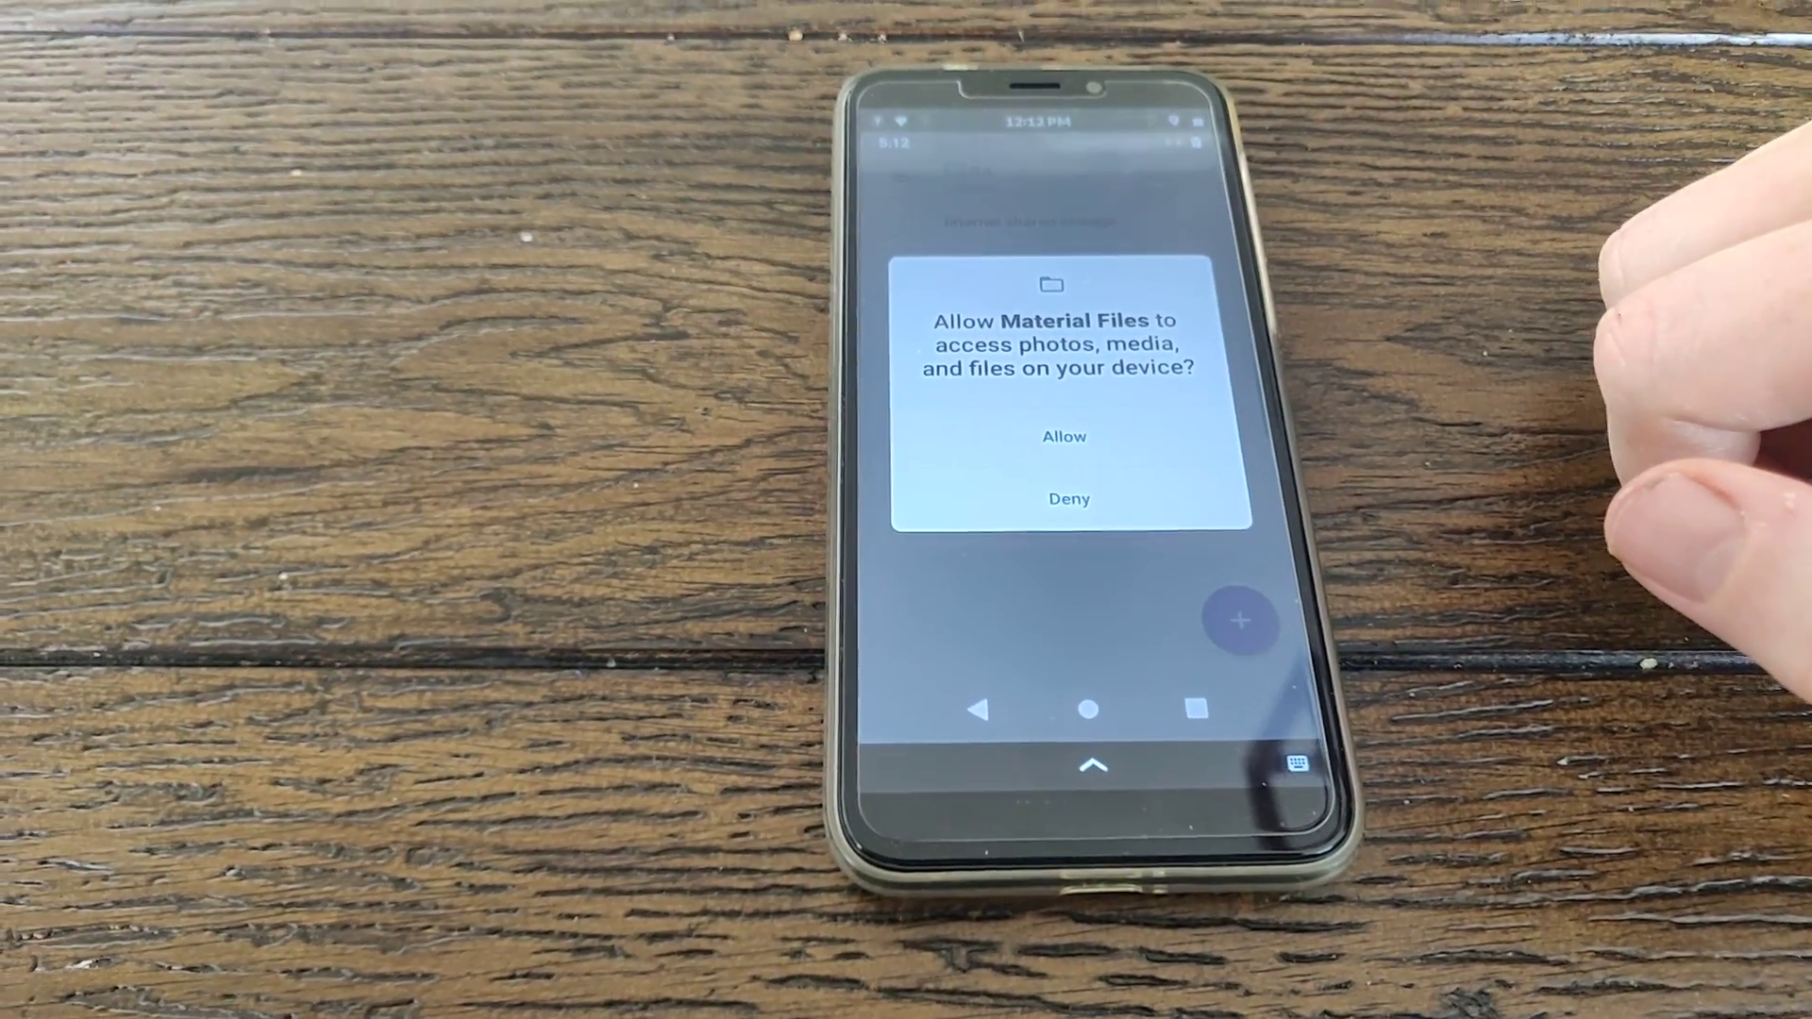
left_click(1066, 498)
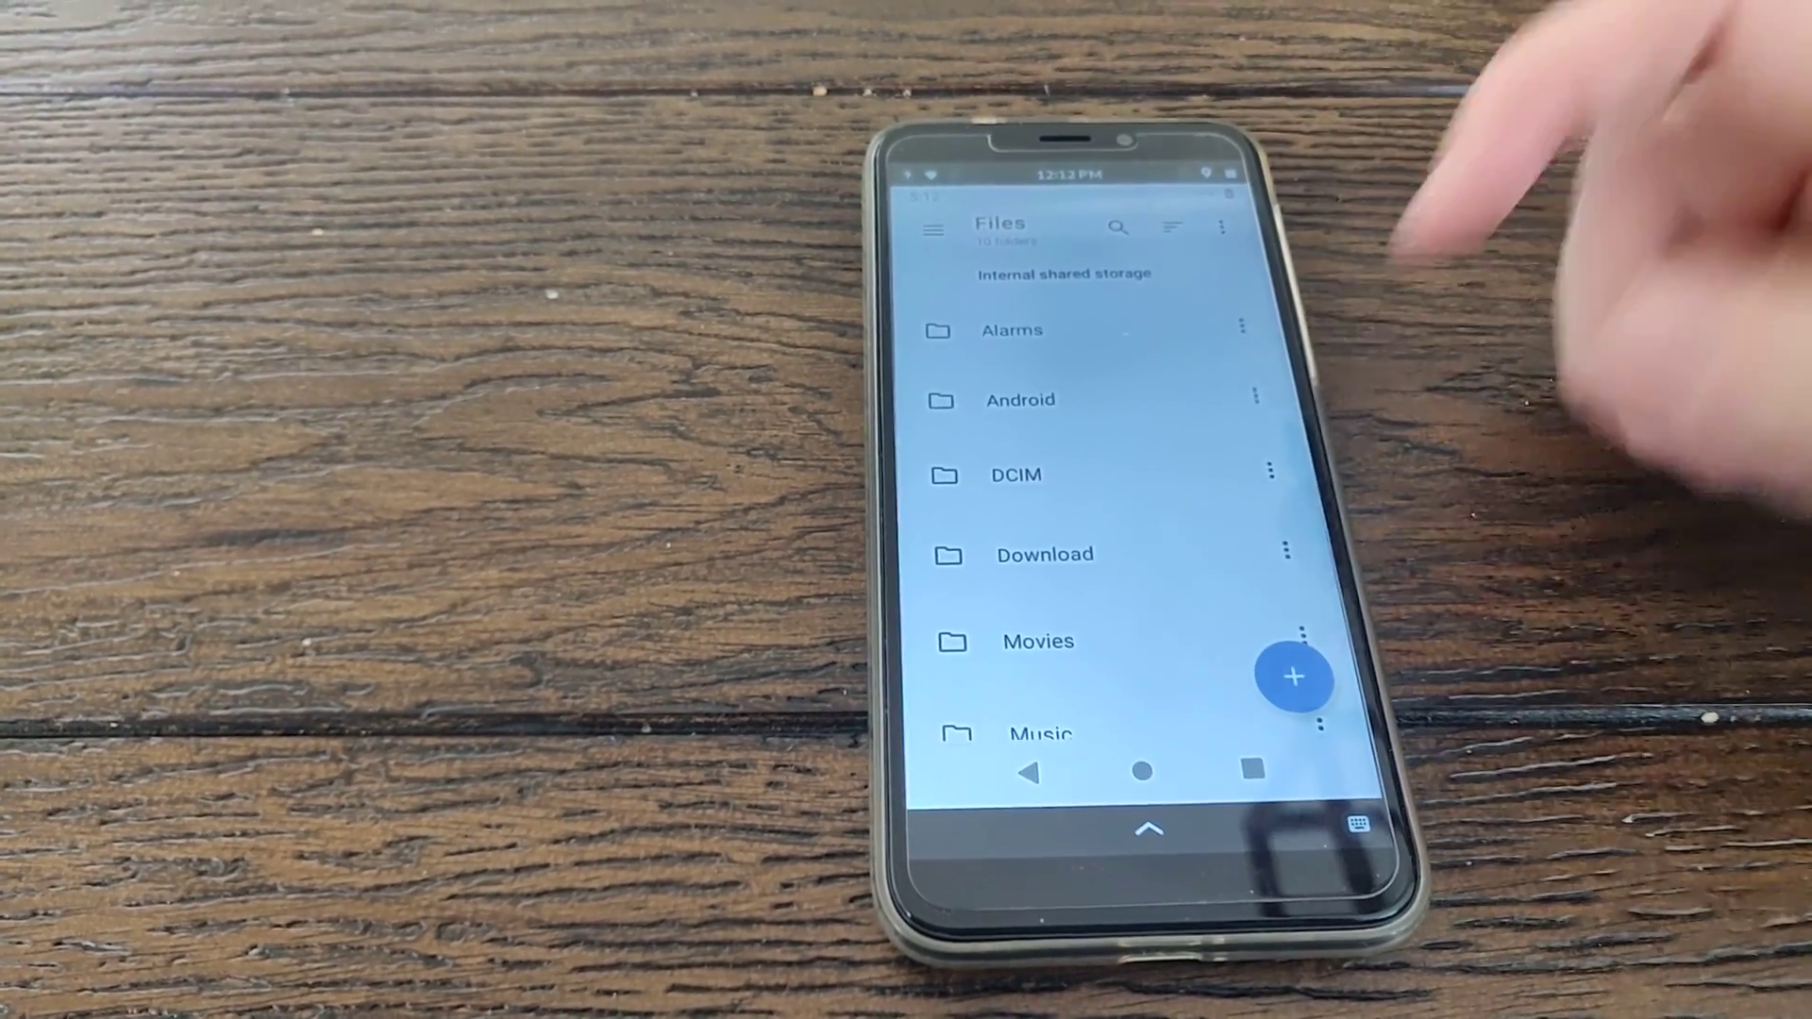
Step: Browse the internal shared storage folders in Material Files, then return to the app grid
left_click(1015, 476)
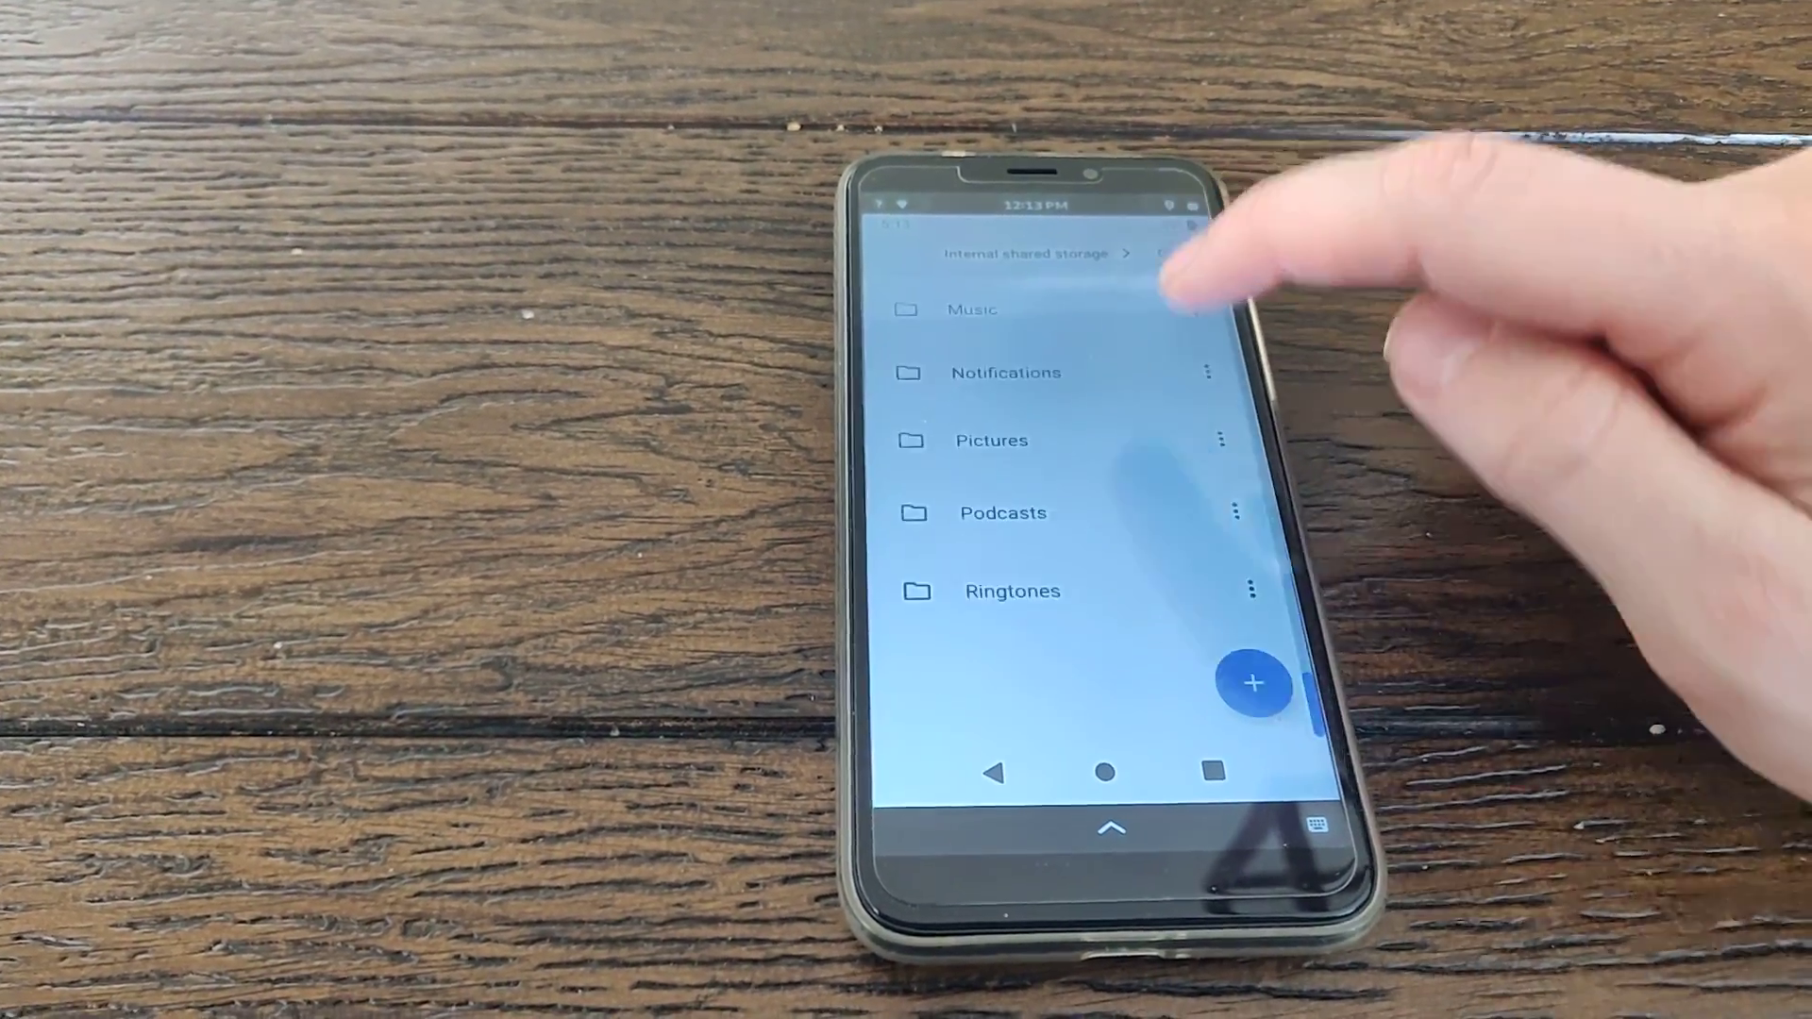
left_click(972, 307)
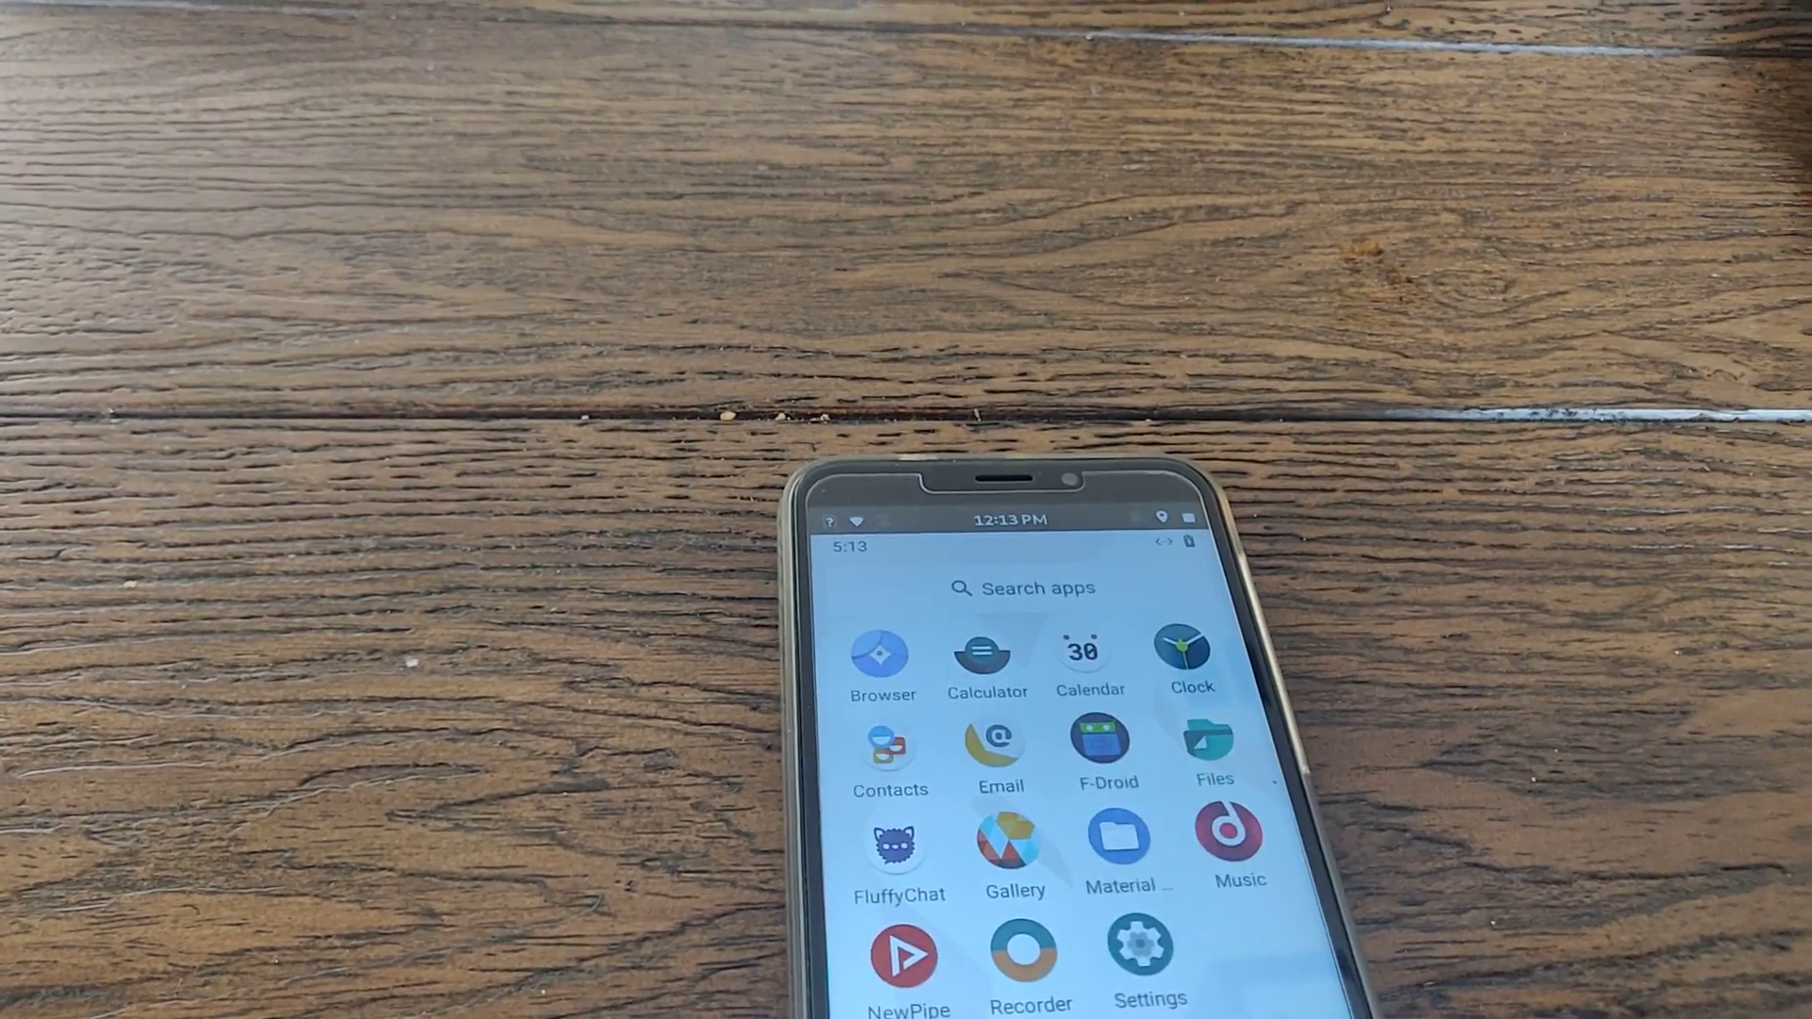
Step: Launch the Browser from the app drawer so the Google start page loads
left_click(1238, 836)
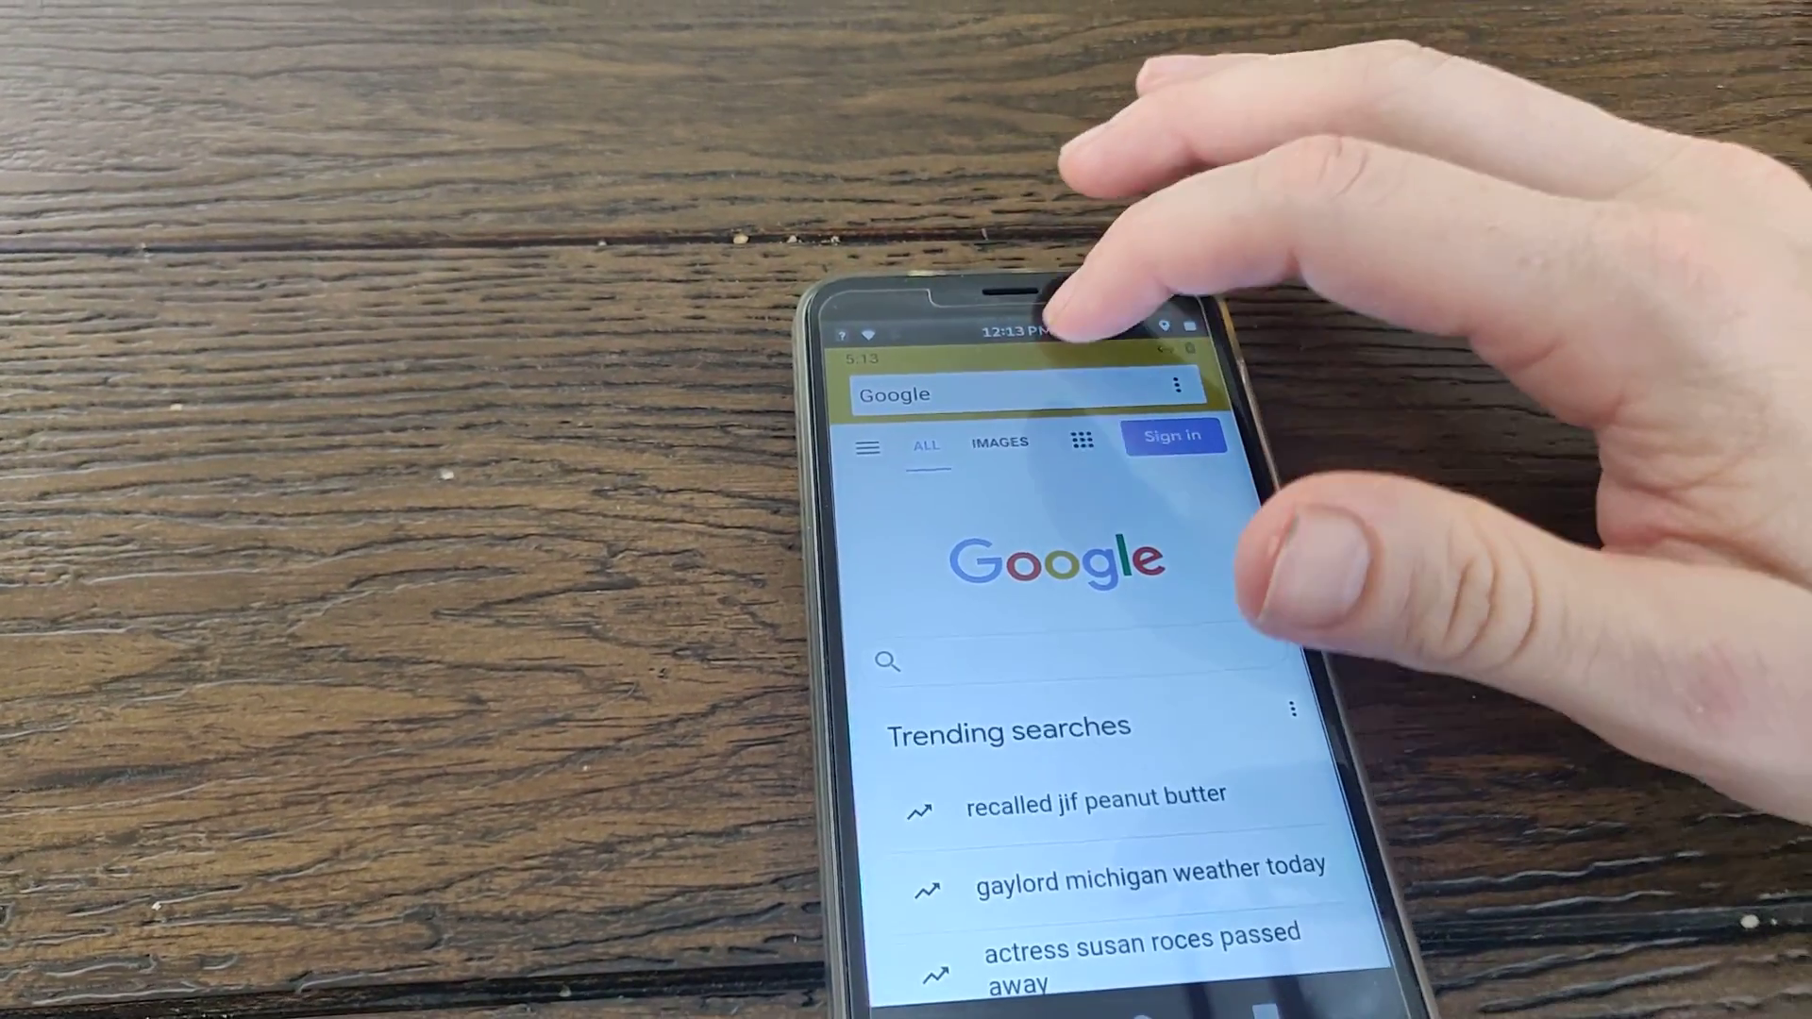
Step: Search Google for "reddit" from the address bar and load Reddit's popular feed
left_click(1023, 393)
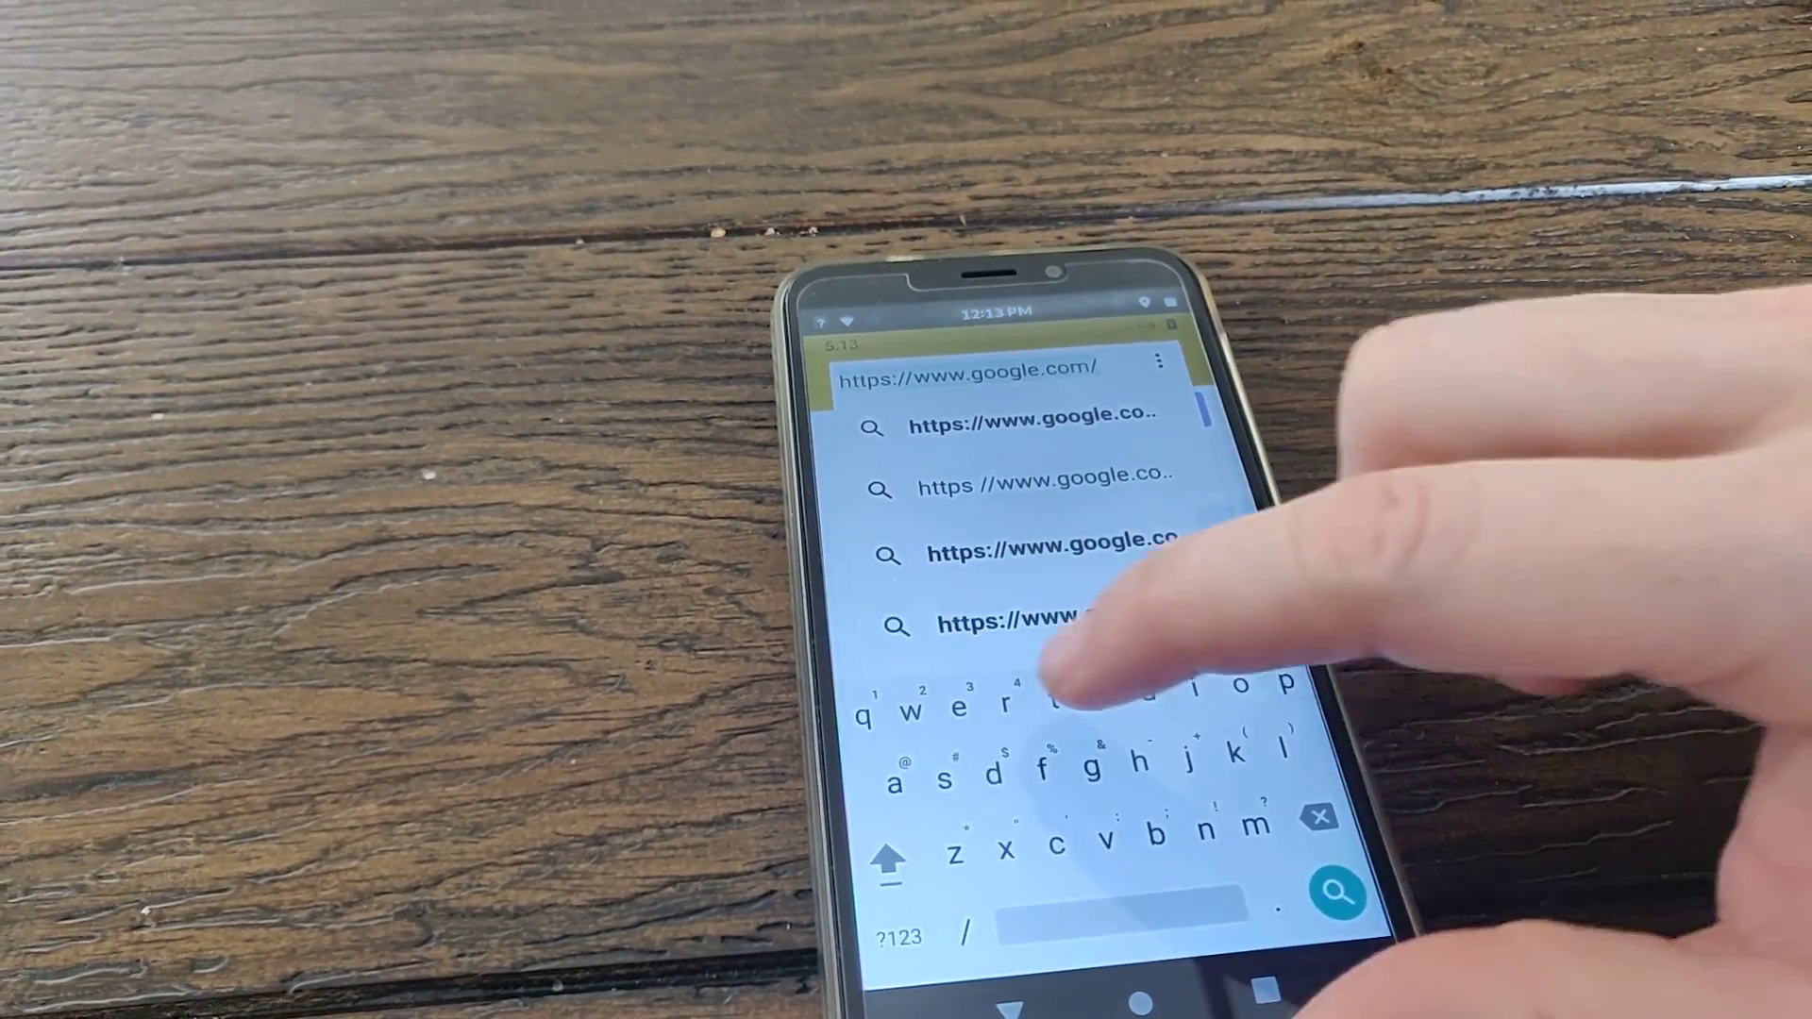
type("red")
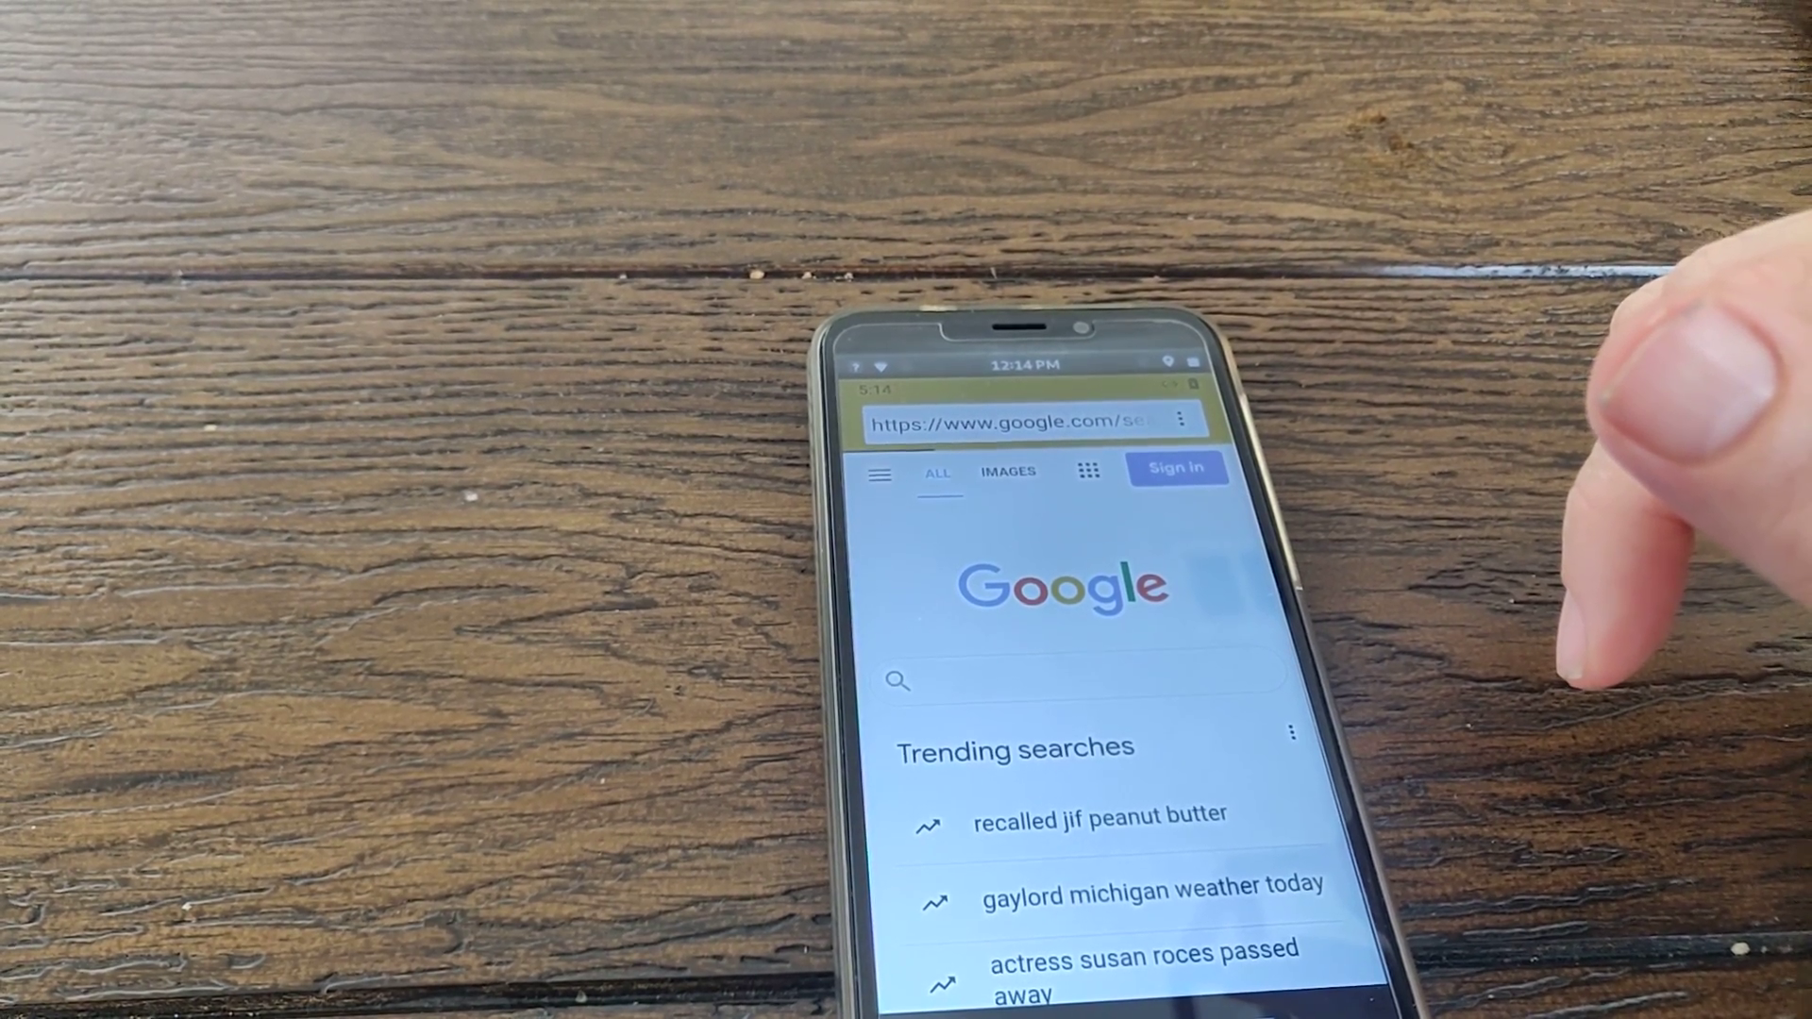
type("reddit")
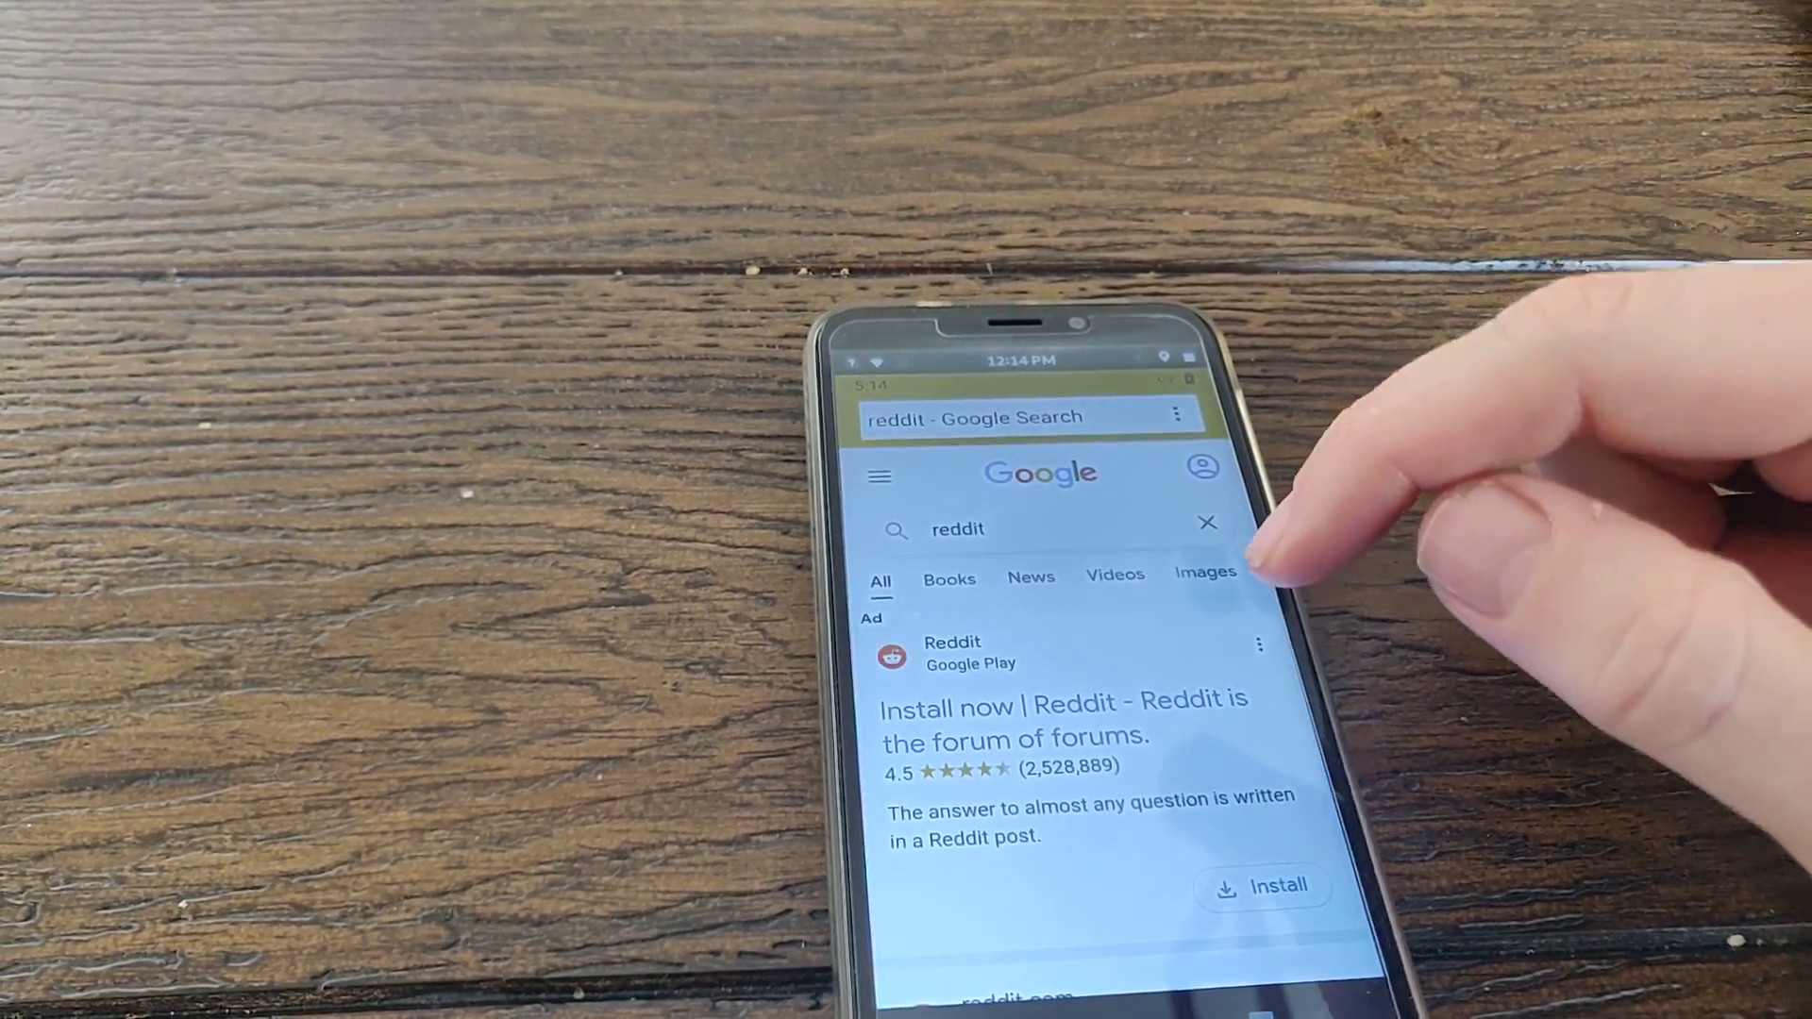
scroll("down", 3)
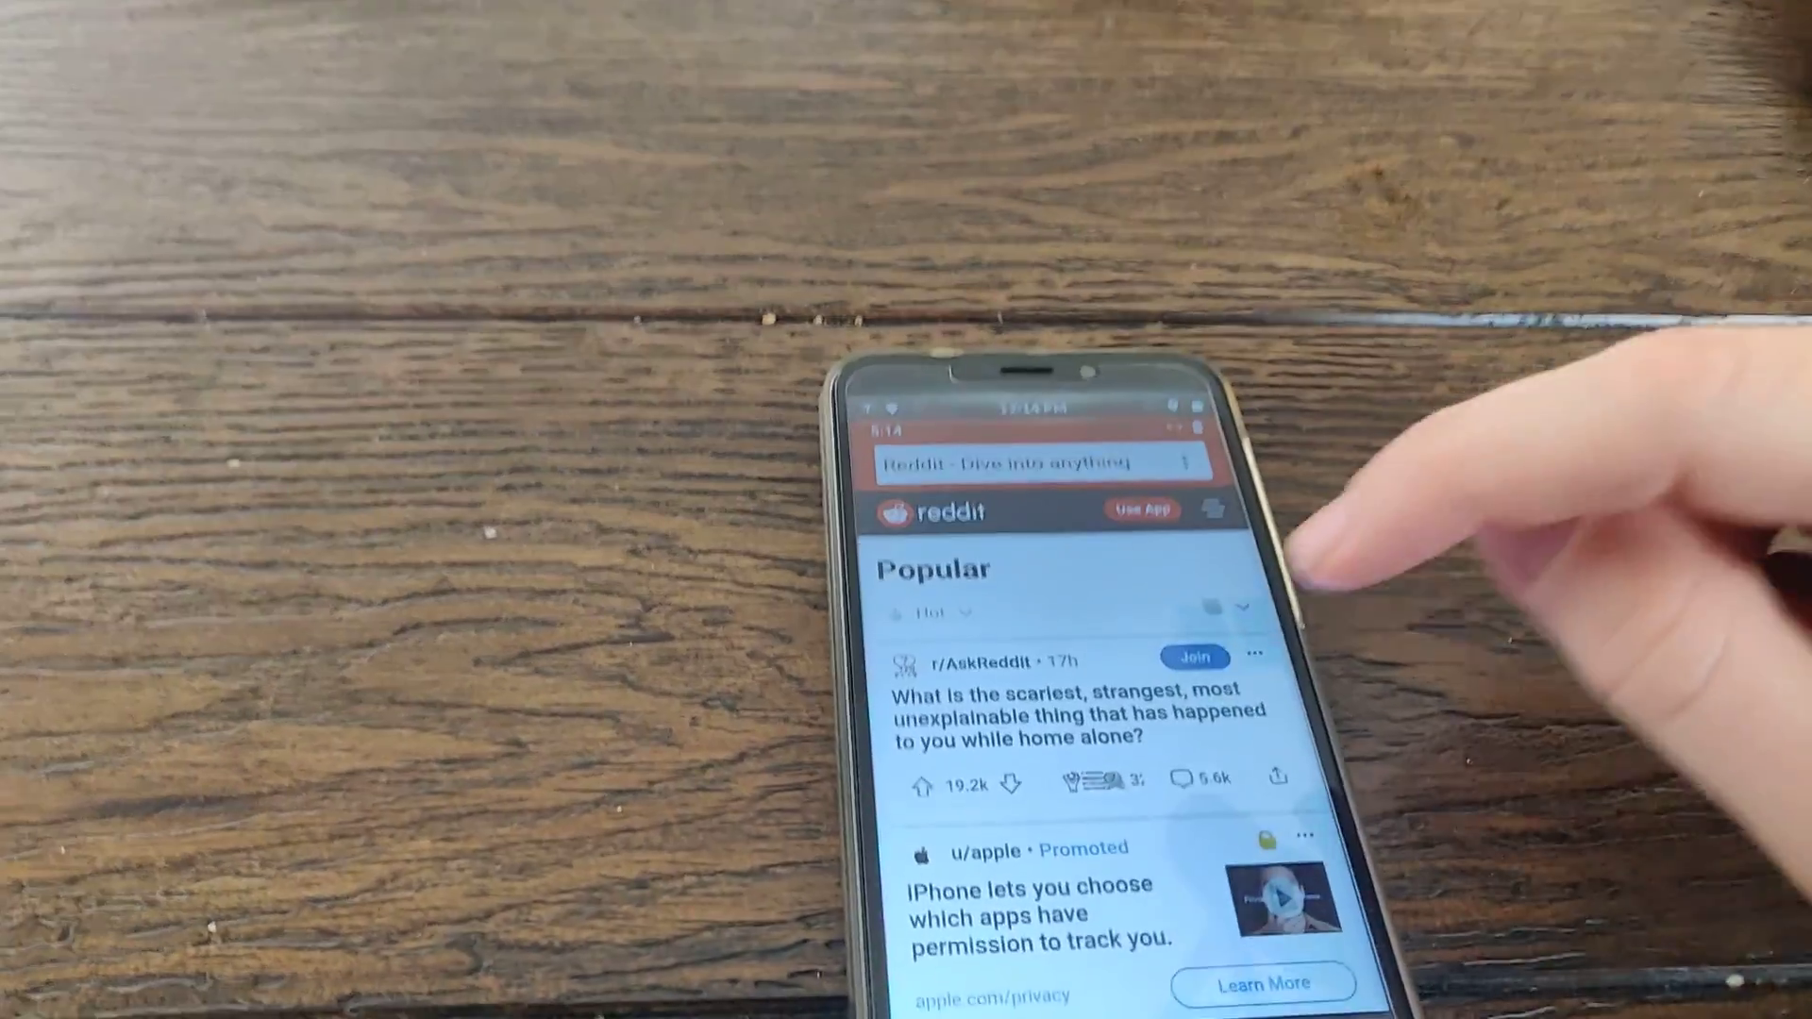
Step: Scroll down Reddit's popular feed, then return to the Waydroid home screen
scroll("down", 3)
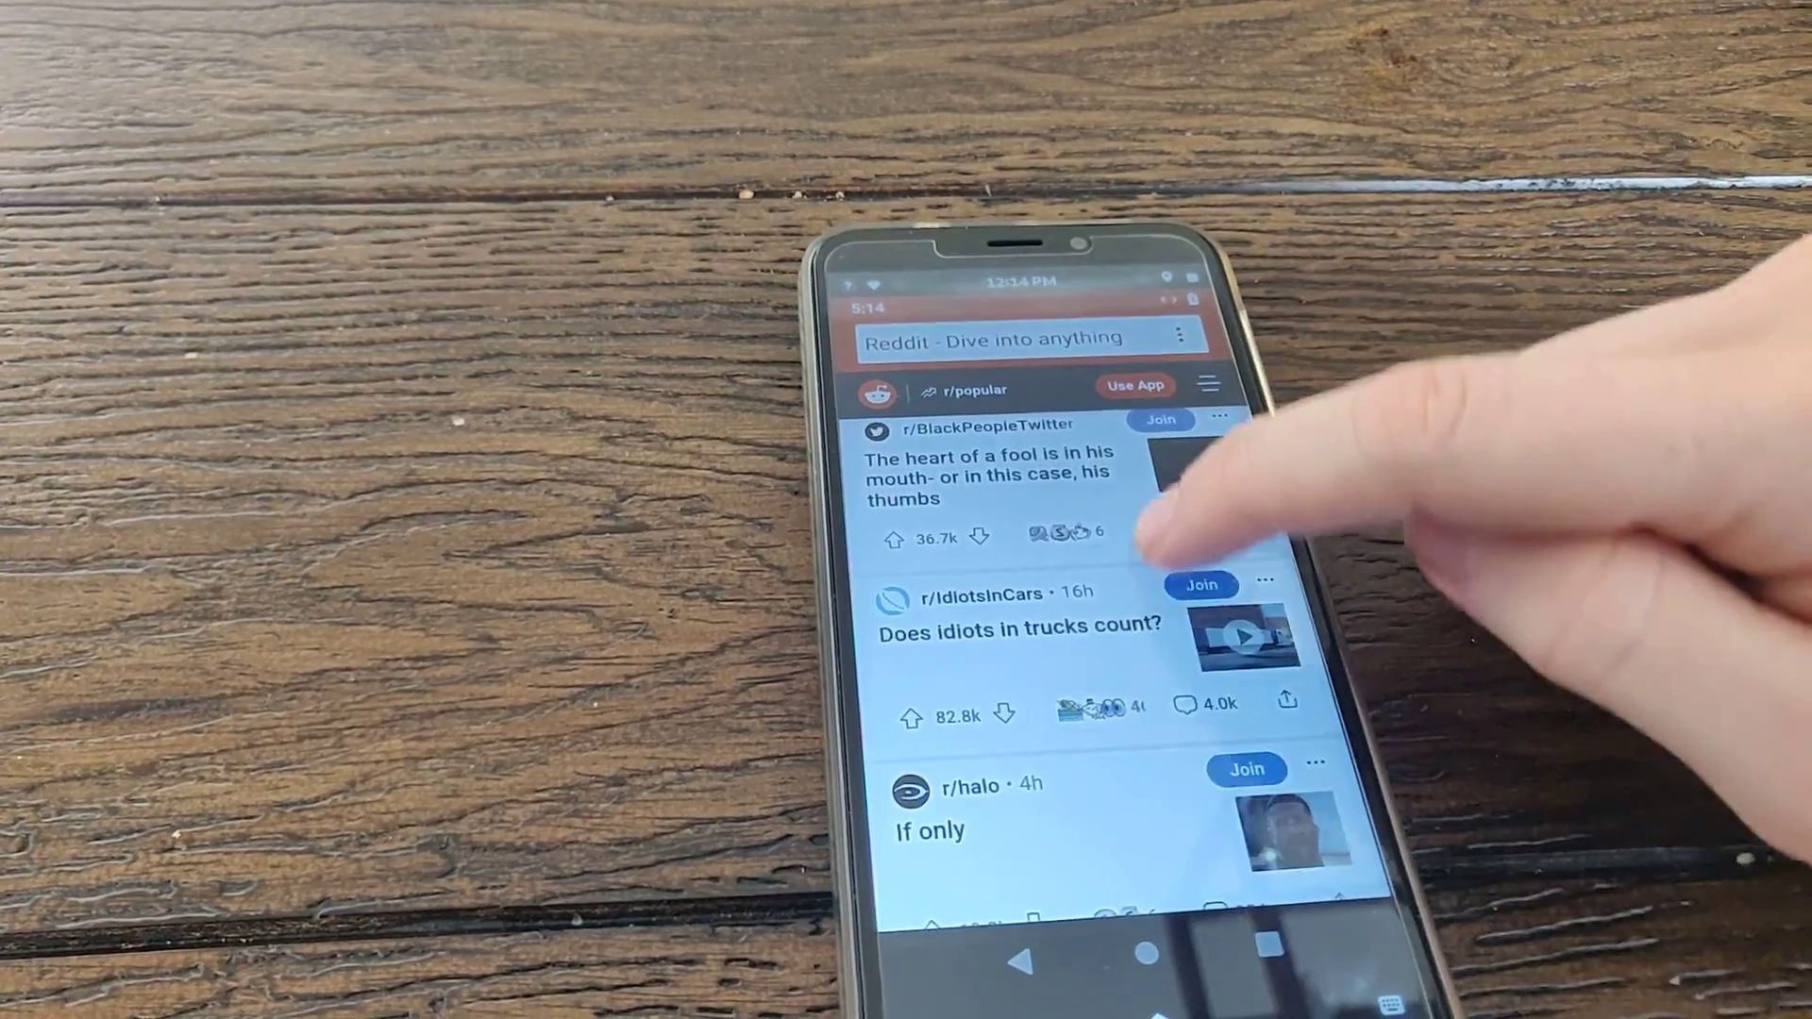
scroll("down", 3)
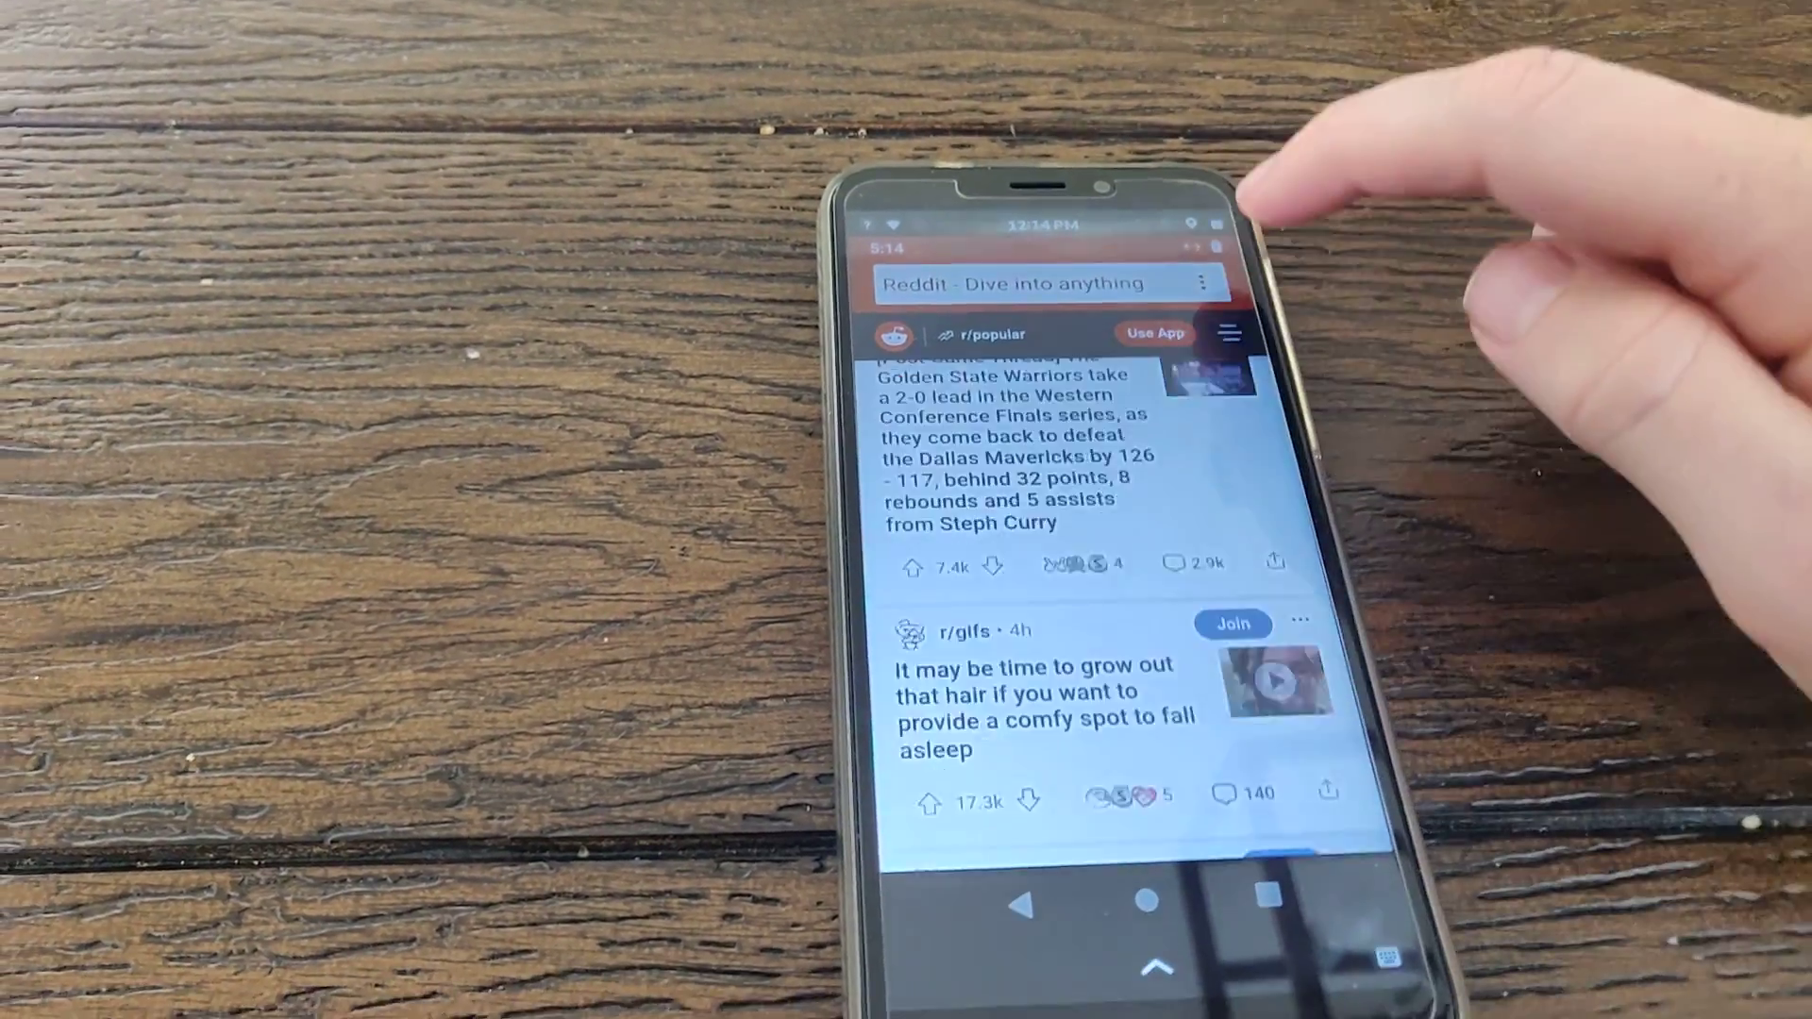
scroll("down", 3)
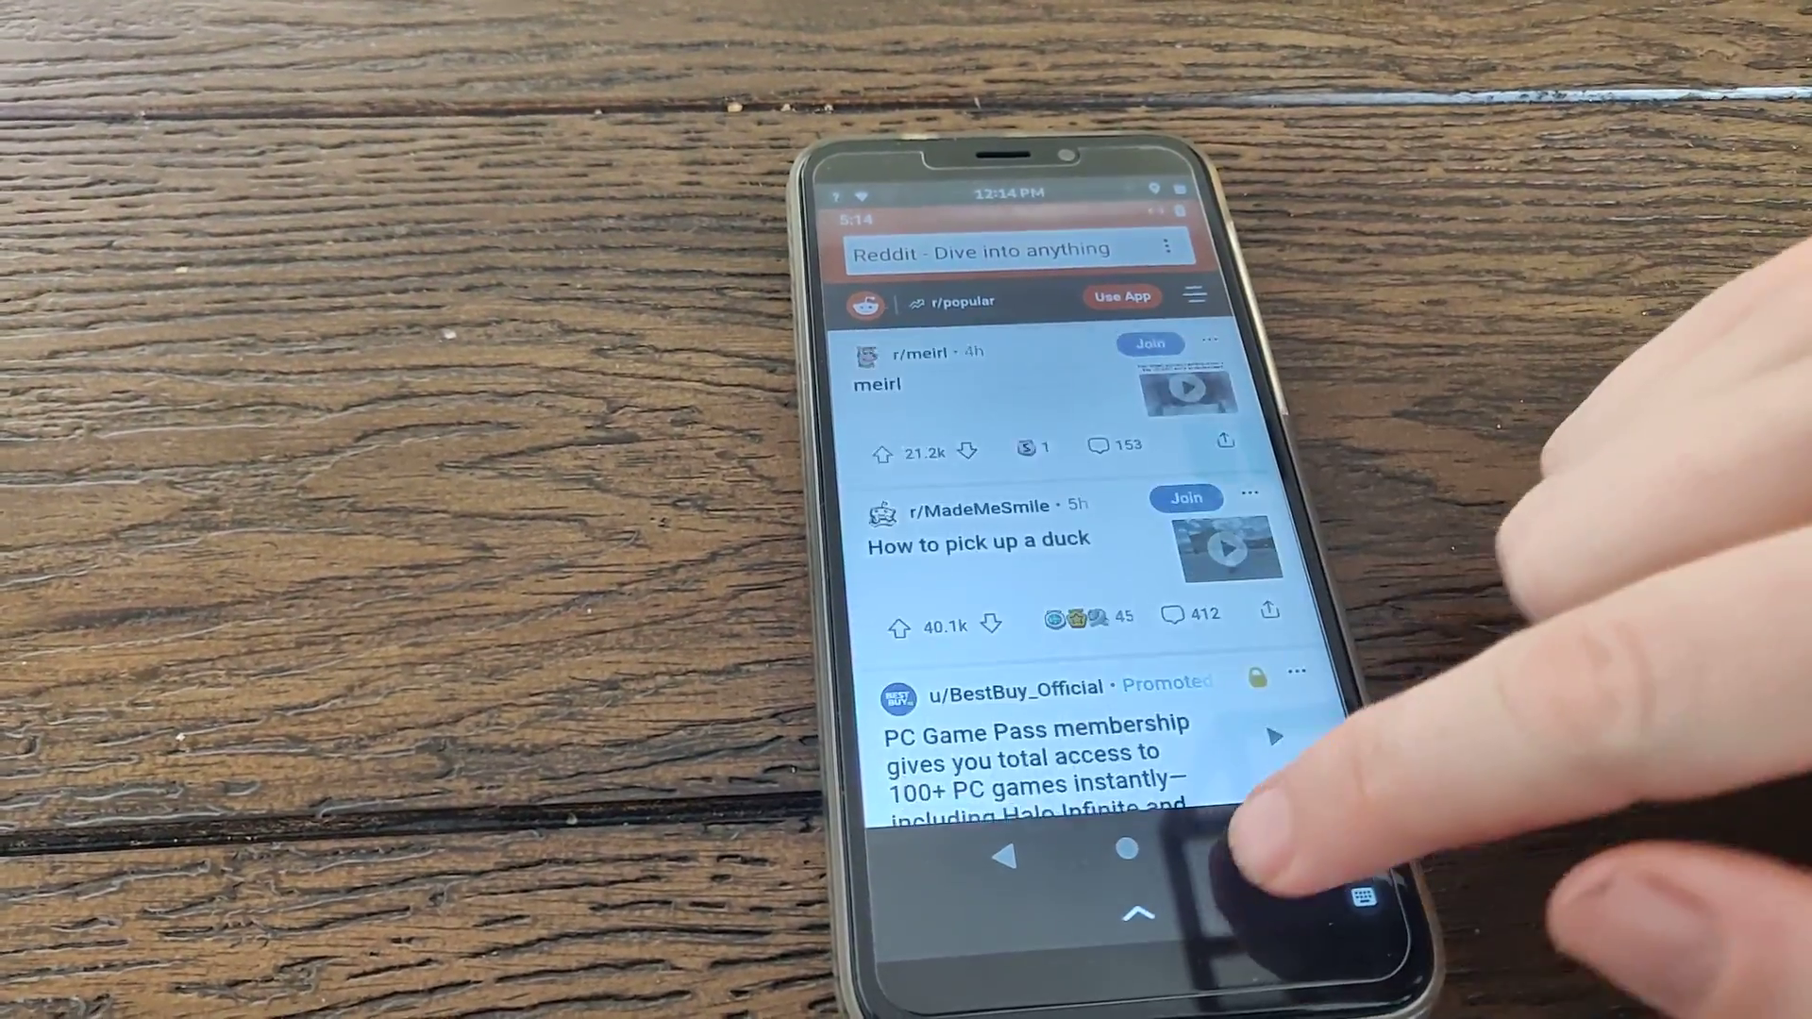
left_click(1128, 851)
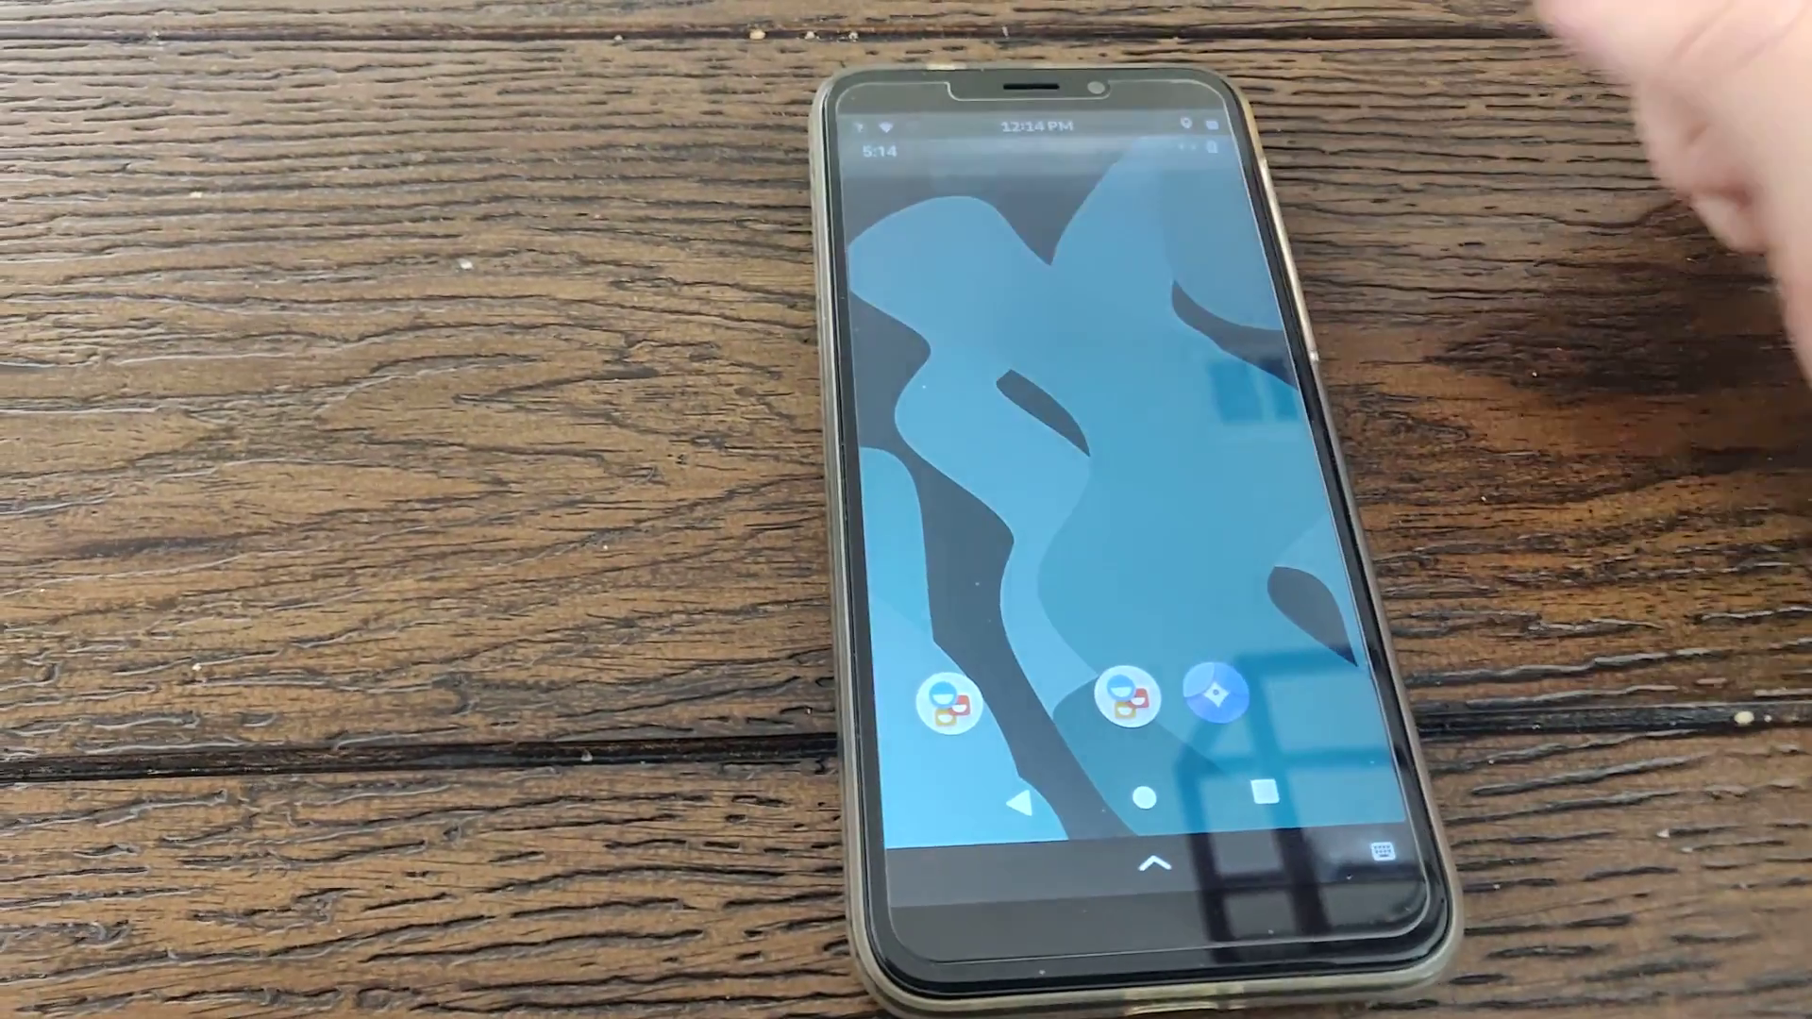